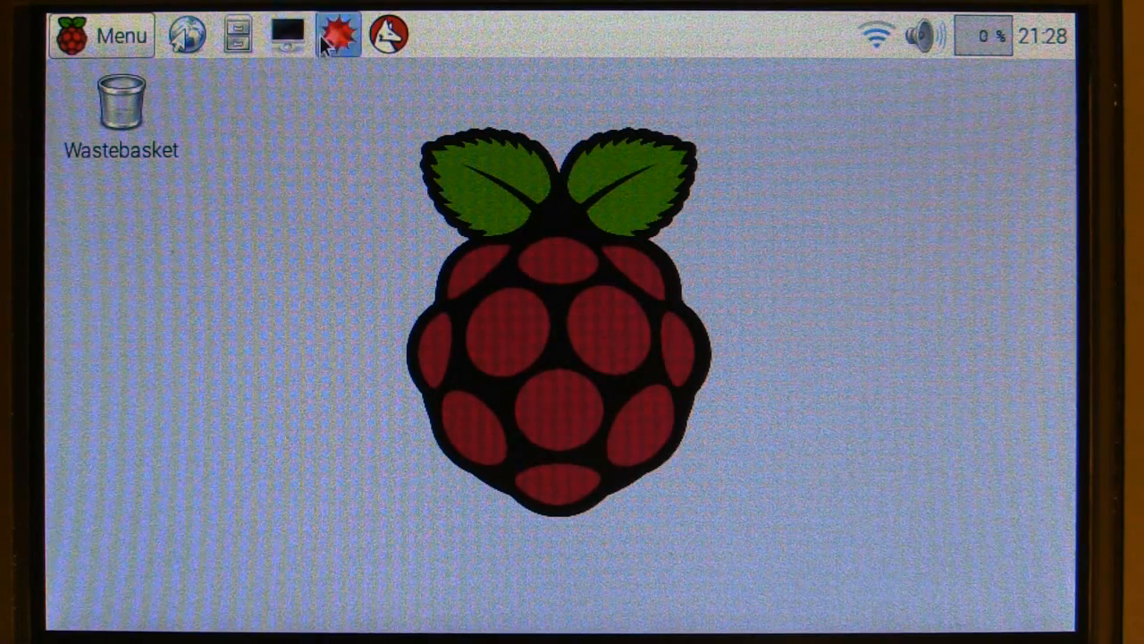
Launch LXTerminal from the top panel's terminal icon.
left_click(286, 34)
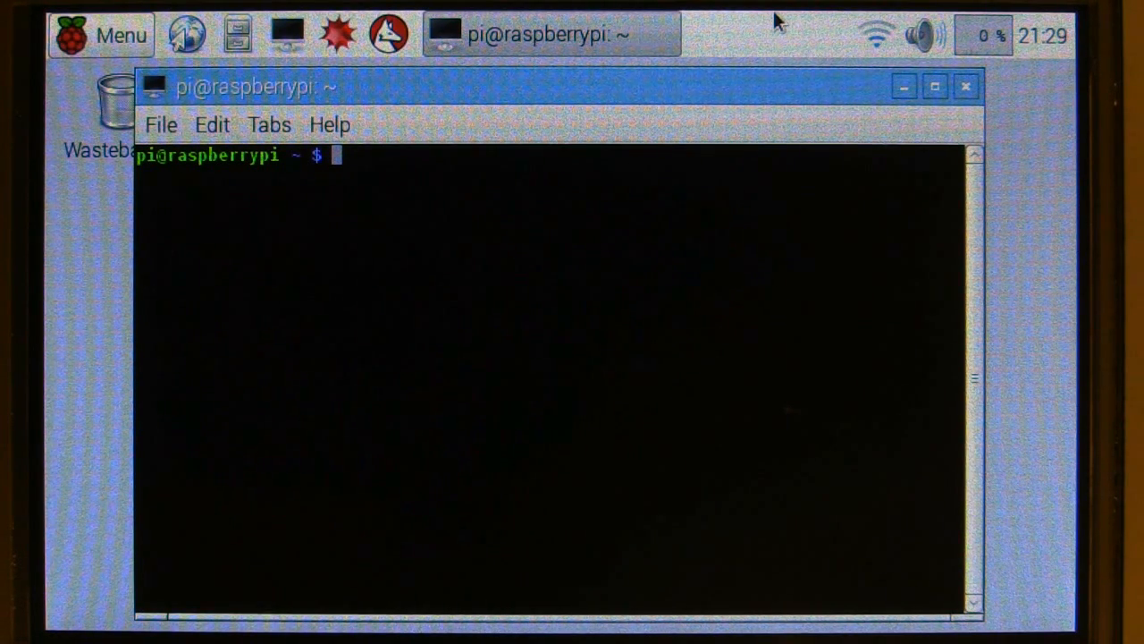
Edit /boot/config.txt in nano as superuser with sudo nano.
type("sudo")
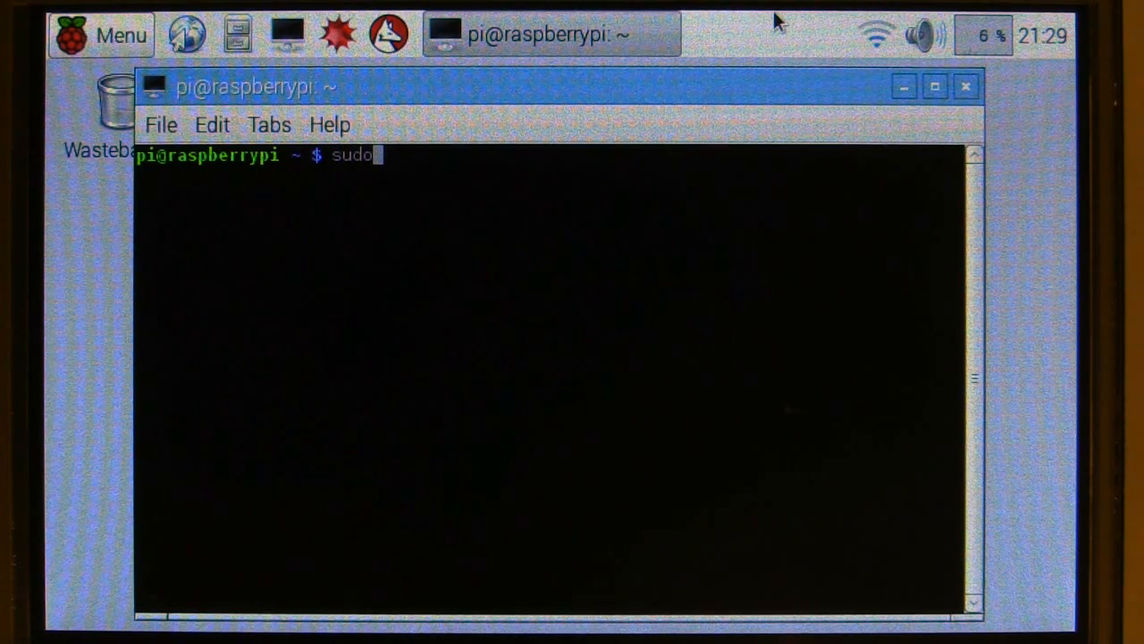
type("nano /")
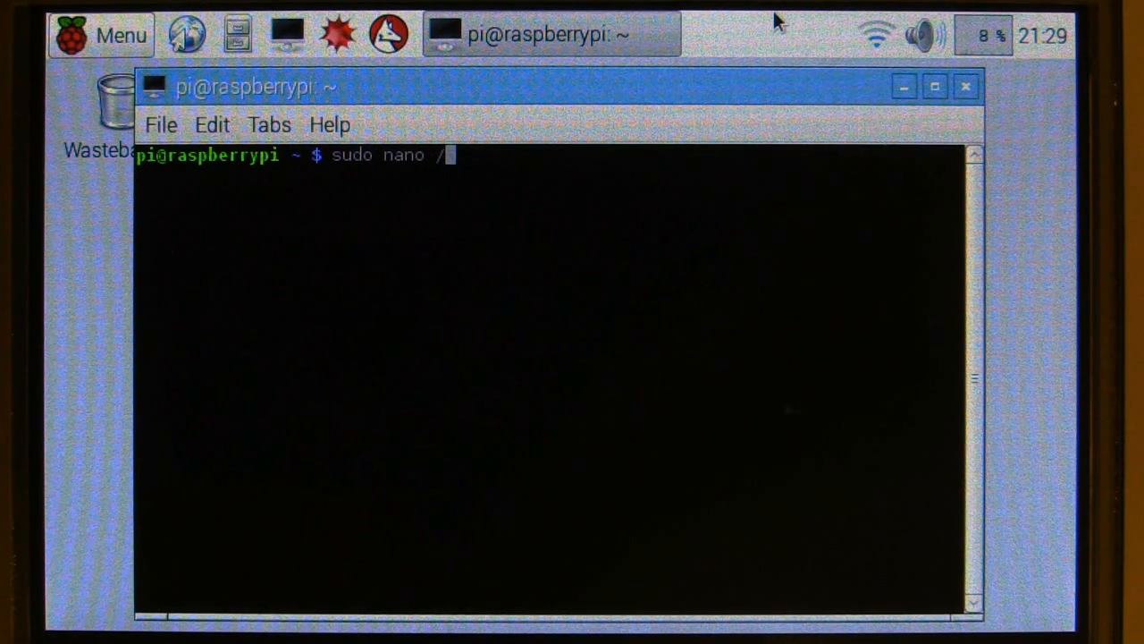
type("boot/c")
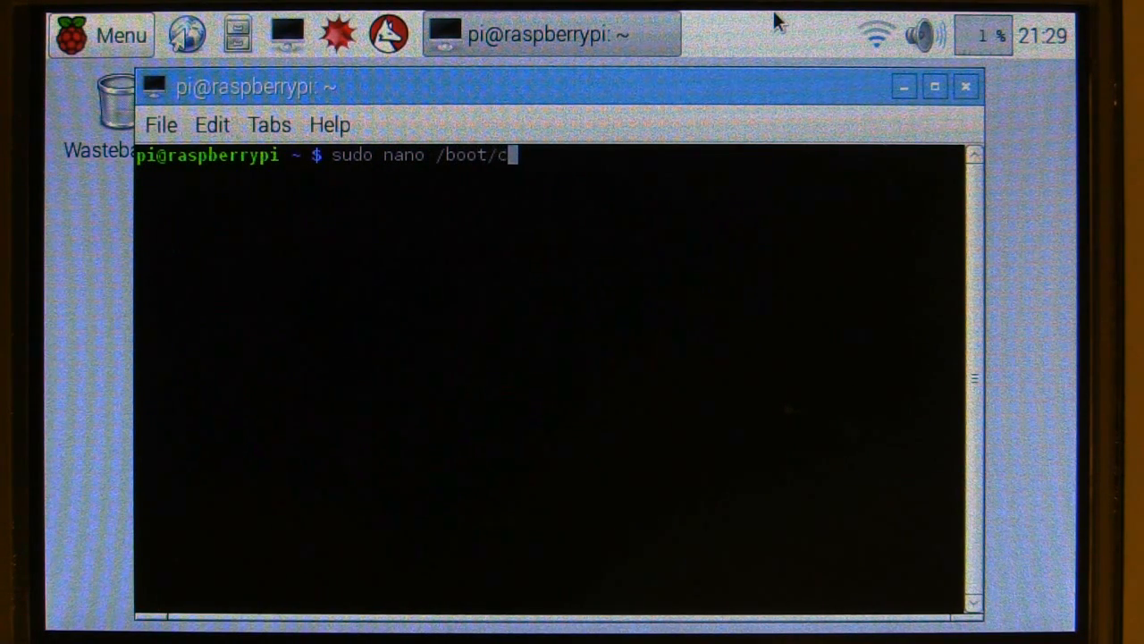
type("onfig.")
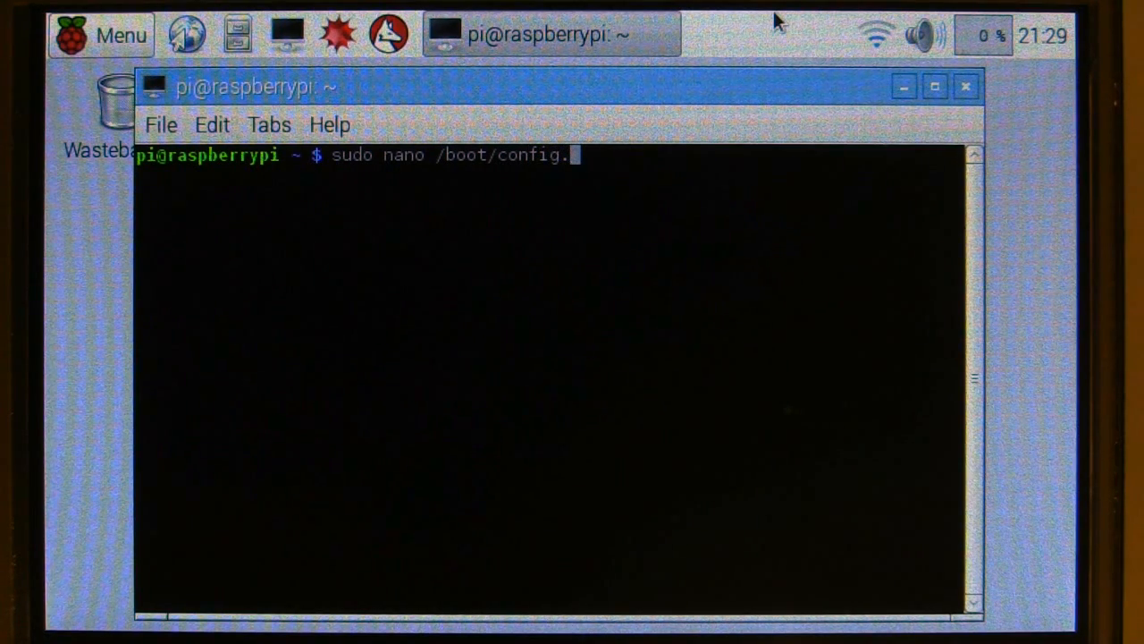
type("txt")
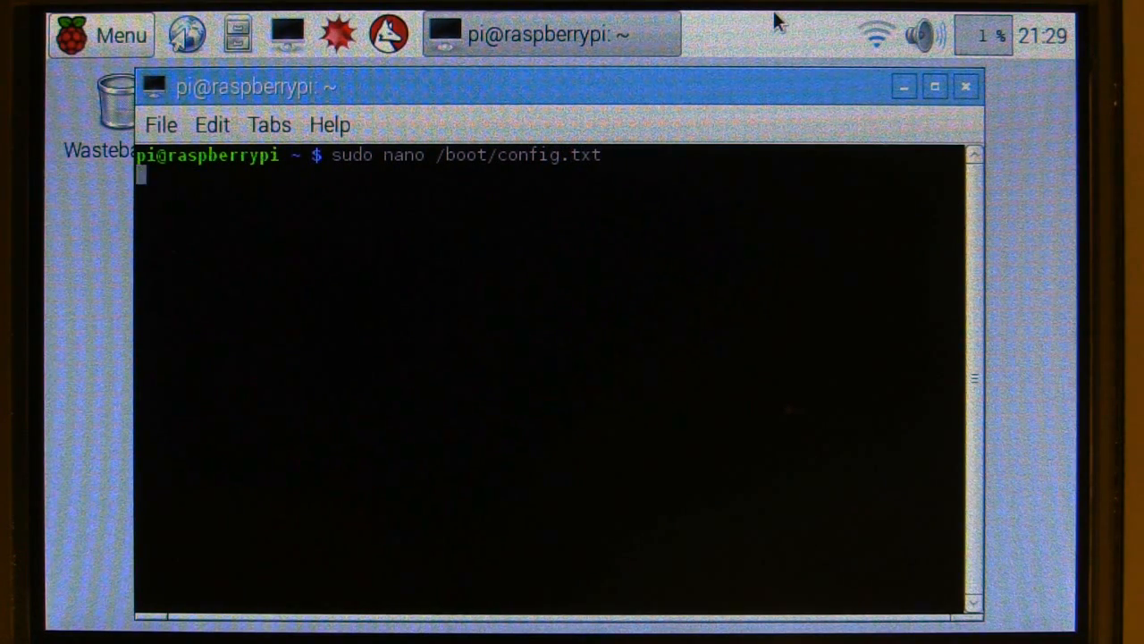
key("Return")
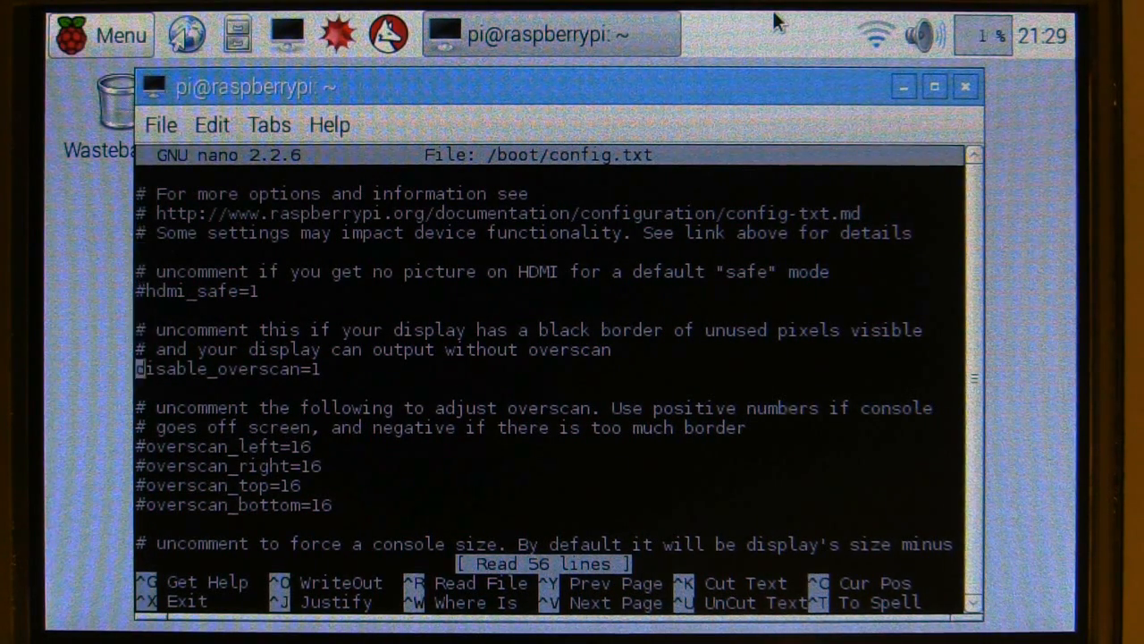
scroll("down", 3)
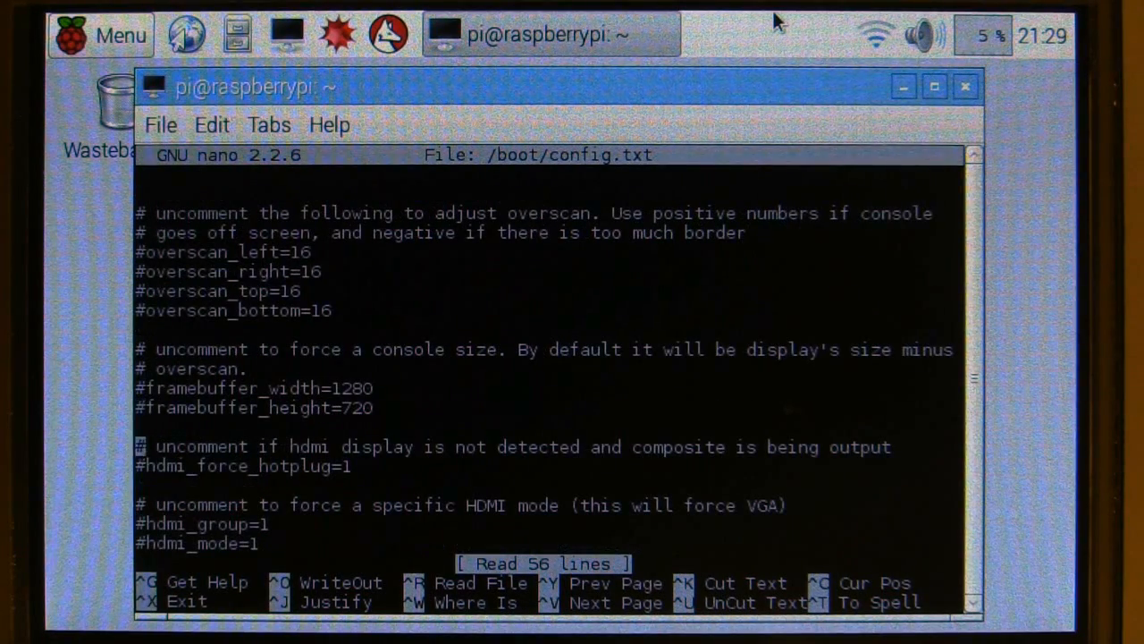
scroll("down", 3)
type("hdmi_cvt 800 480 60 6 0 0 0")
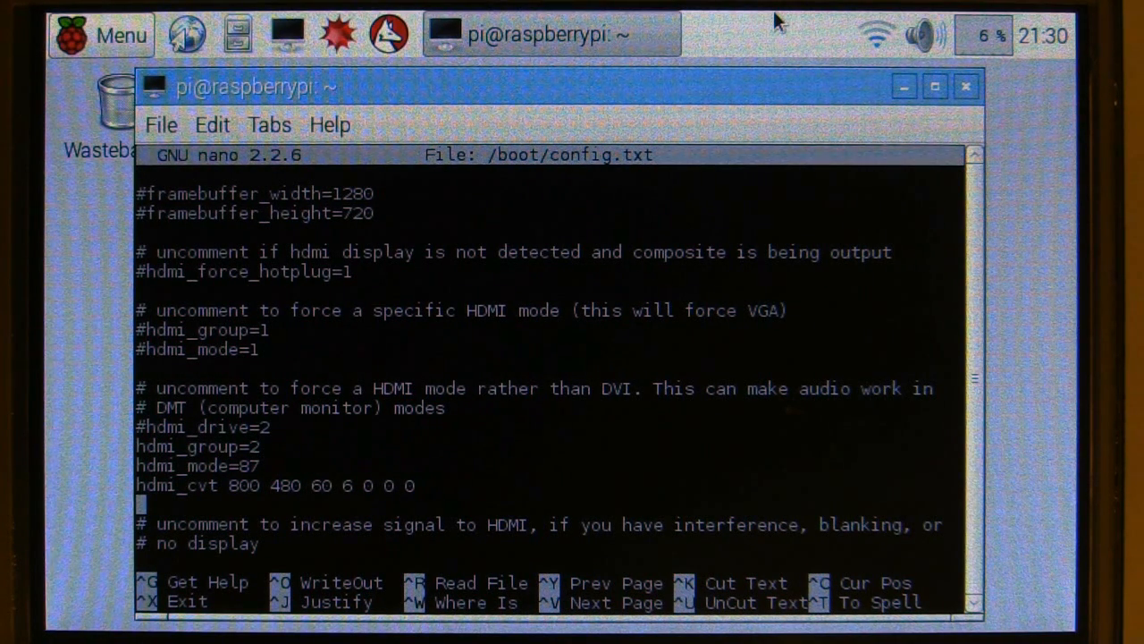
key("ctrl+x")
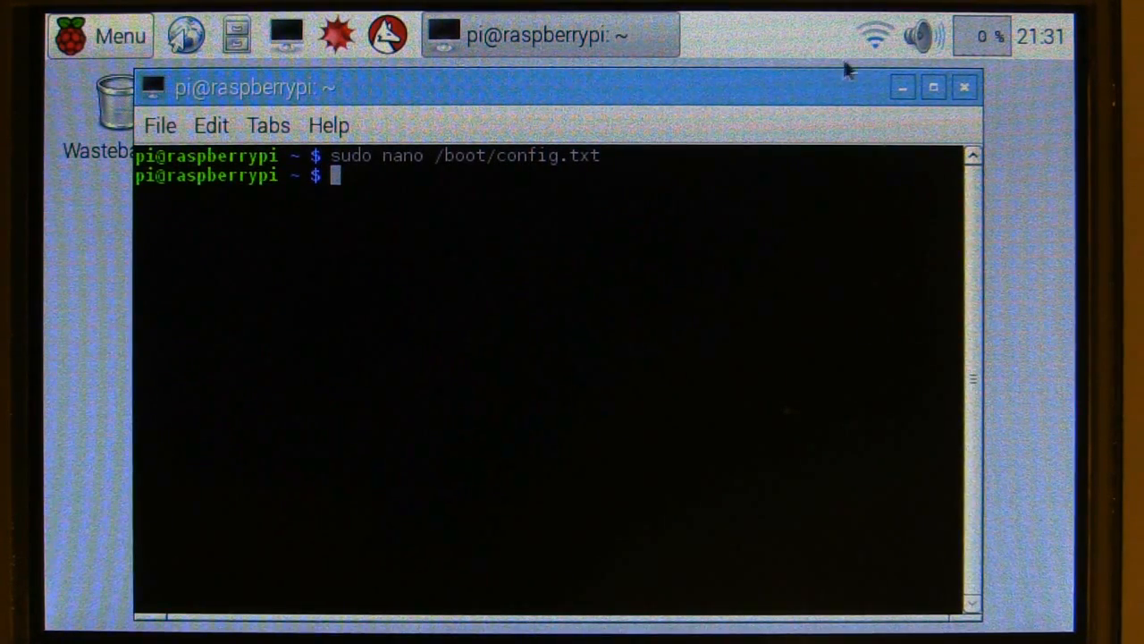
Open the '5inch HDMI LCD - Waveshare Wiki' page from Epiphany's Most Visited thumbnails.
left_click(964, 87)
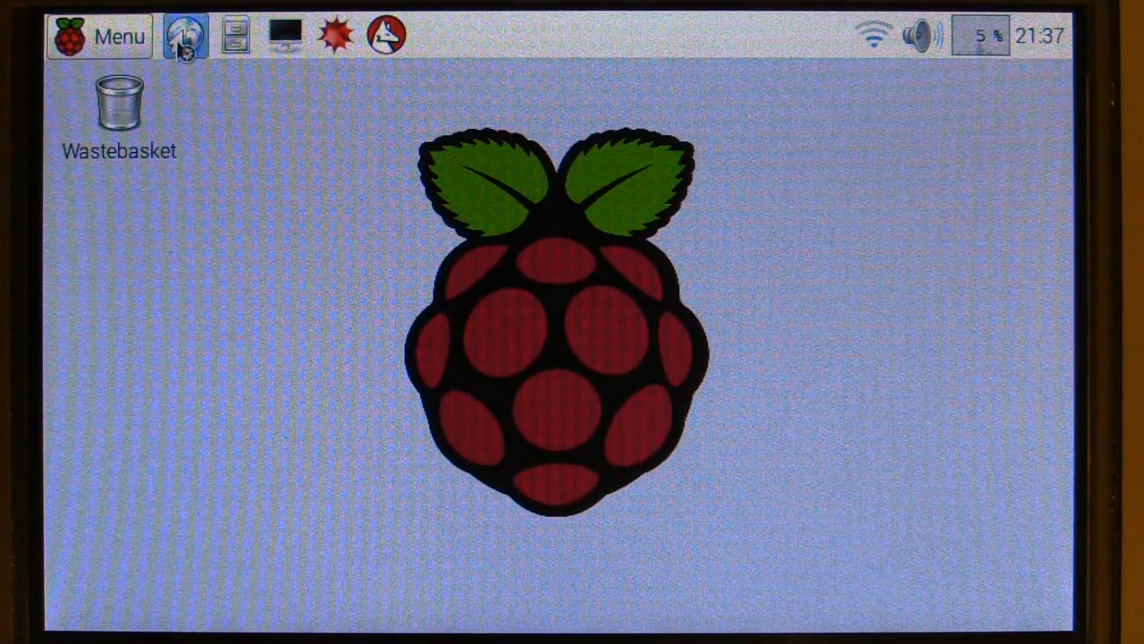
mouse_move(250, 131)
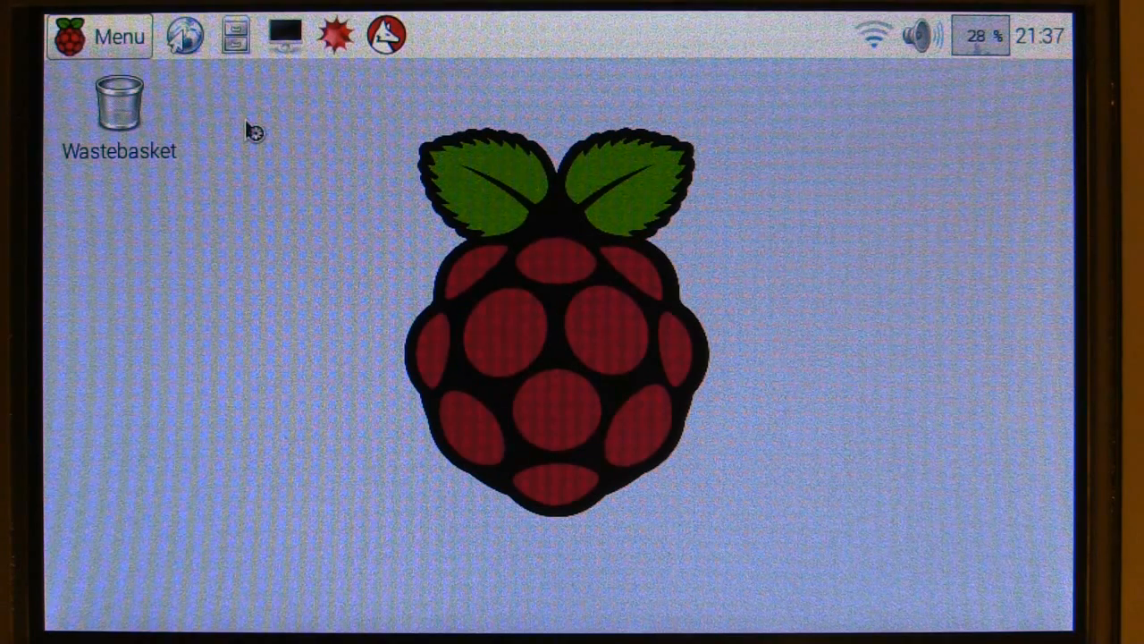
left_click(182, 35)
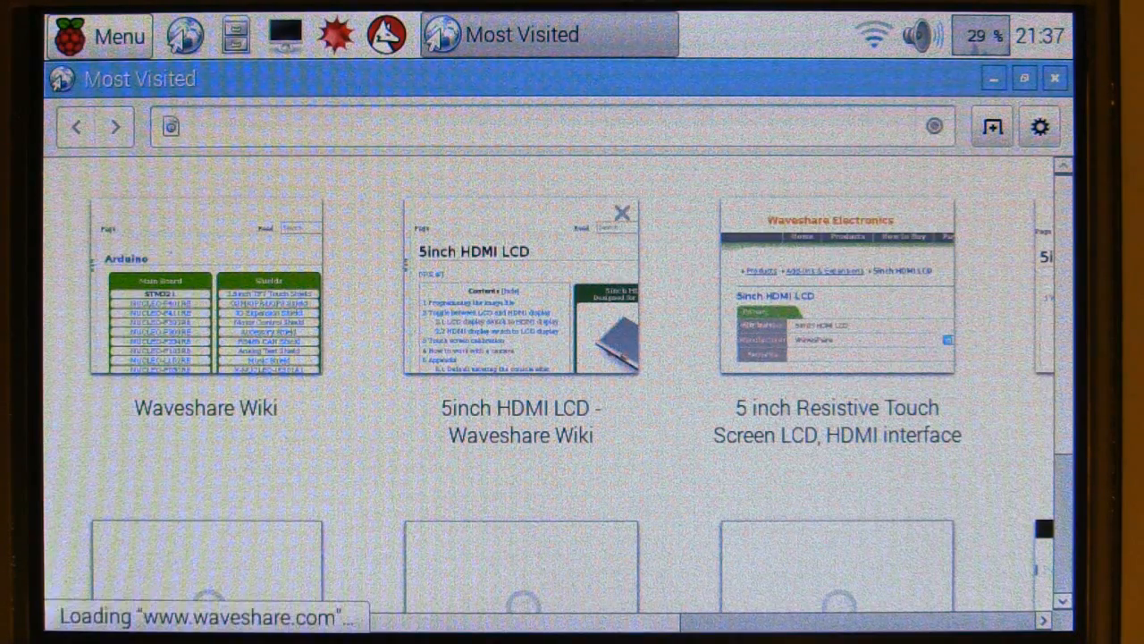
left_click(519, 295)
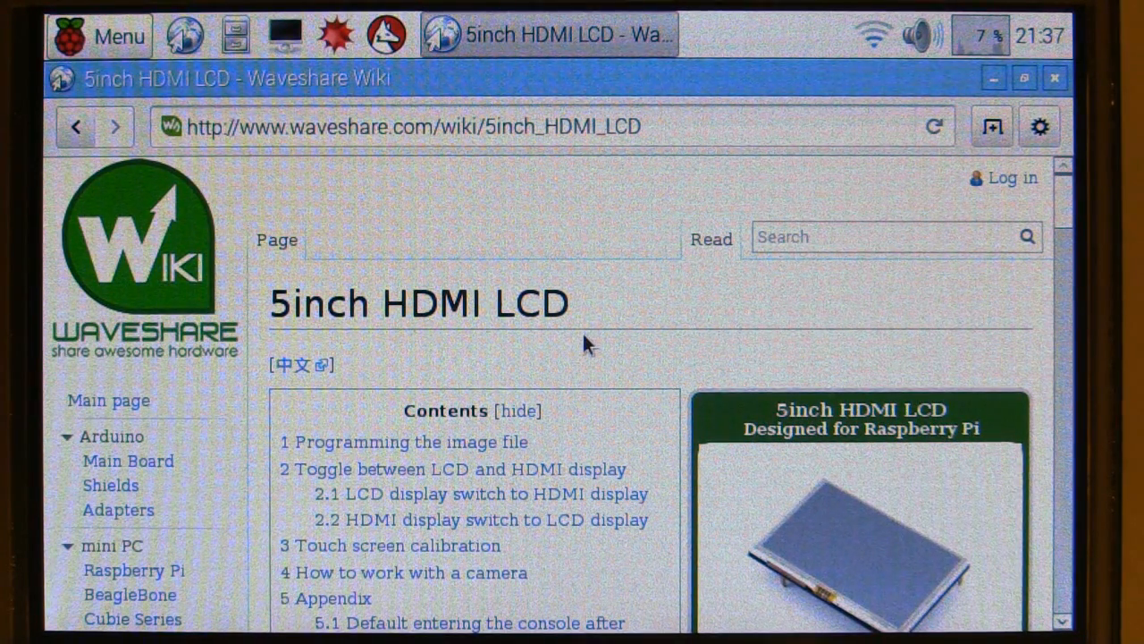
Scroll the wiki page down to the Resources Image list with LCD-show-150602.tar.gz.
scroll("down", 3)
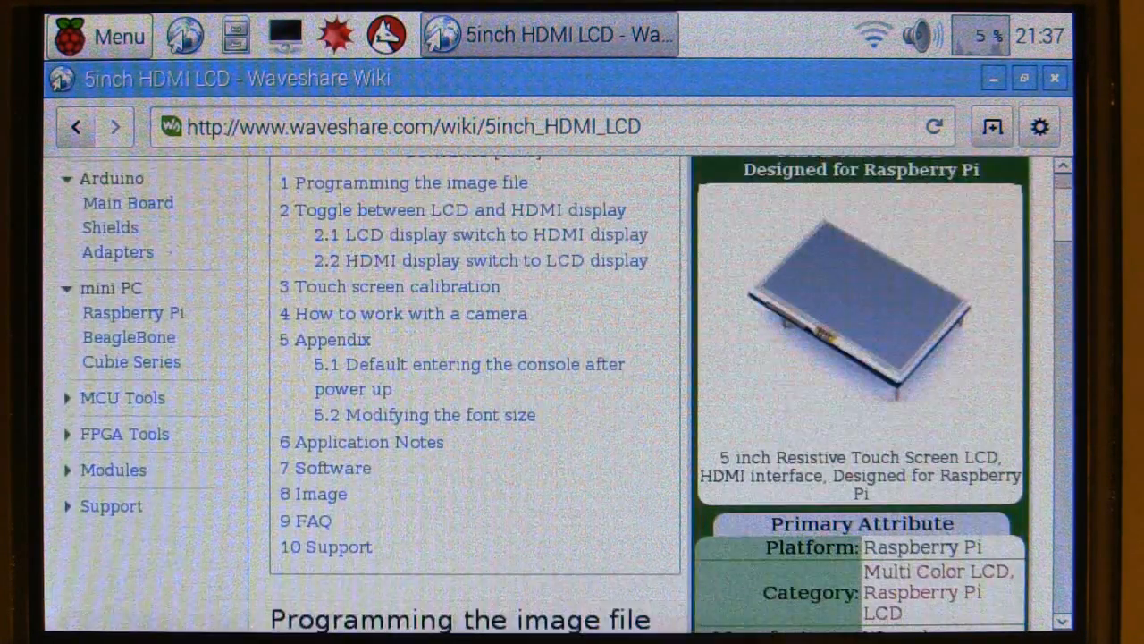
left_click(99, 36)
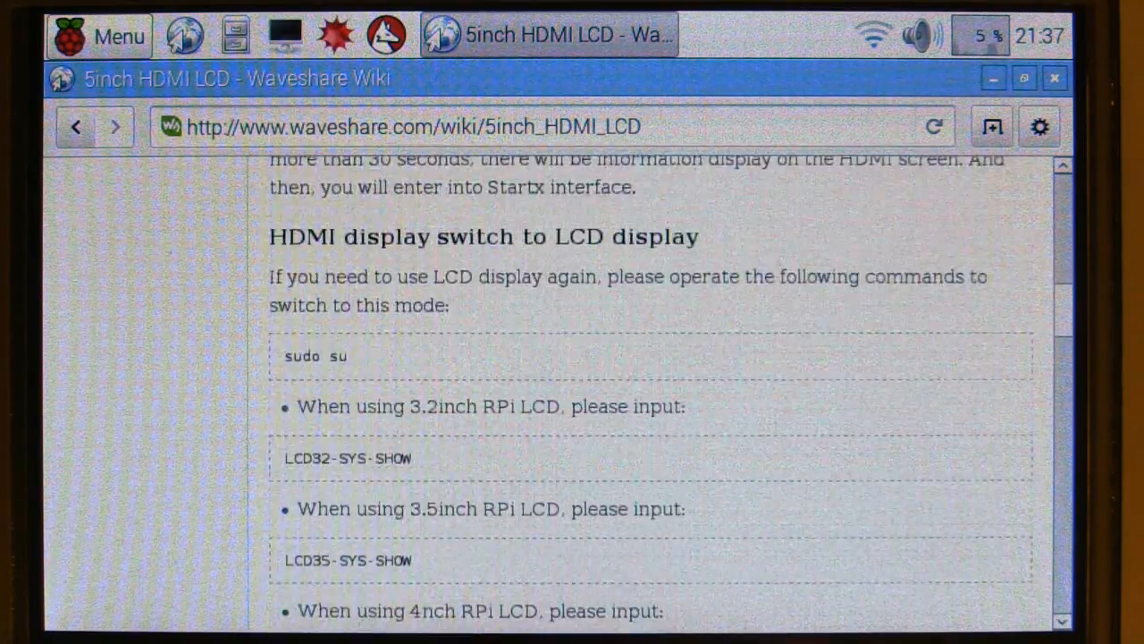
scroll("down", 3)
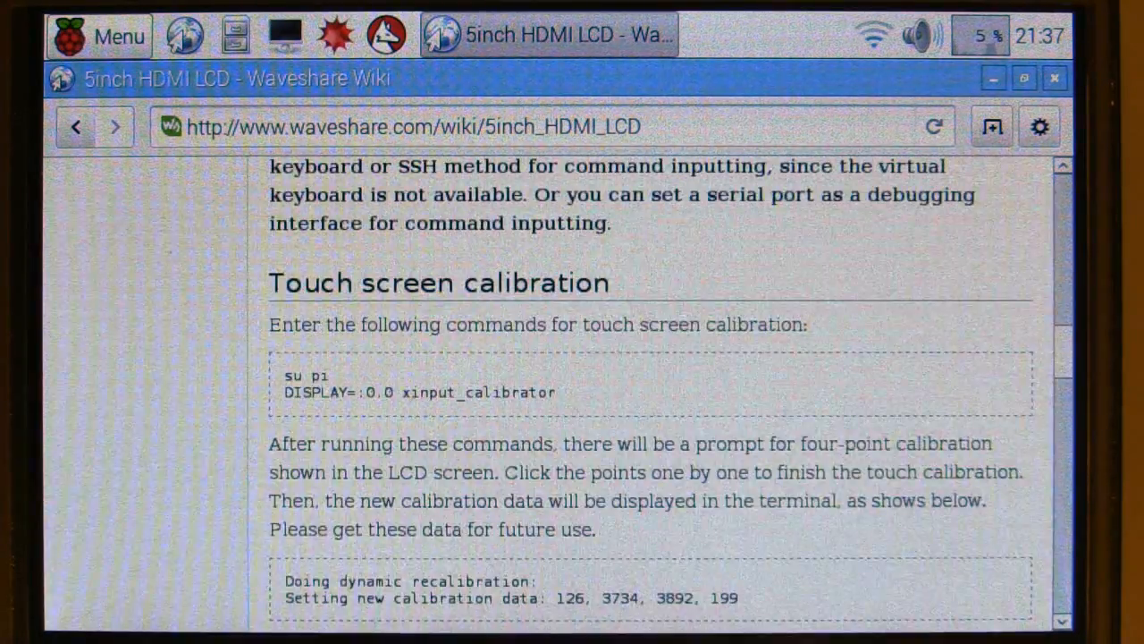
scroll("down", 3)
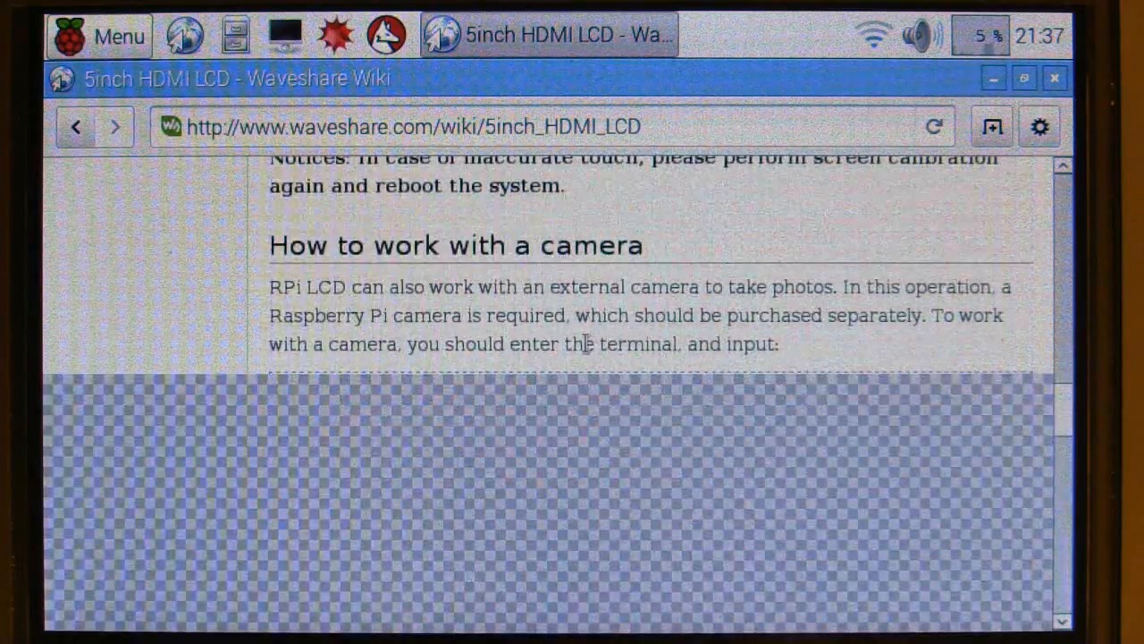
scroll("down", 3)
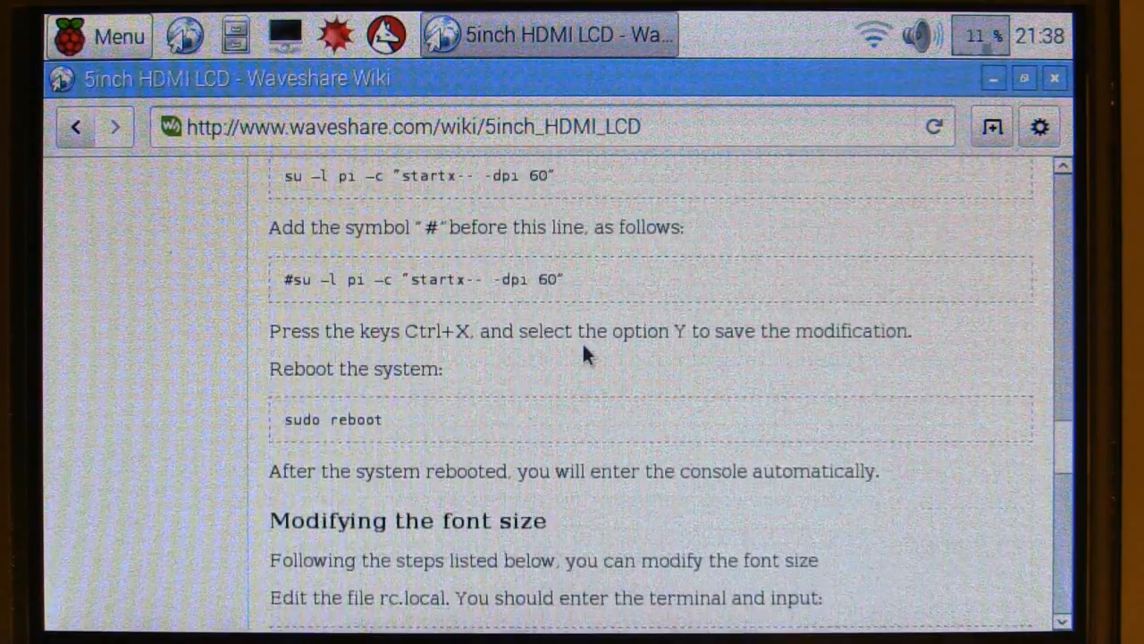
scroll("down", 3)
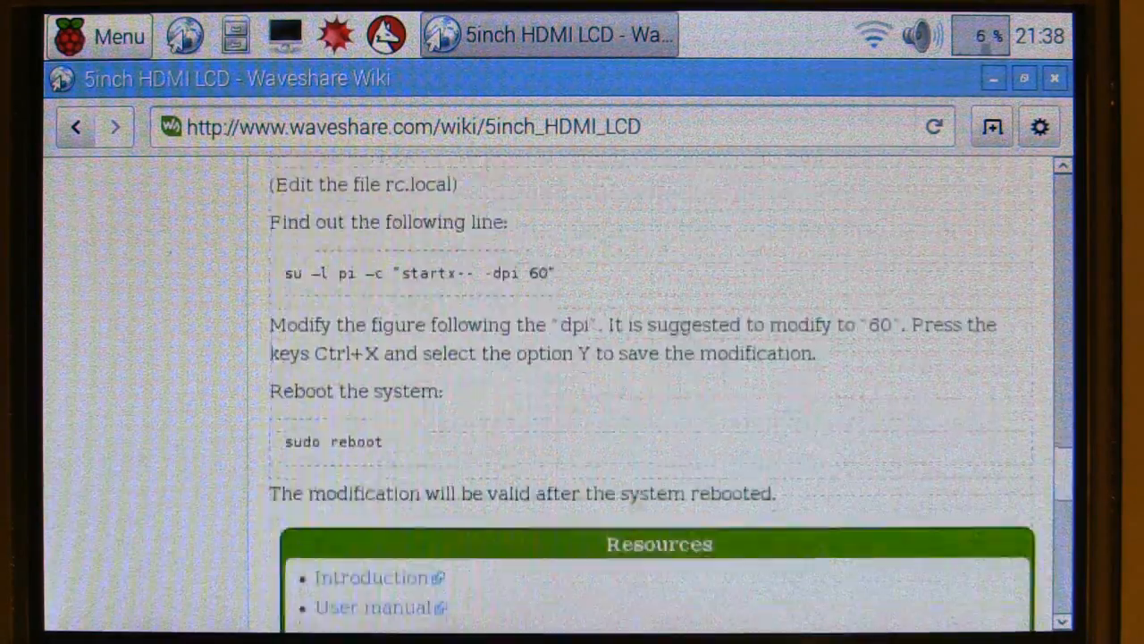
scroll("down", 3)
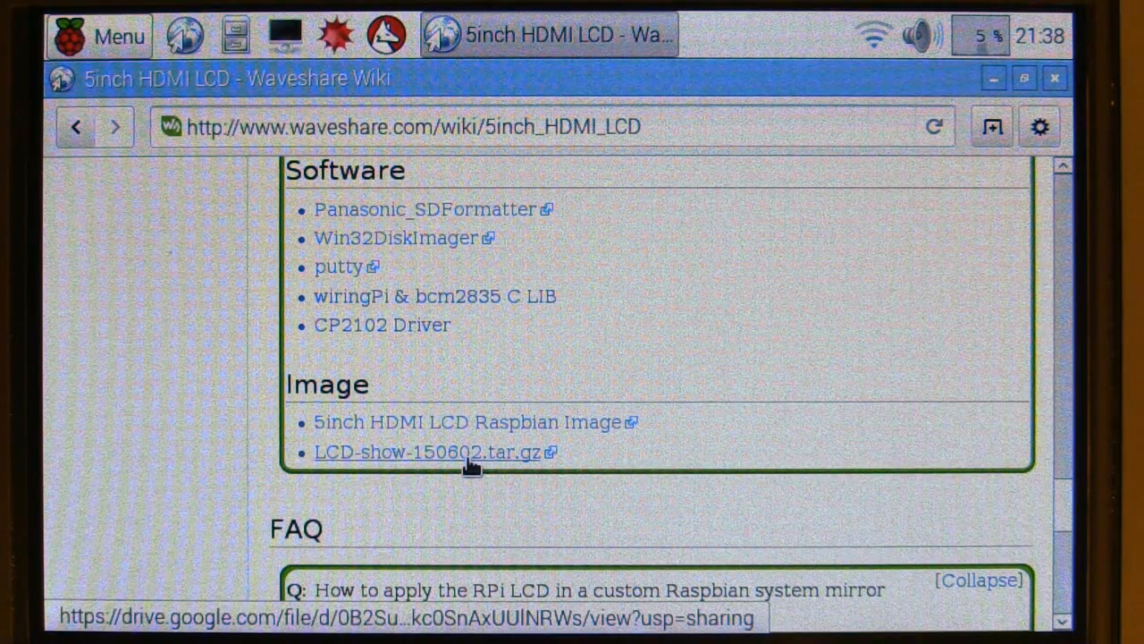
Open the LCD-show-150602.tar.gz link in Google Drive and download it.
left_click(427, 451)
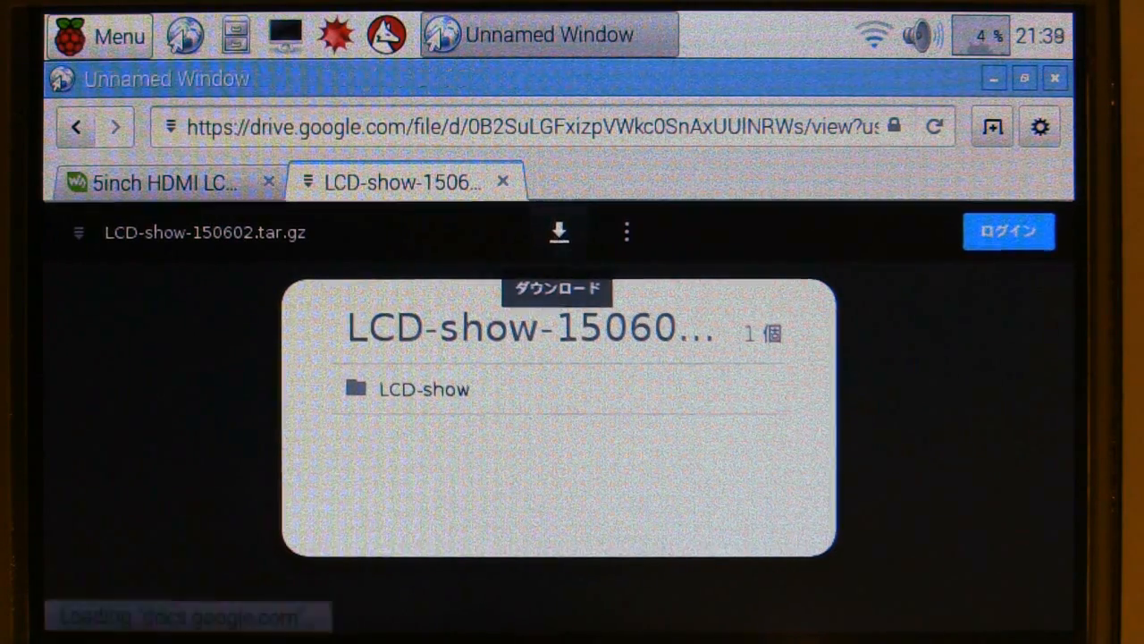
left_click(559, 232)
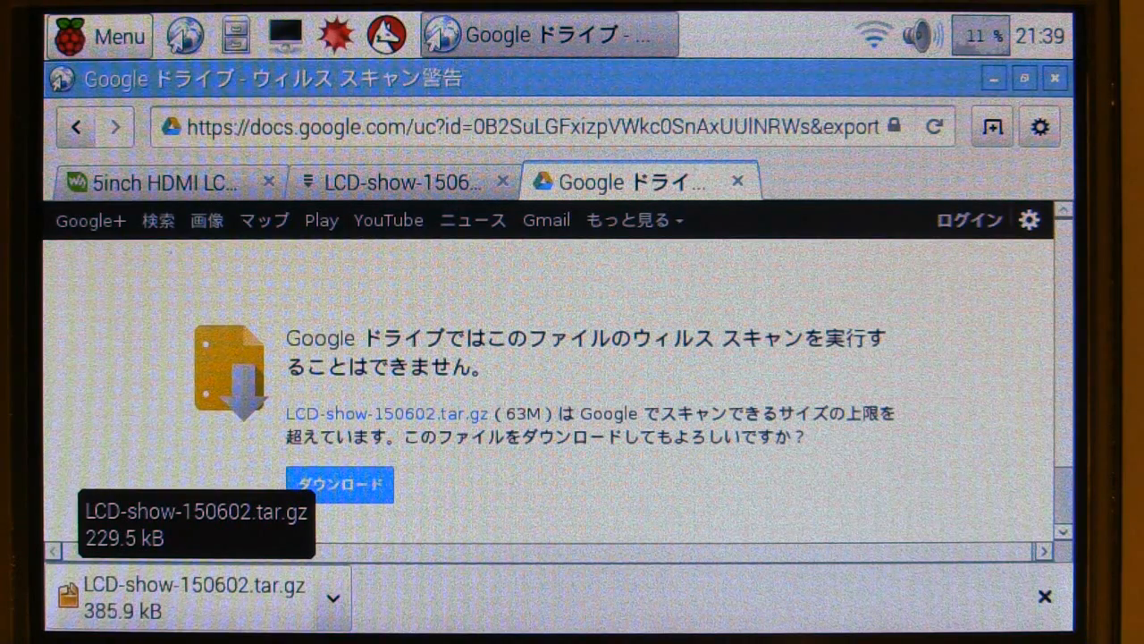
left_click(157, 181)
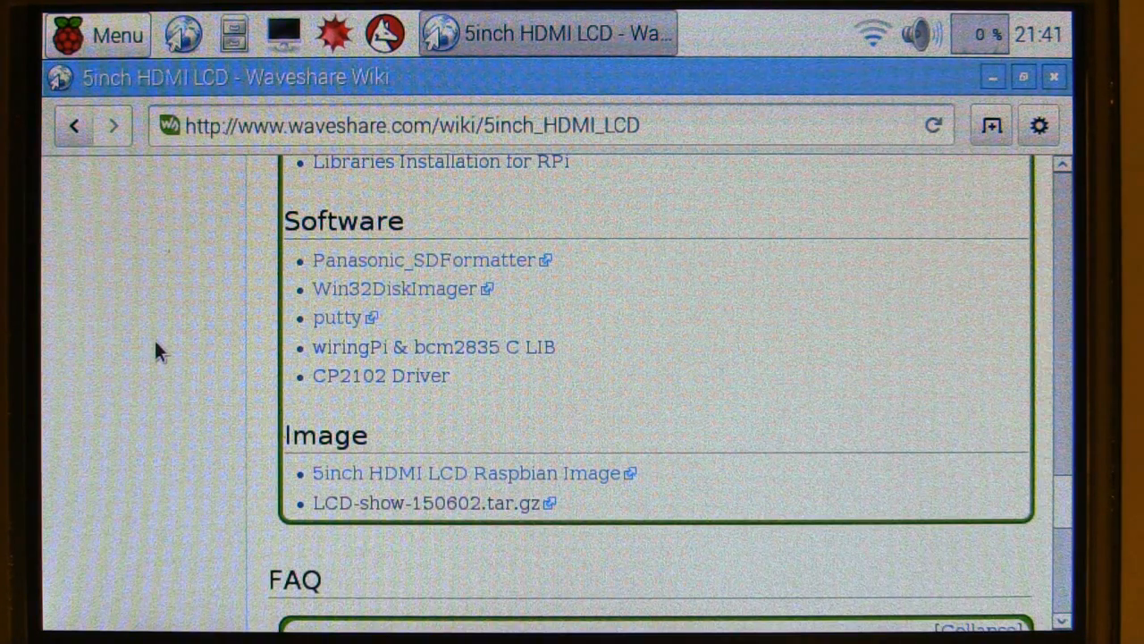
mouse_move(161, 353)
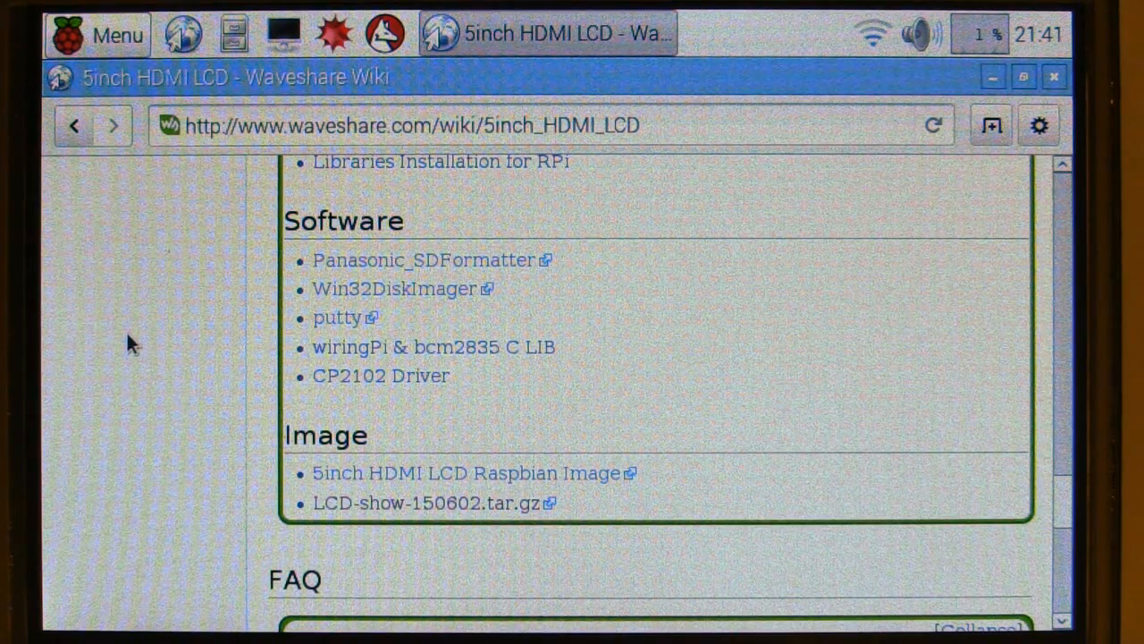
scroll("down", 3)
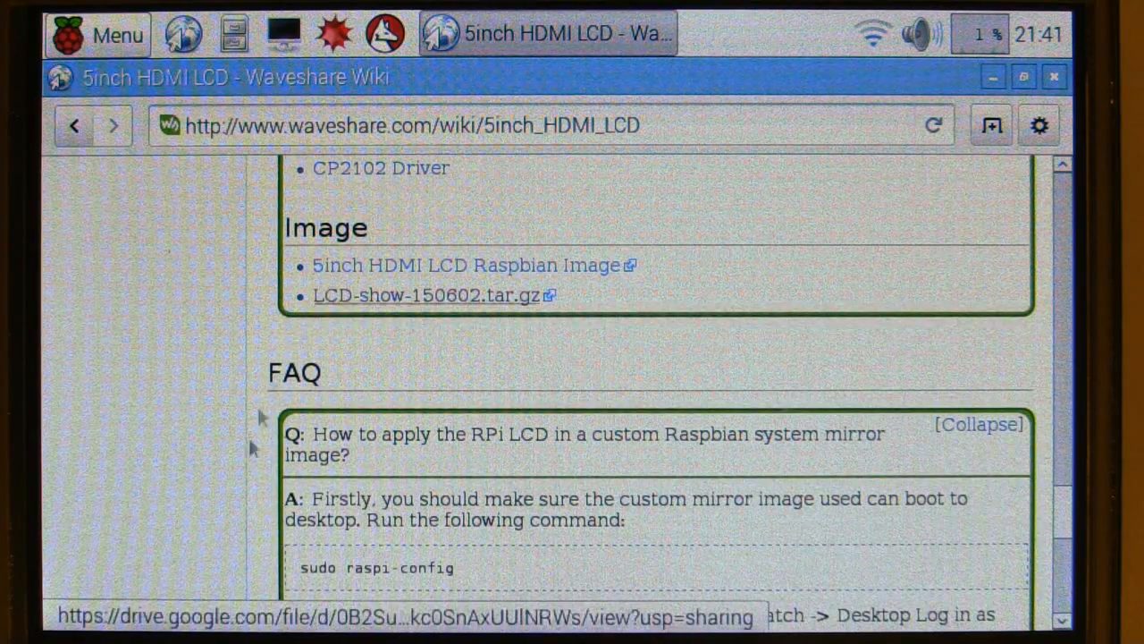
scroll("down", 3)
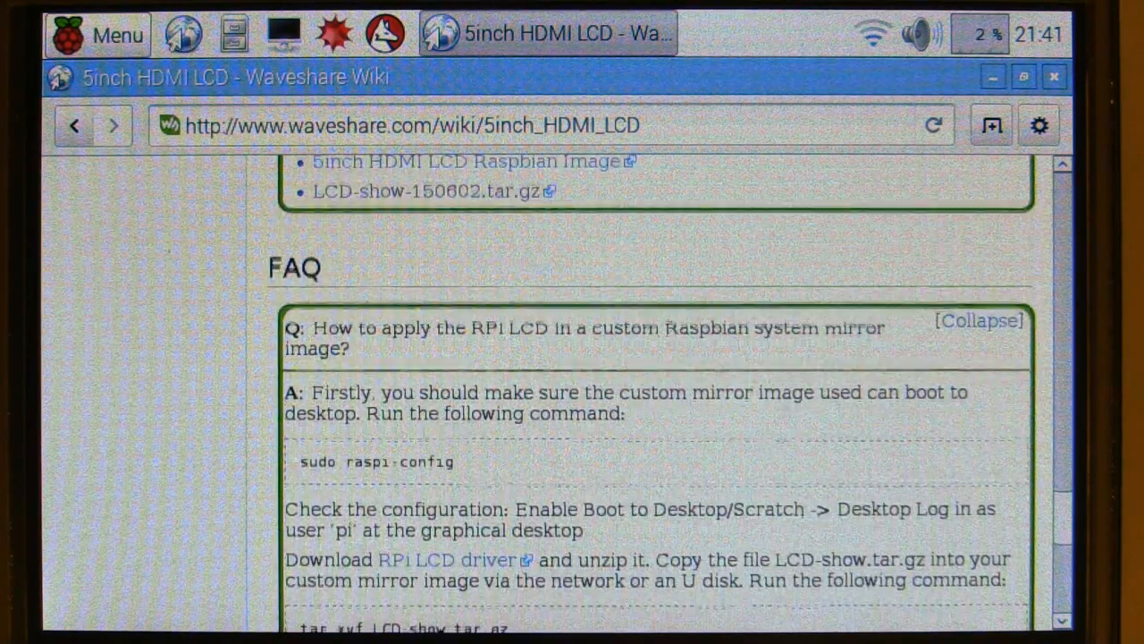
scroll("down", 3)
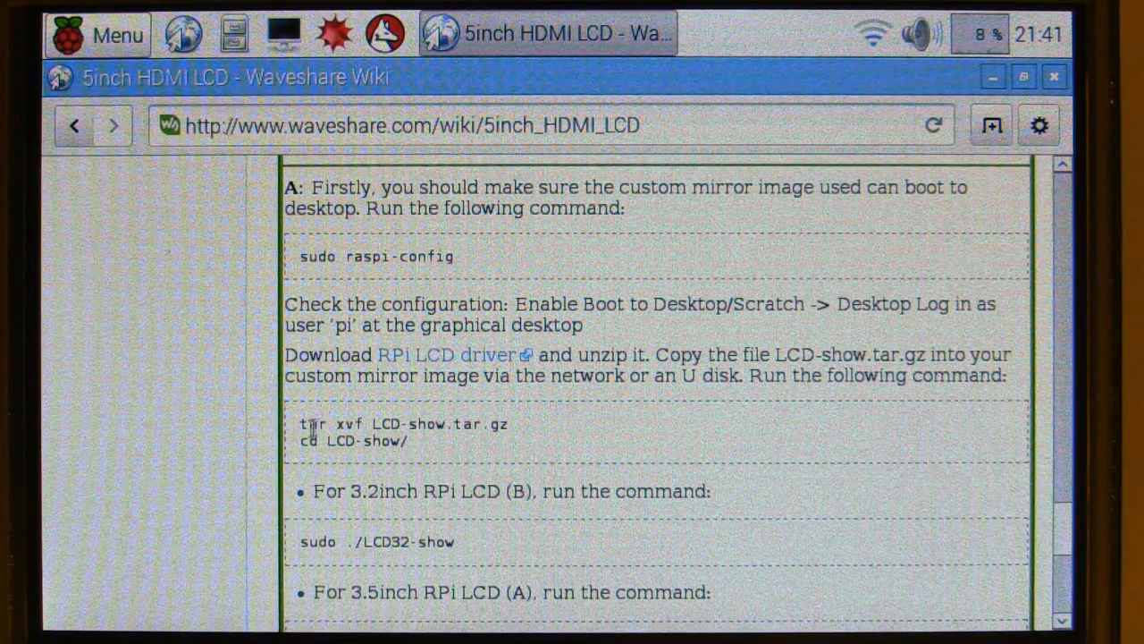
scroll("down", 3)
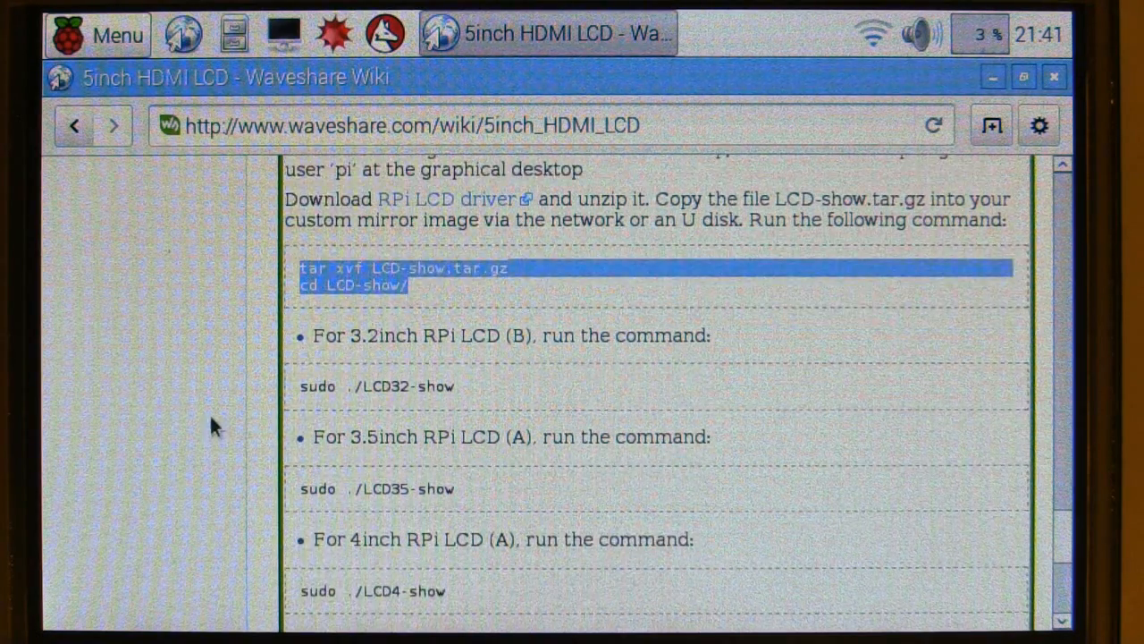
scroll("down", 3)
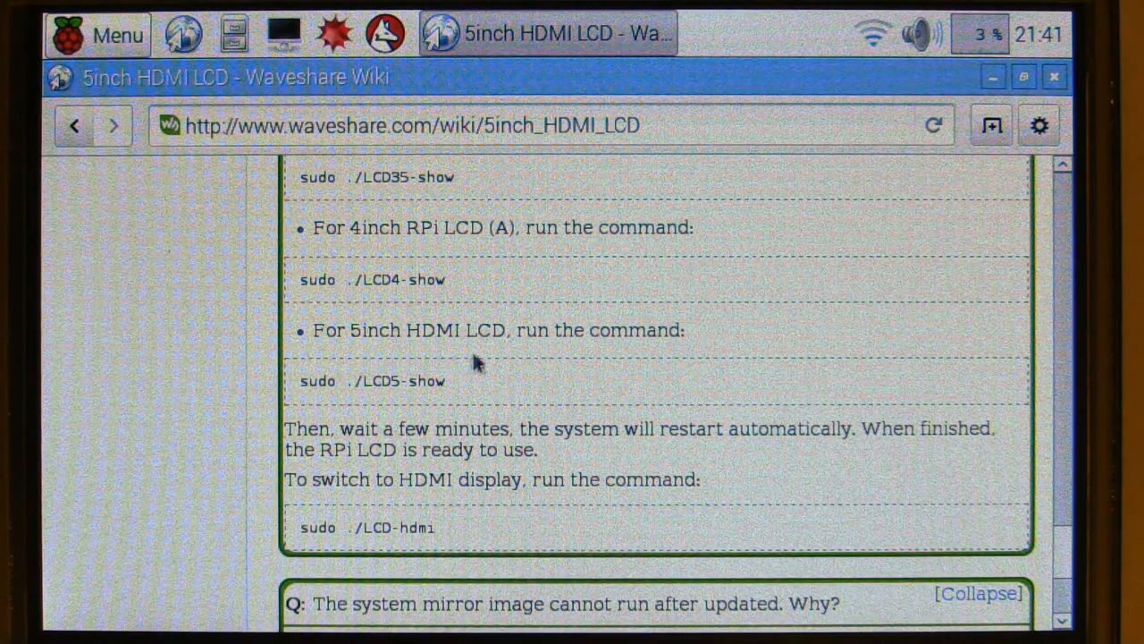
mouse_move(478, 384)
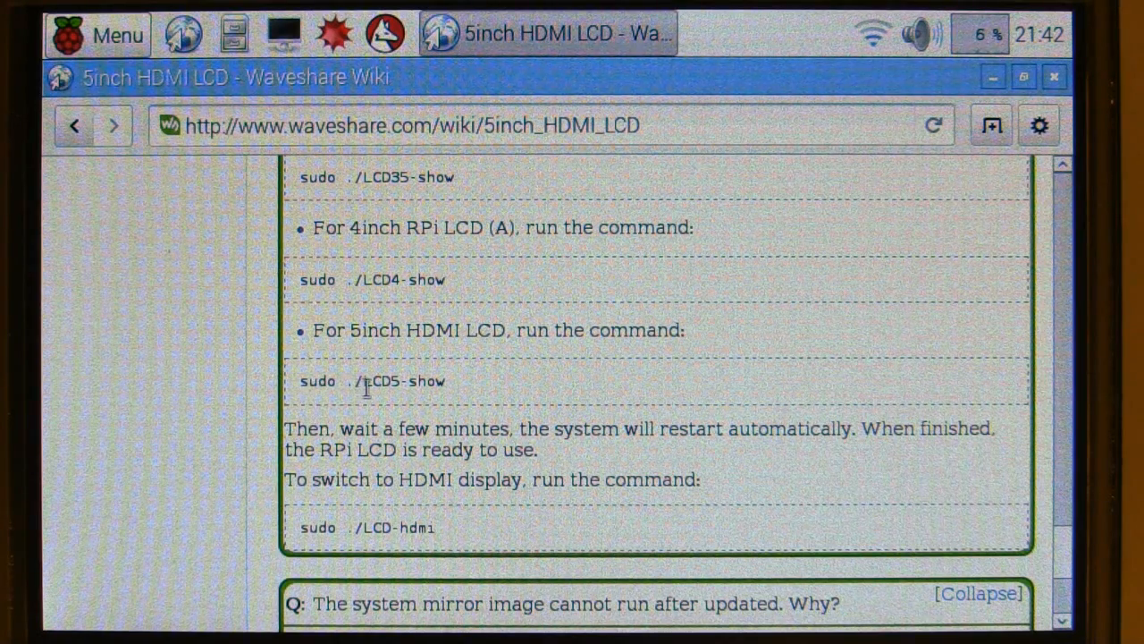
mouse_move(336, 389)
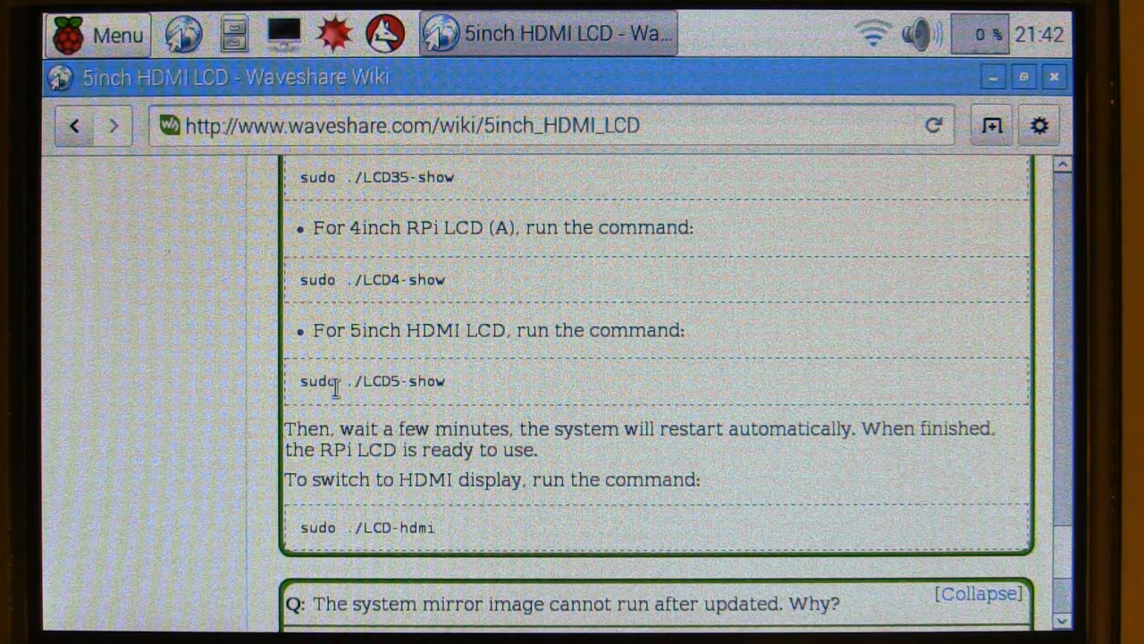
scroll("down", 3)
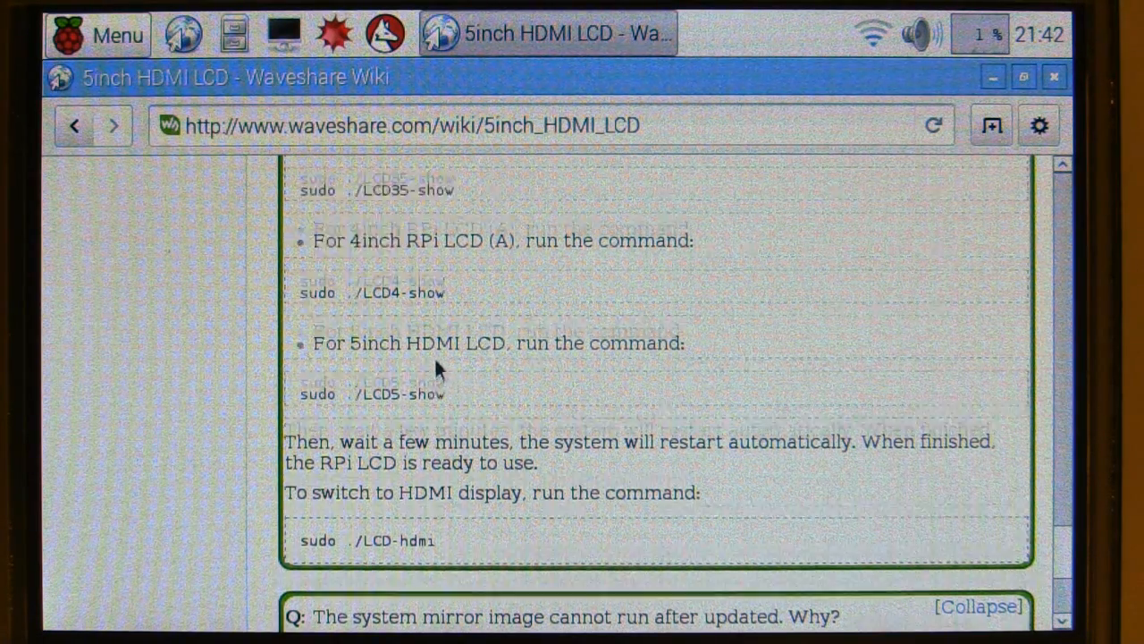
scroll("up", 3)
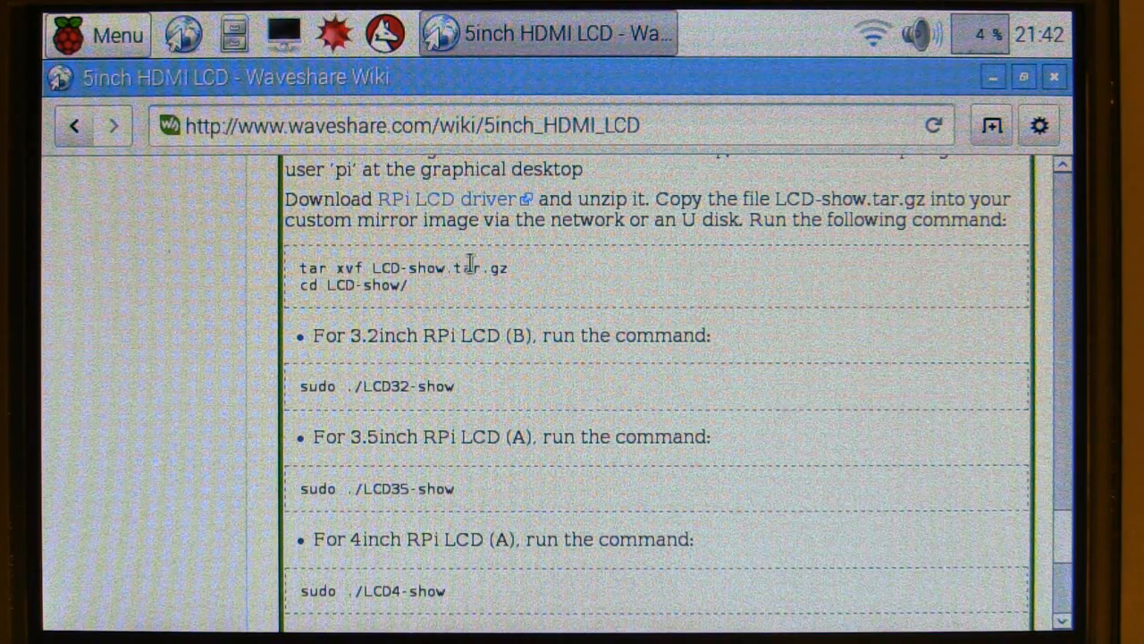
mouse_move(492, 313)
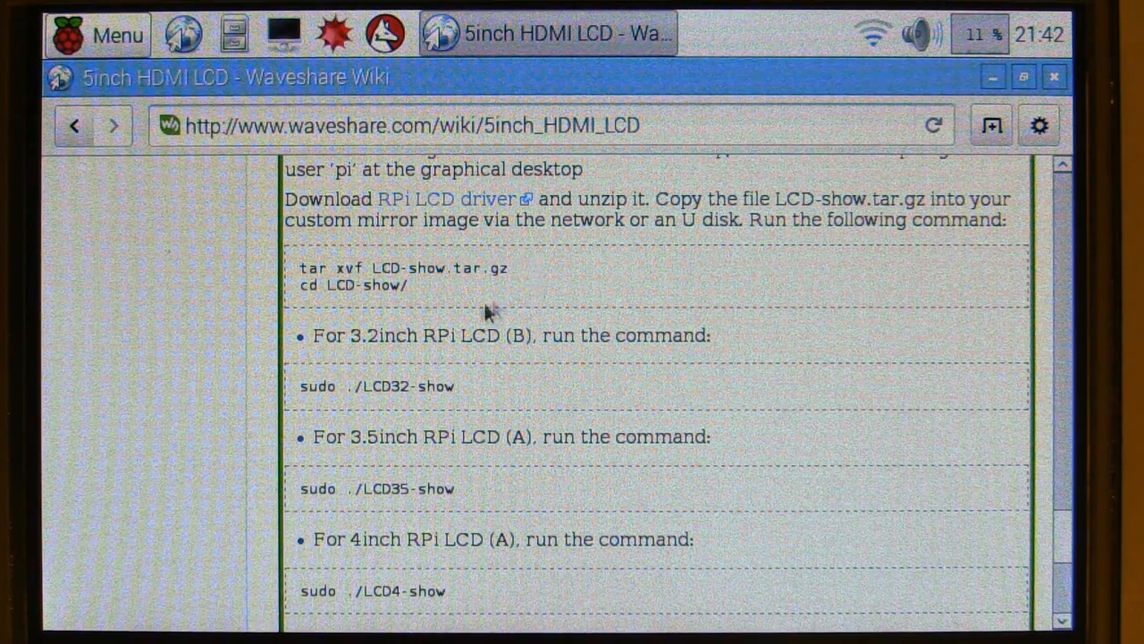
mouse_move(528, 279)
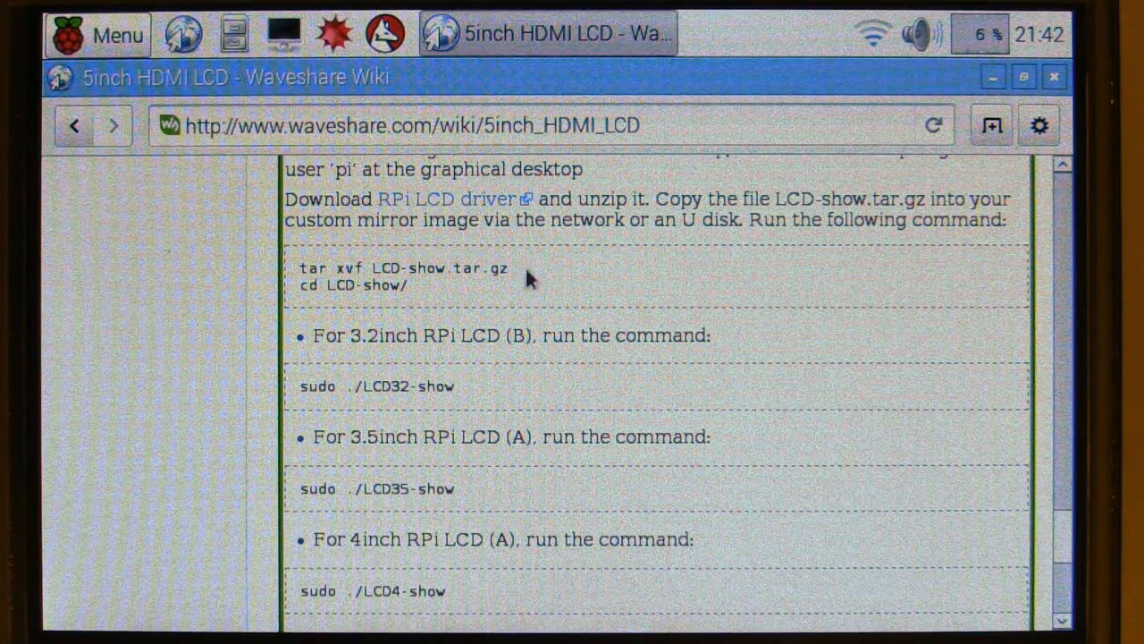
mouse_move(438, 308)
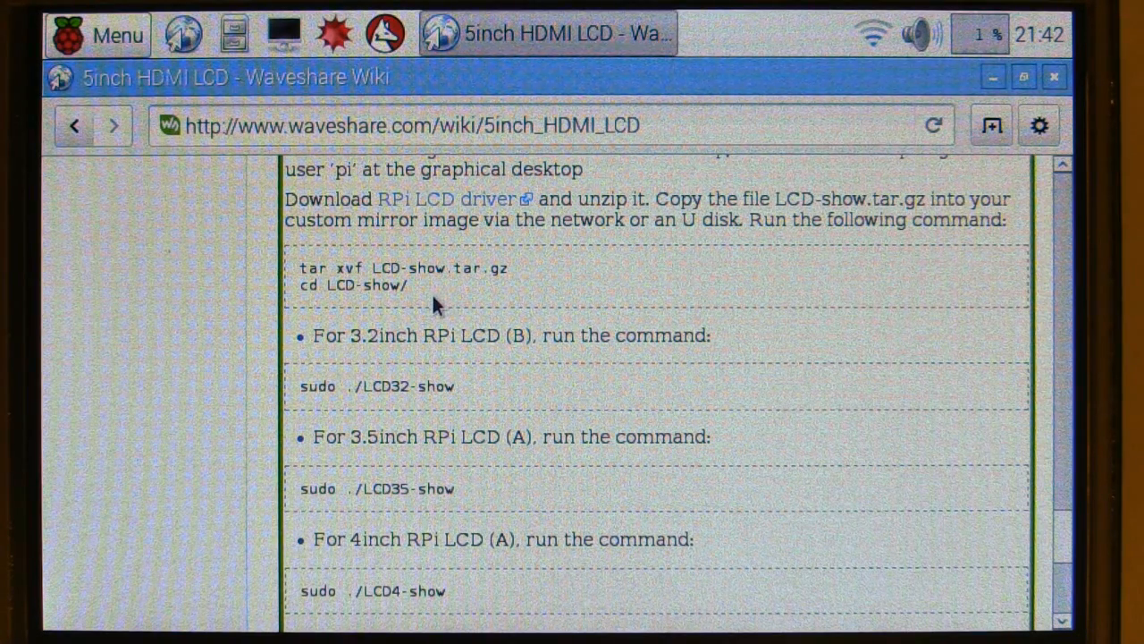
scroll("down", 3)
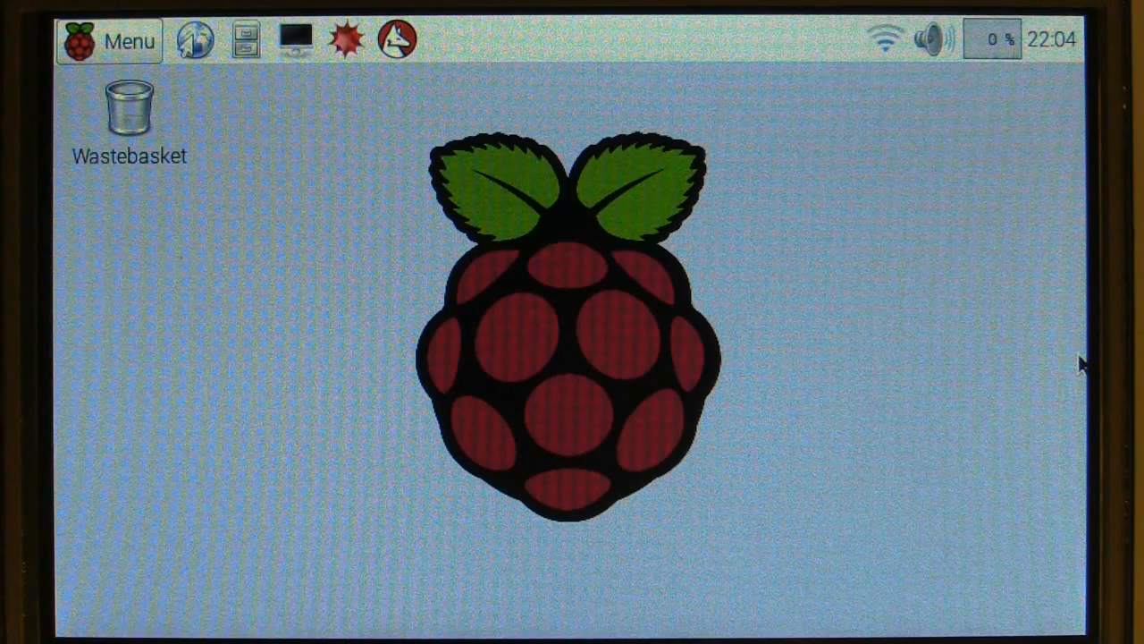
mouse_move(1032, 350)
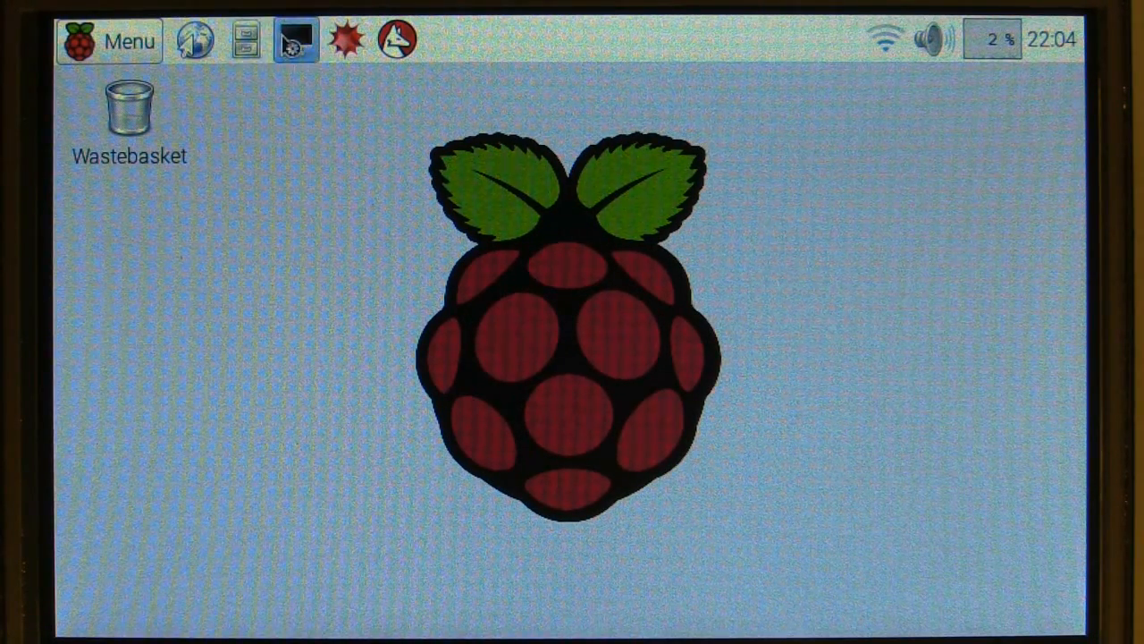
Open a new terminal and change into /home/pi/Downloads.
left_click(295, 39)
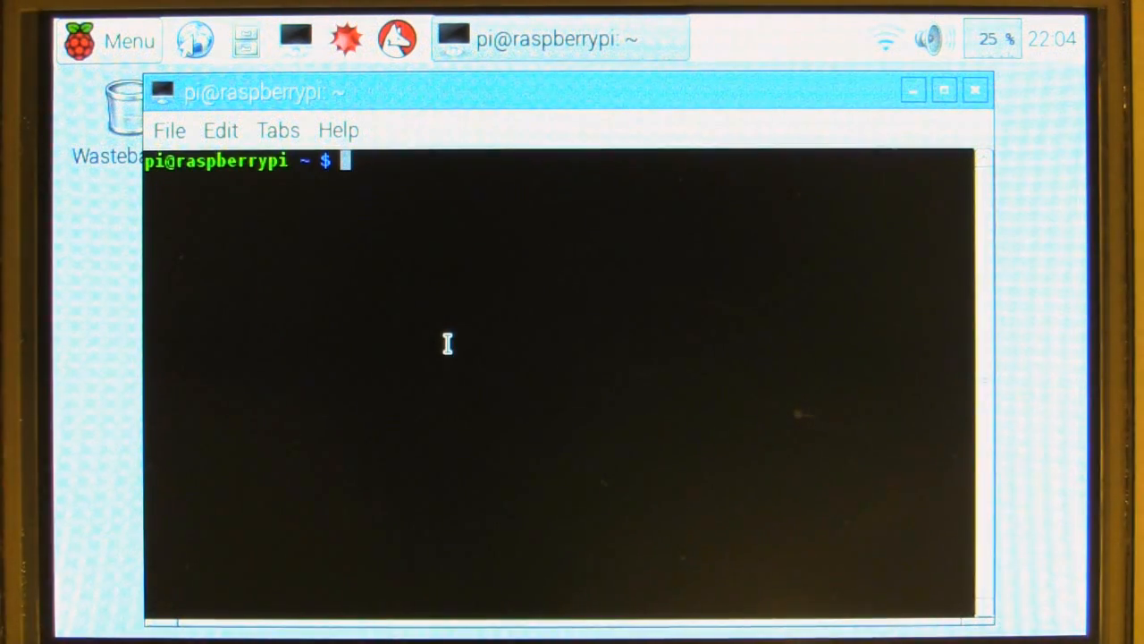
type("cd /")
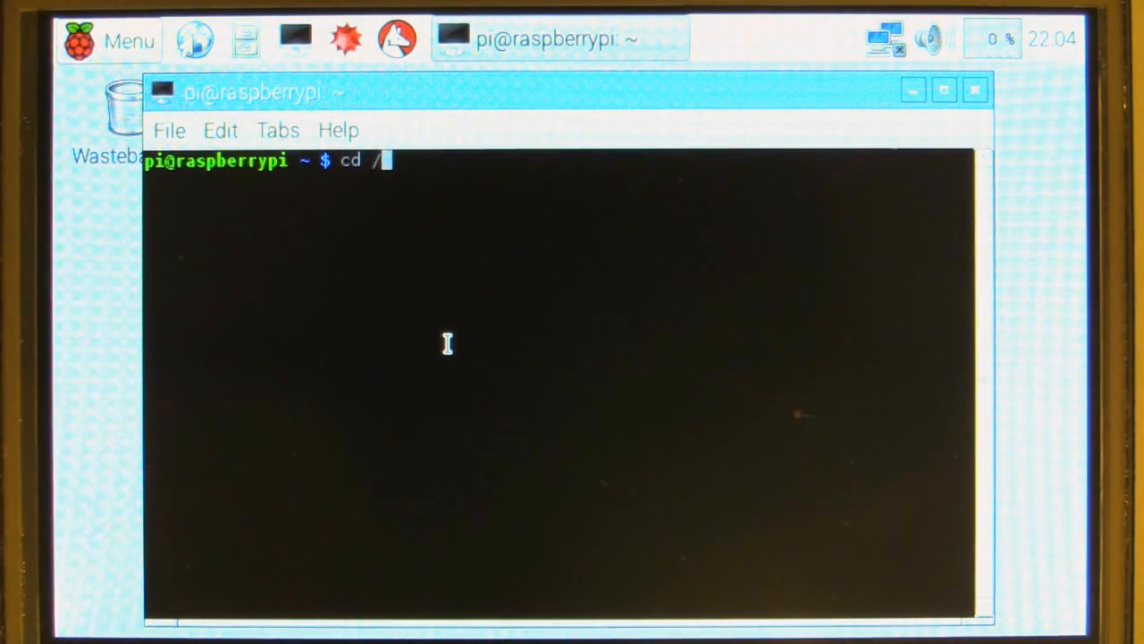
type("home/")
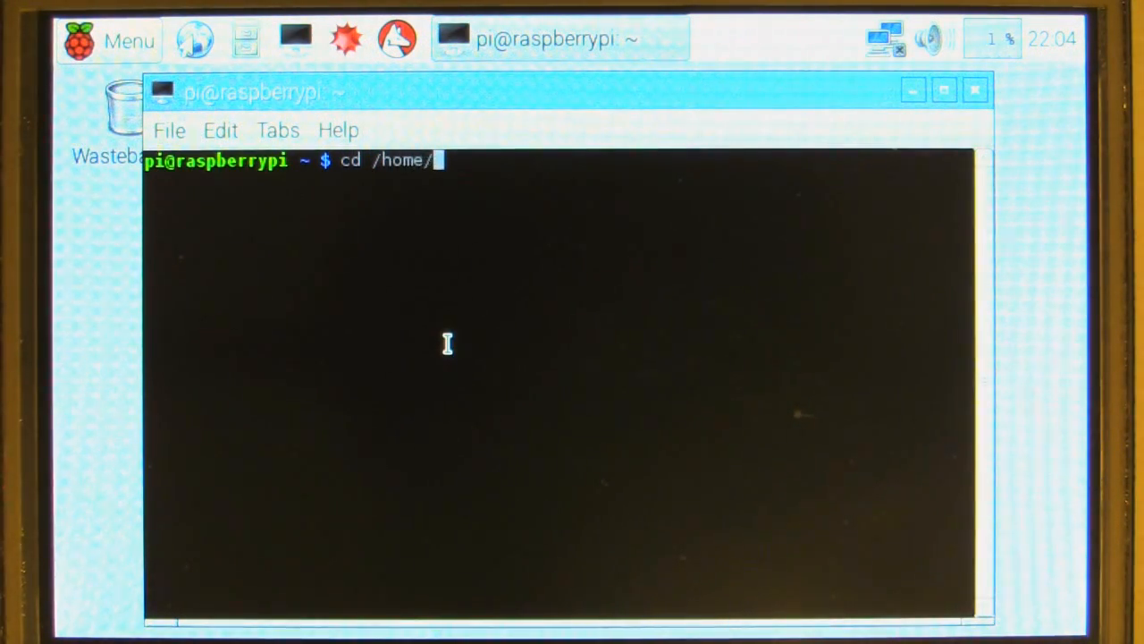
type("pi/Dow")
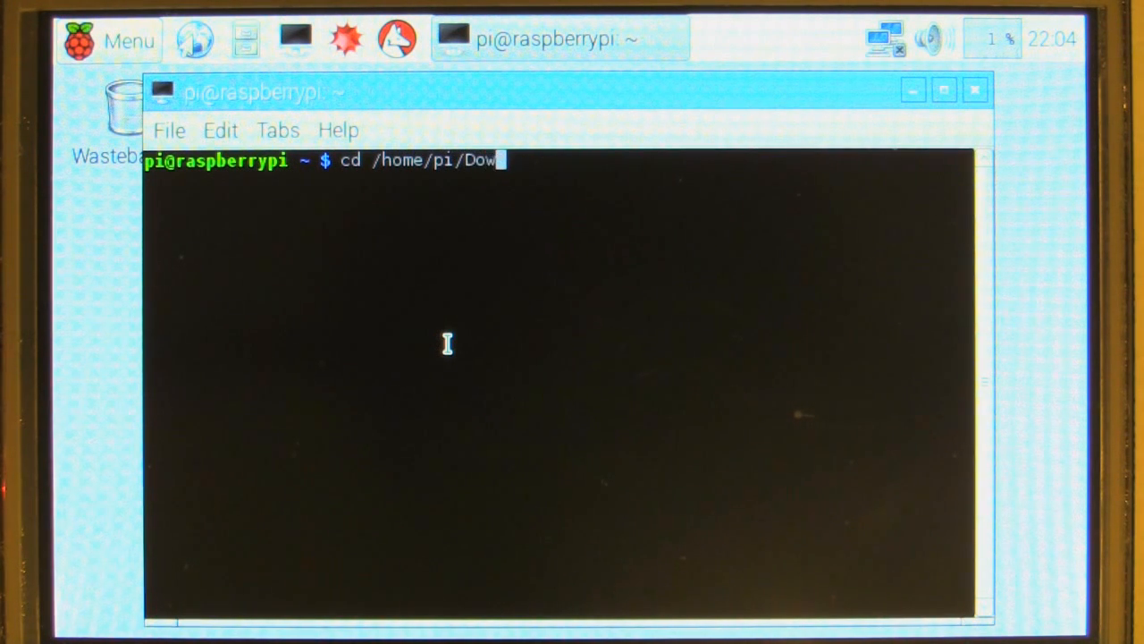
key("Return")
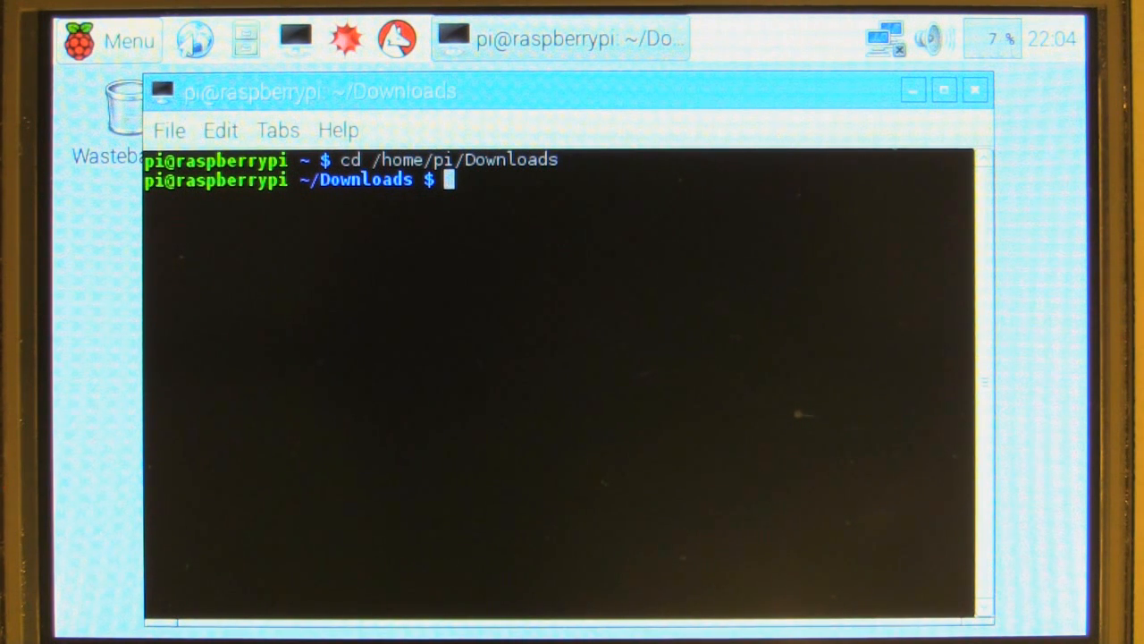
Extract LCD-show-150602.tar.gz with sudo tar xvf.
type("sudo ta")
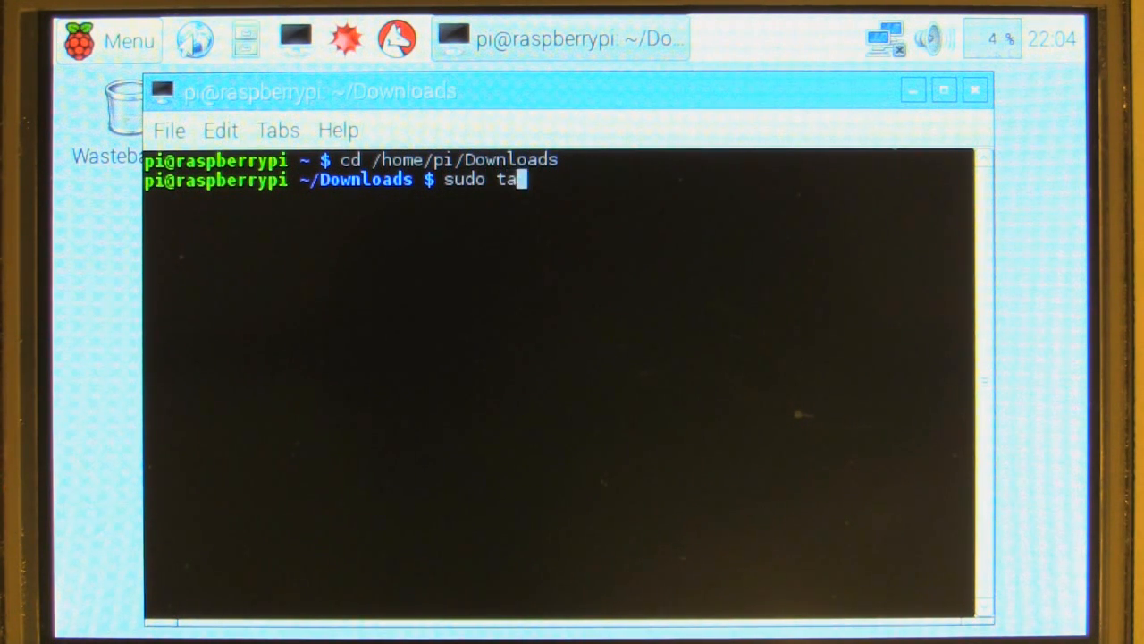
type("r")
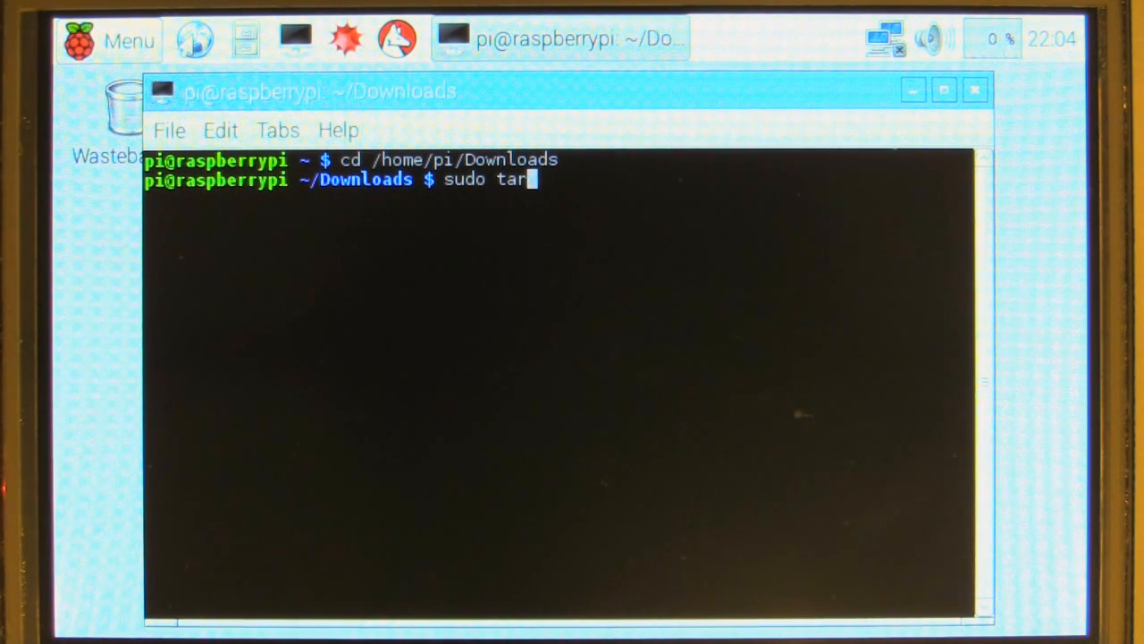
type("xv")
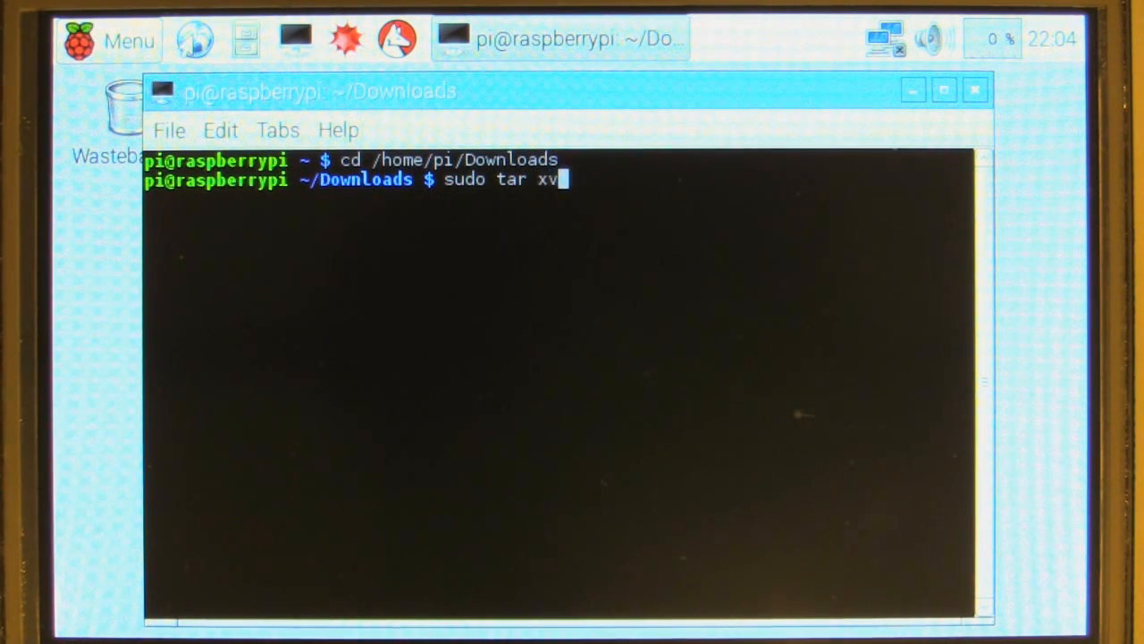
type("f")
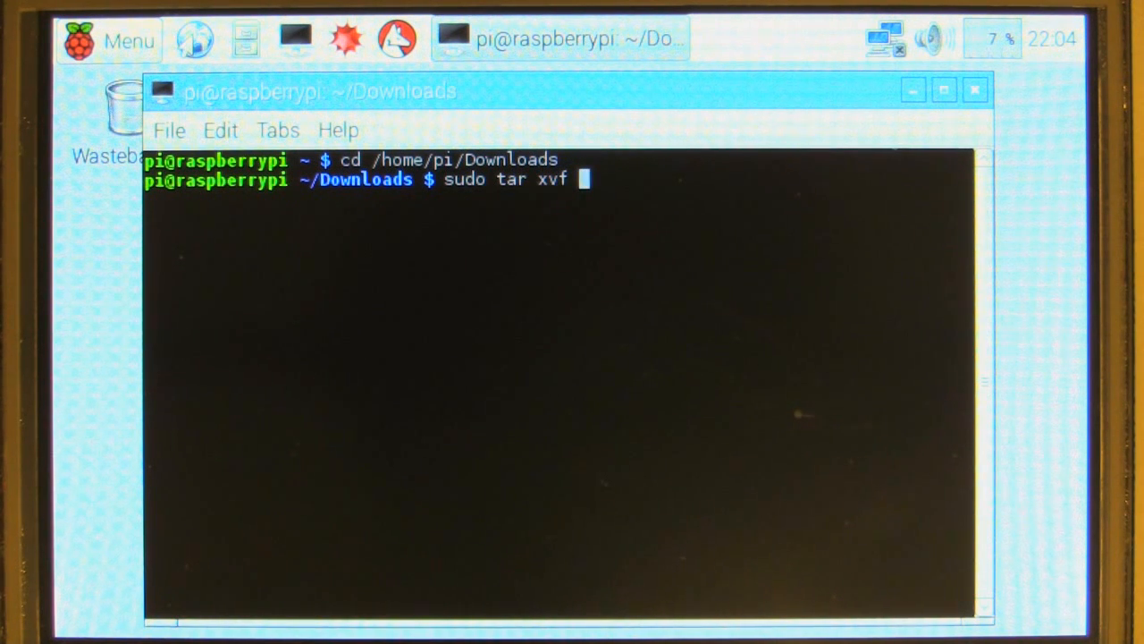
type("LCD-")
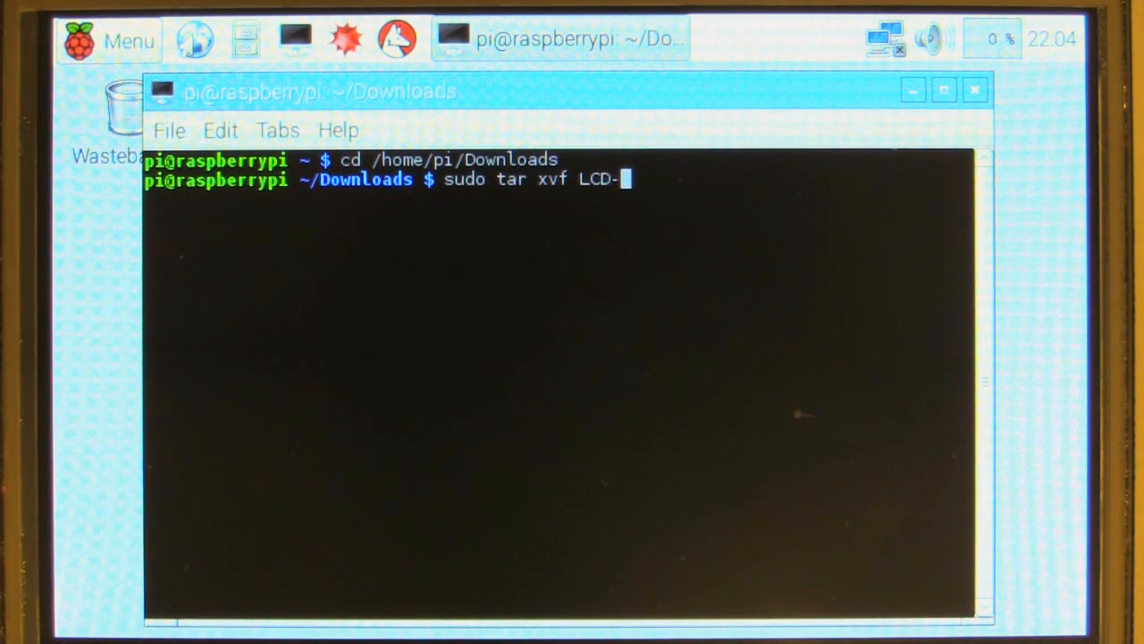
type("show-")
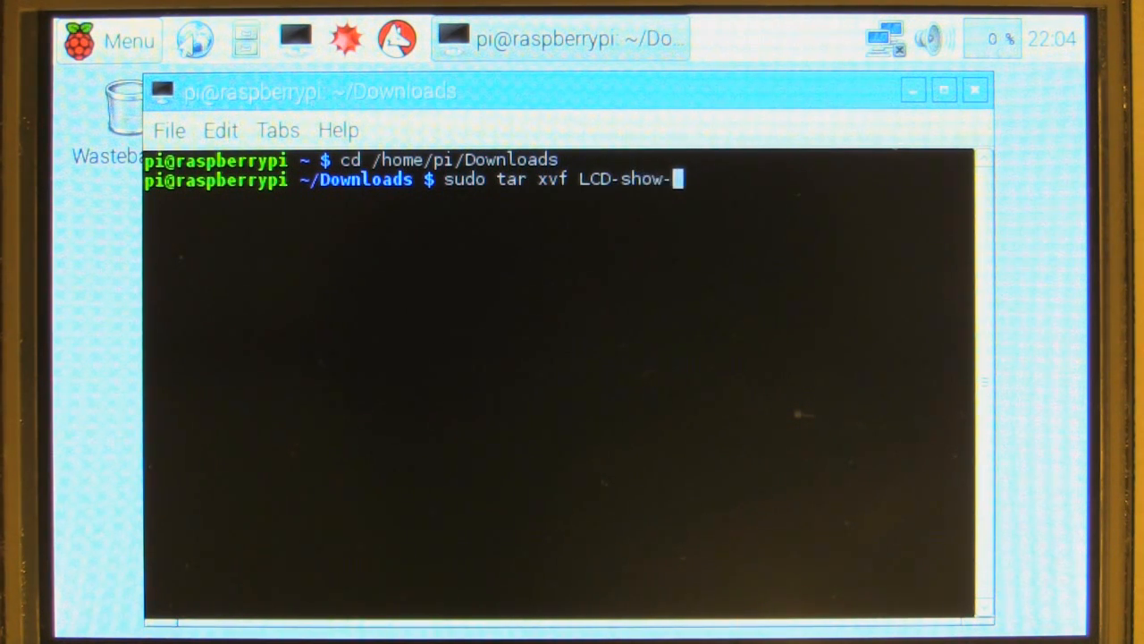
type("1")
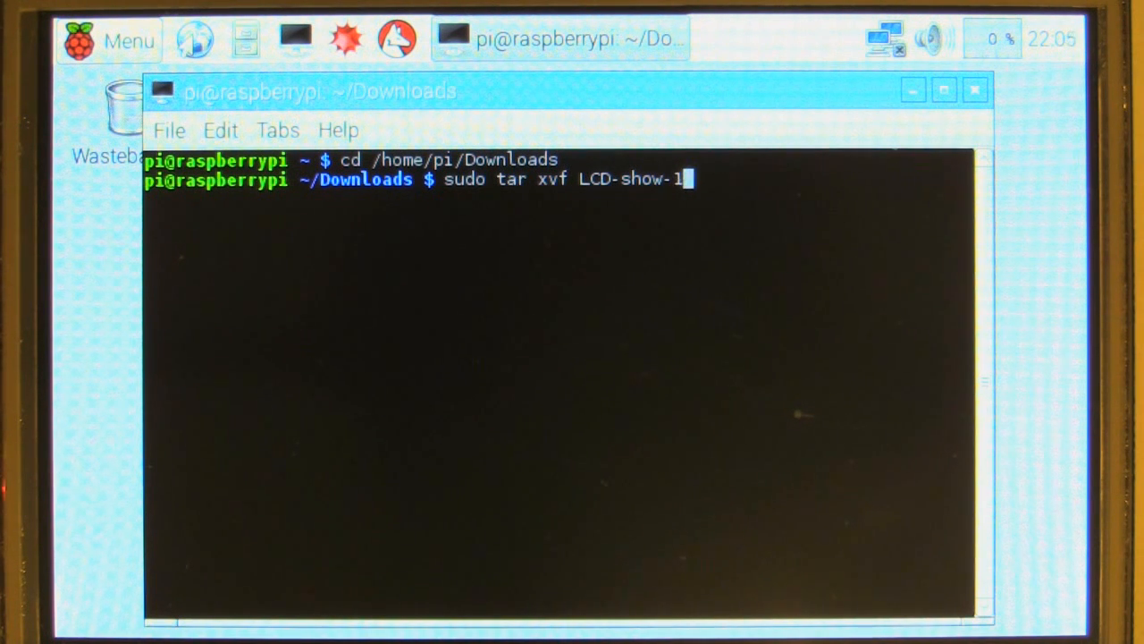
type("5")
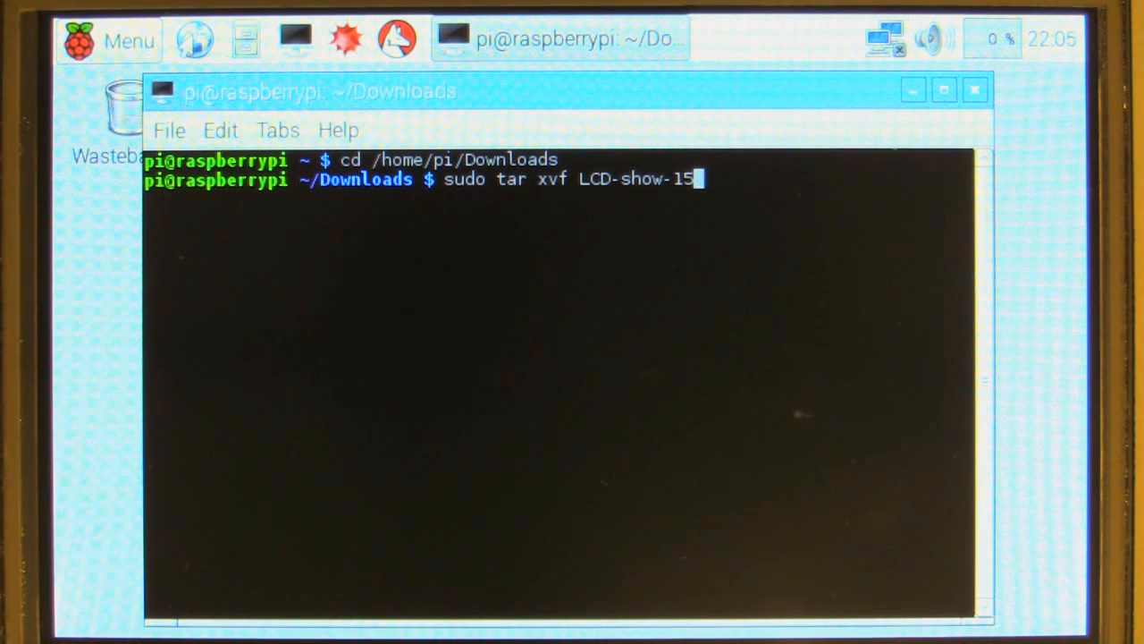
type("0602")
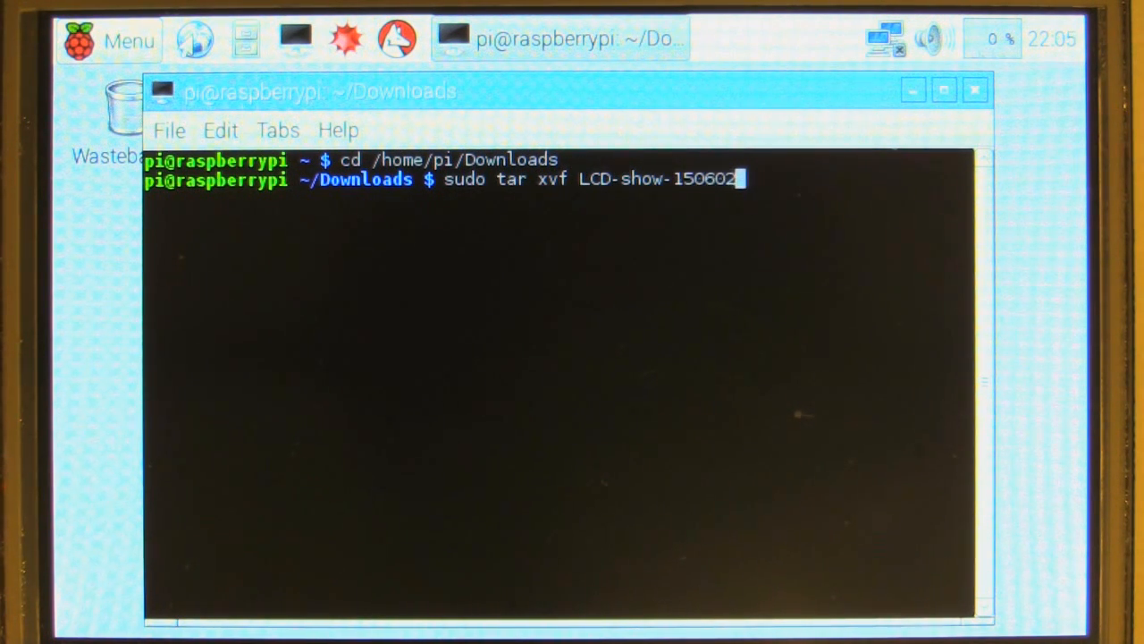
type(".tar.")
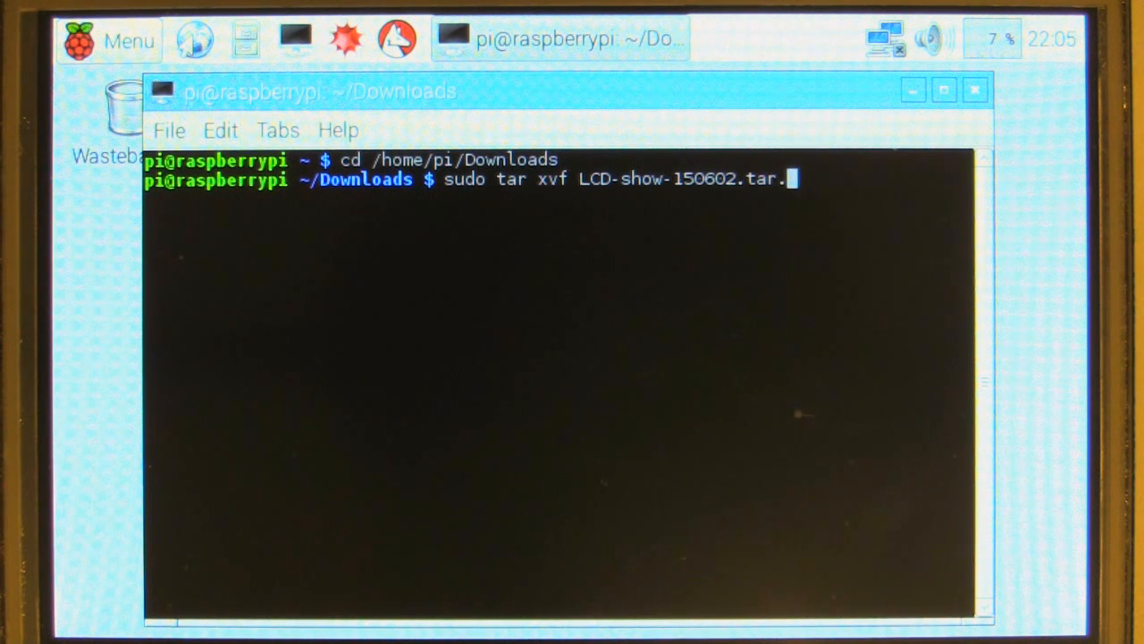
type("gz")
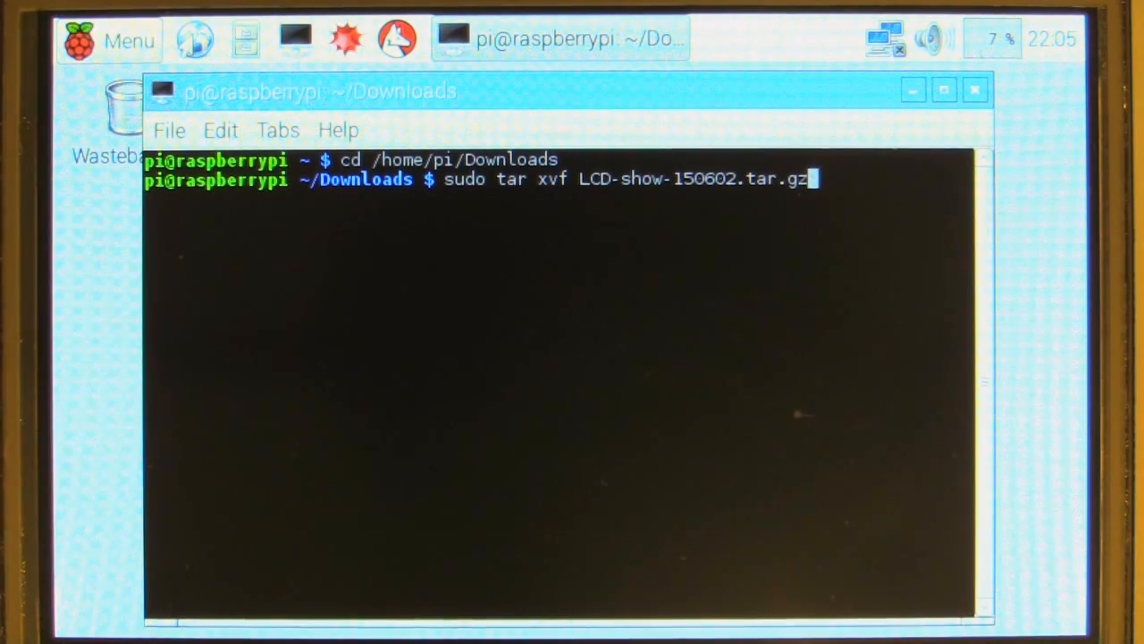
key("Return")
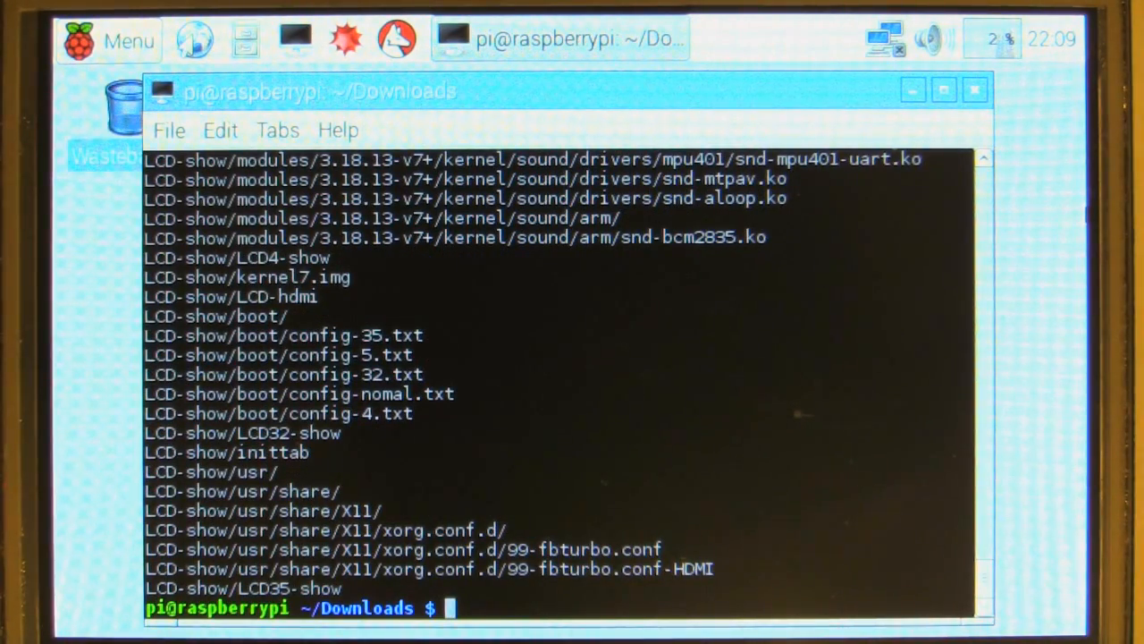
Change directory to /home/pi/Downloads/LCD-show.
type("cd")
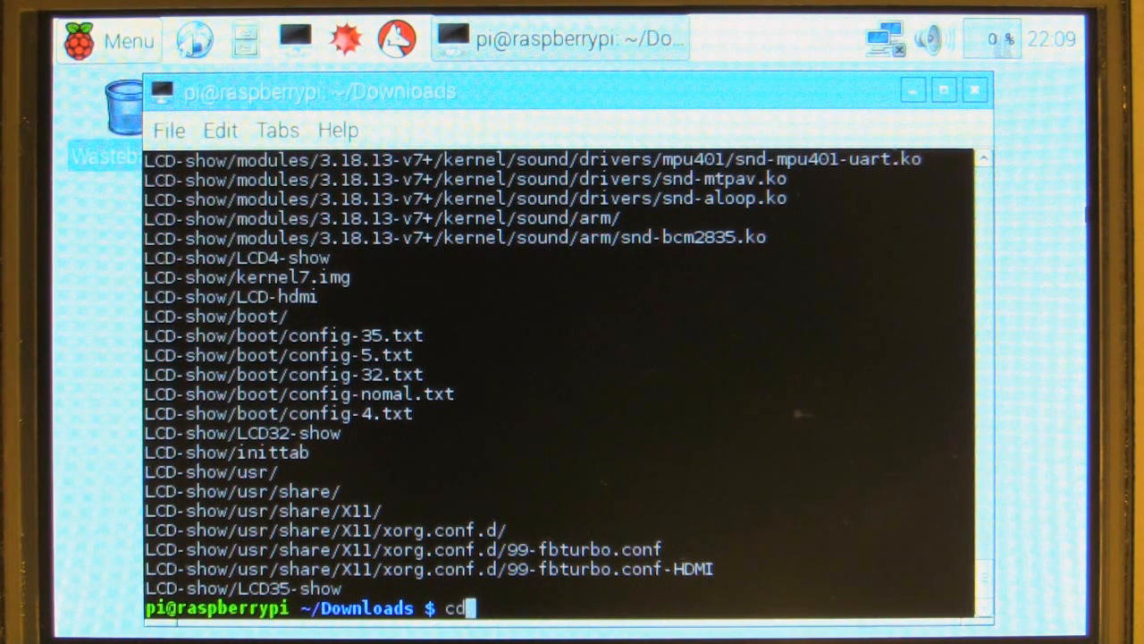
type("/")
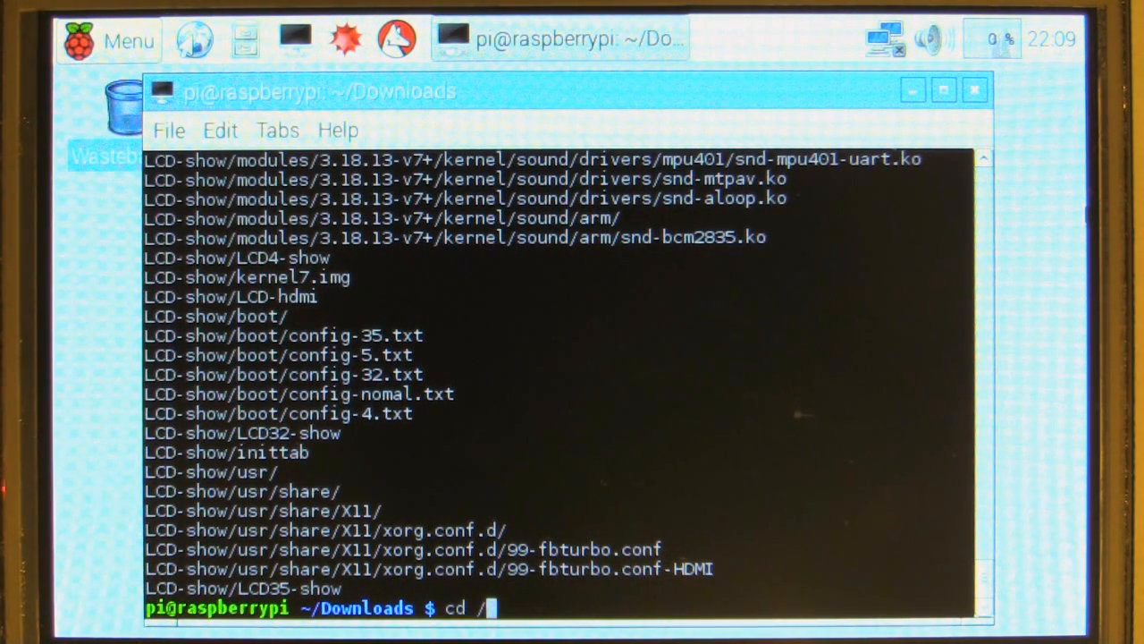
type("home/p")
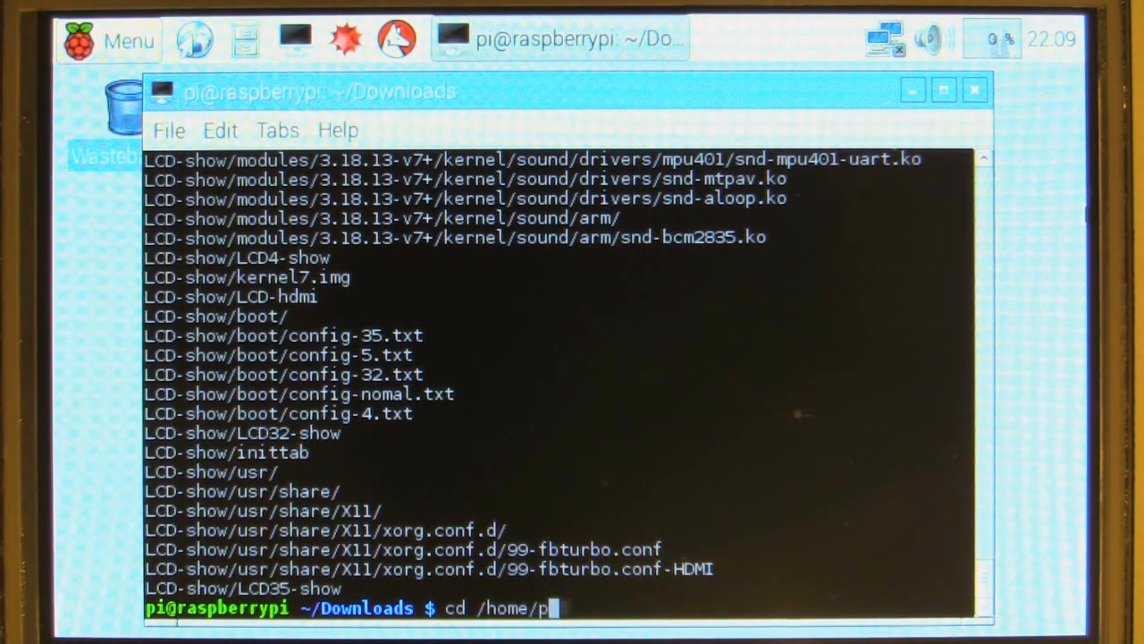
type("i/")
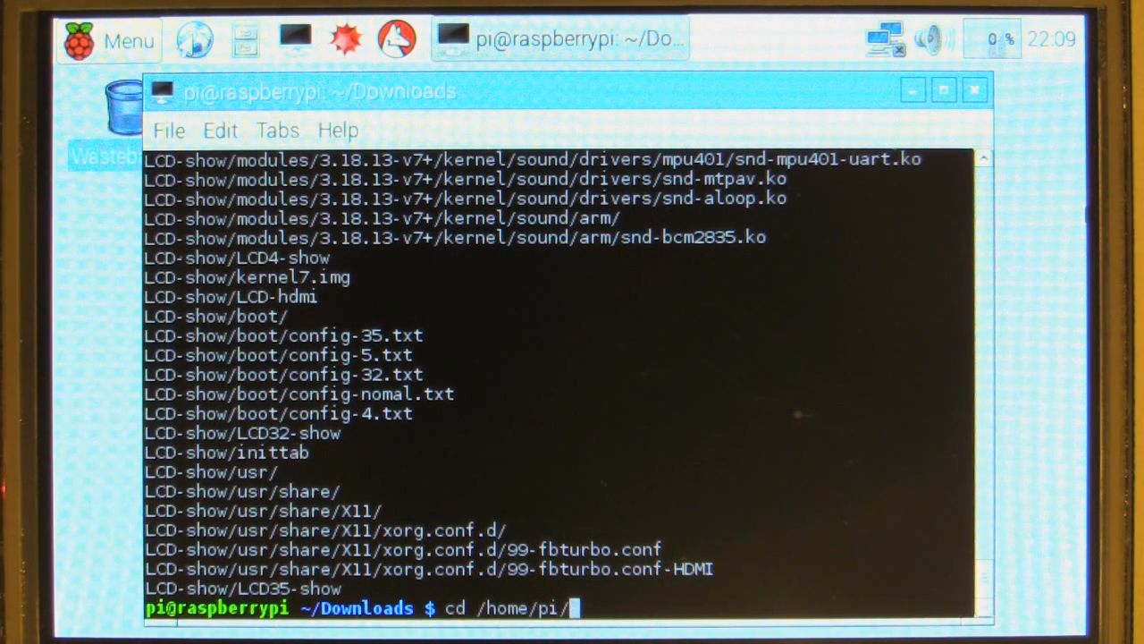
type("Down")
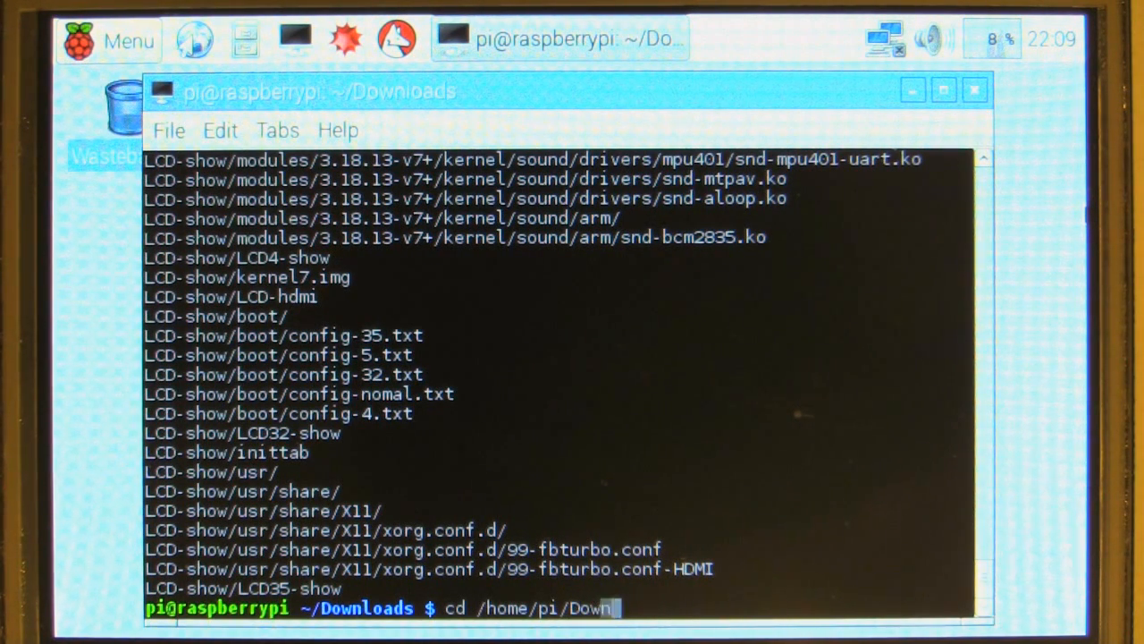
type("loads/")
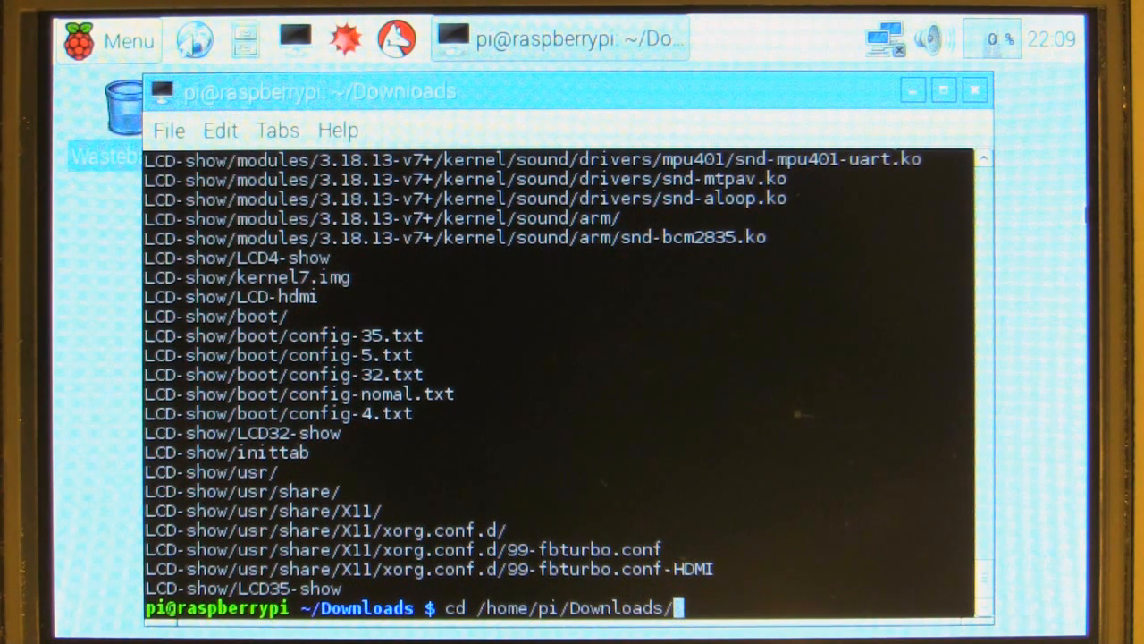
type("LCD-")
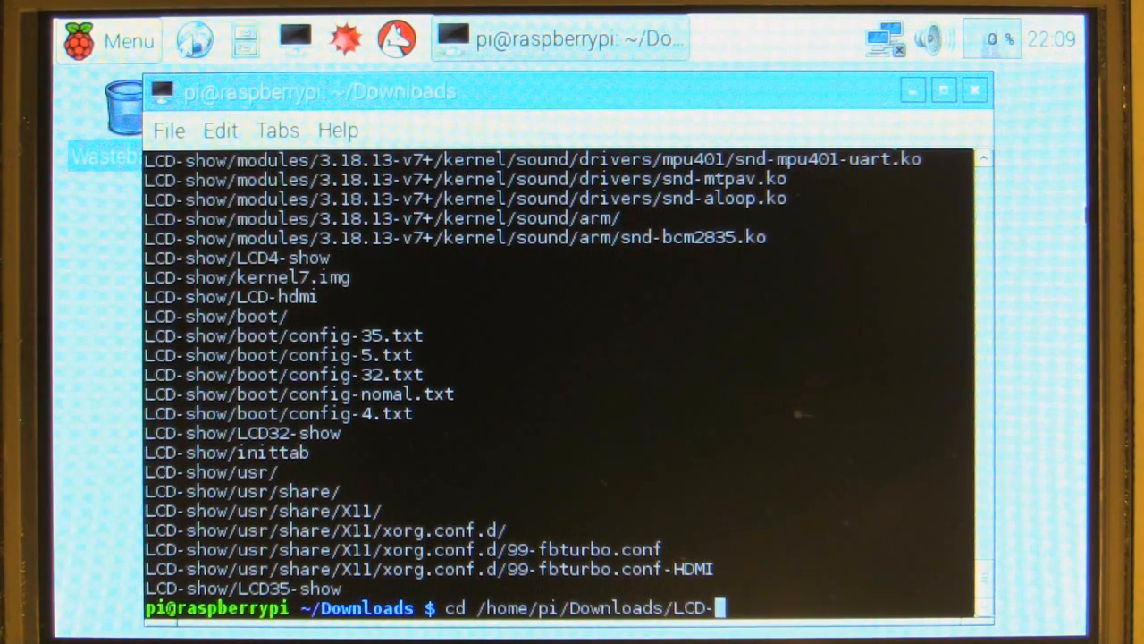
key("Return")
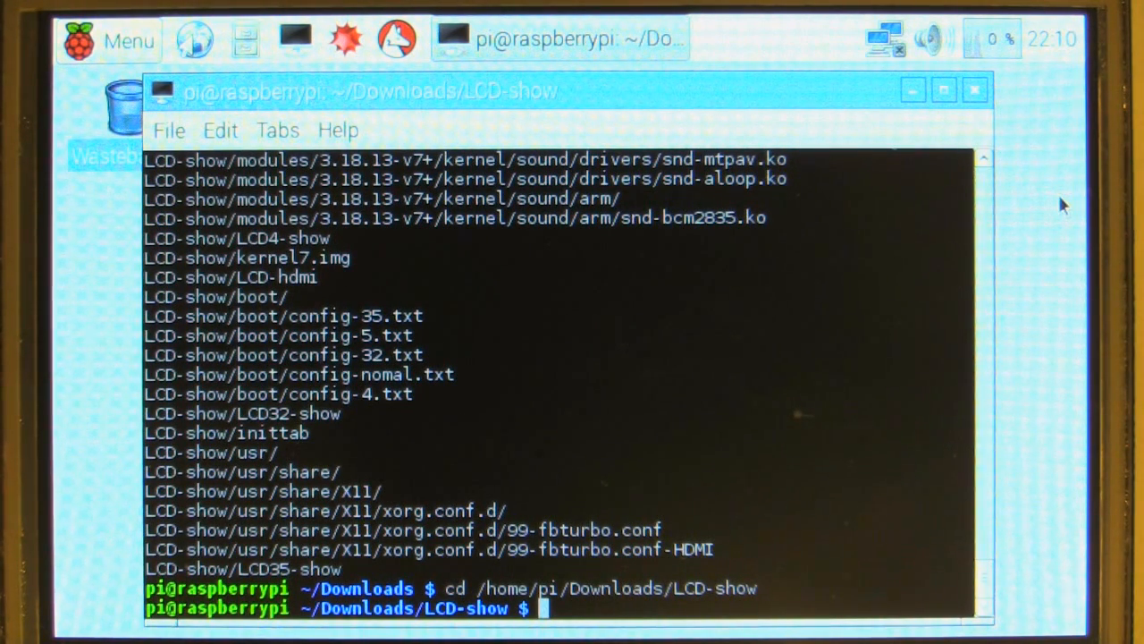
Run sudo ./LCD5-show to install the 5-inch display driver and reboot.
type("sudo")
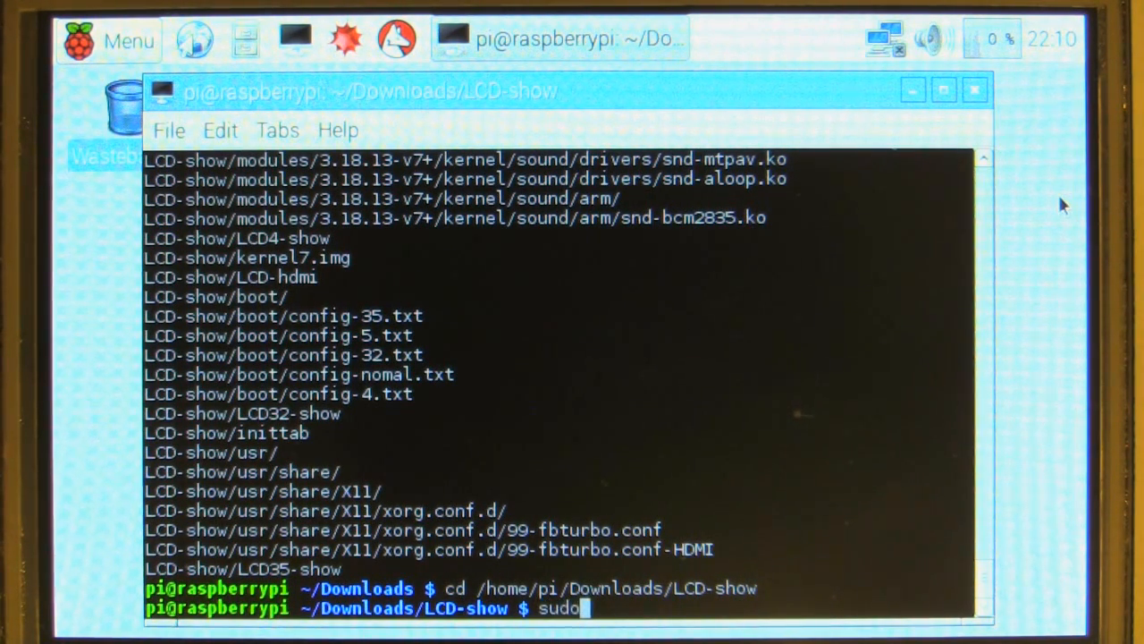
type("./")
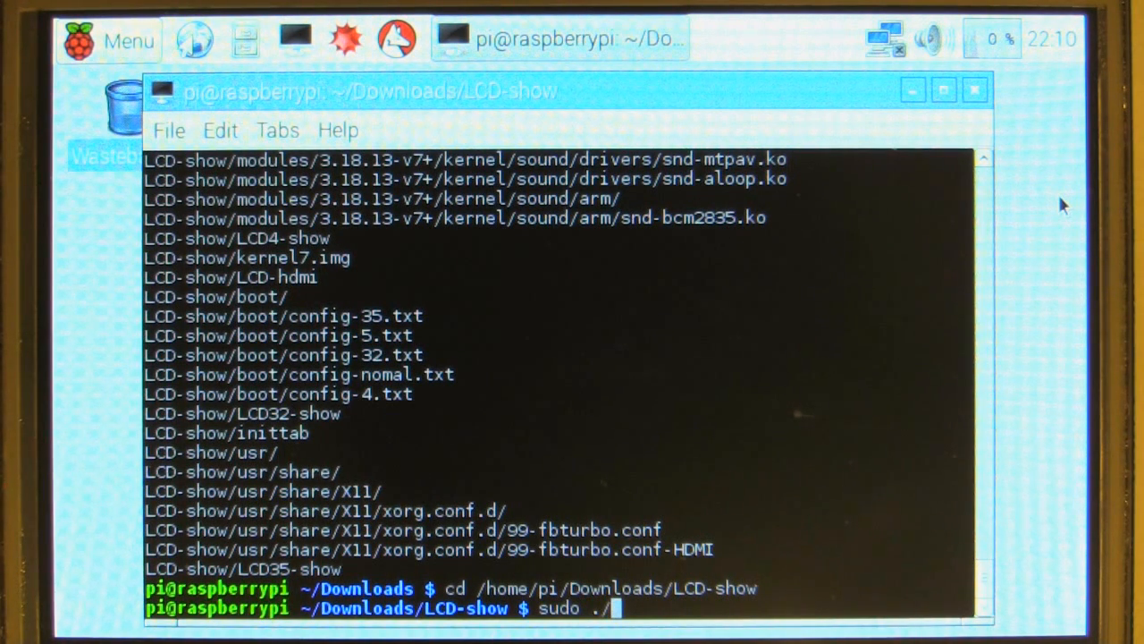
type("LCD")
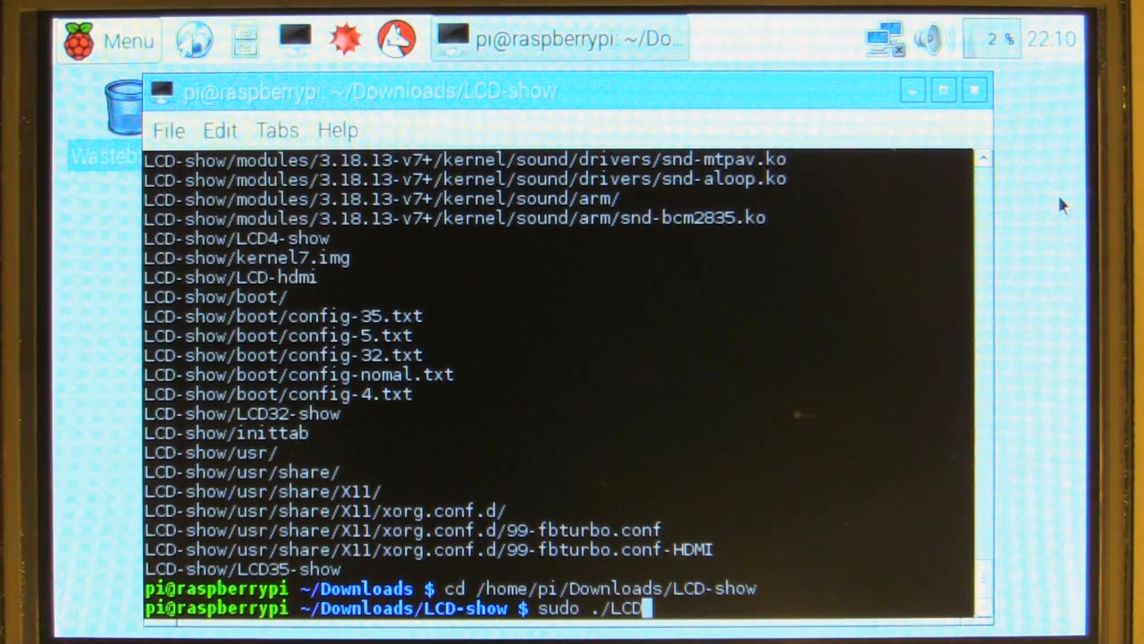
type("5")
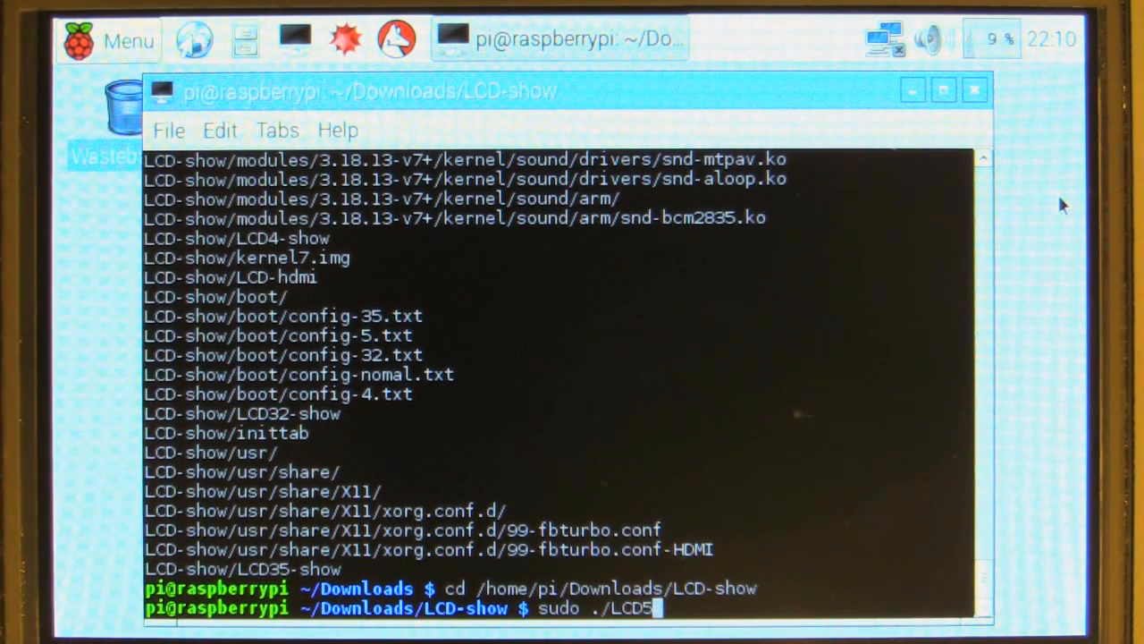
type("-")
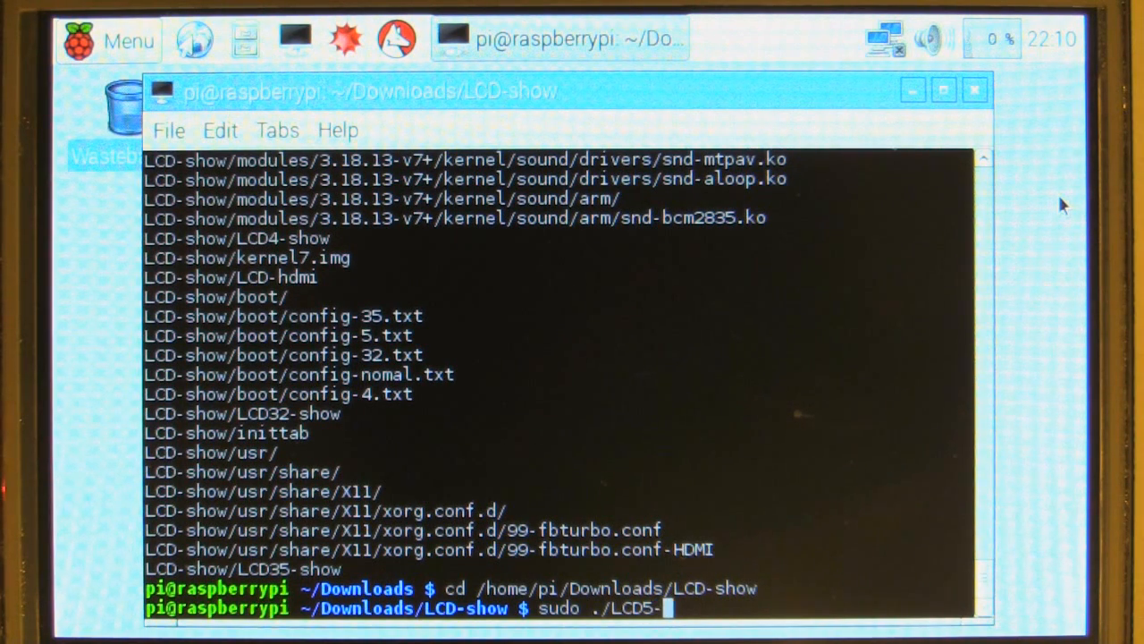
type("show")
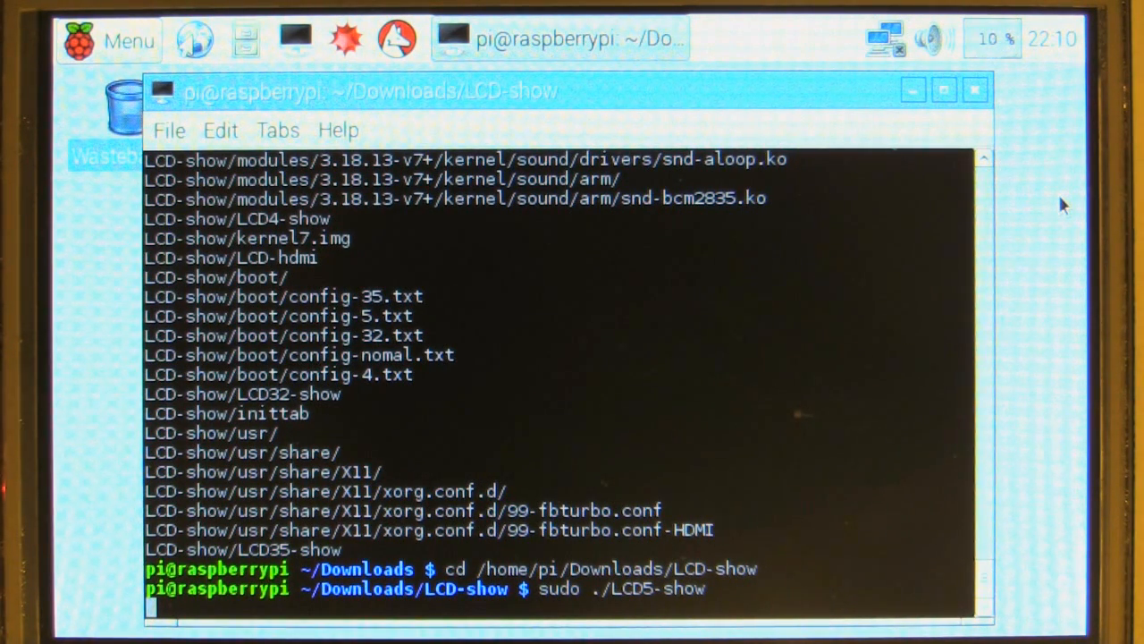
key("Return")
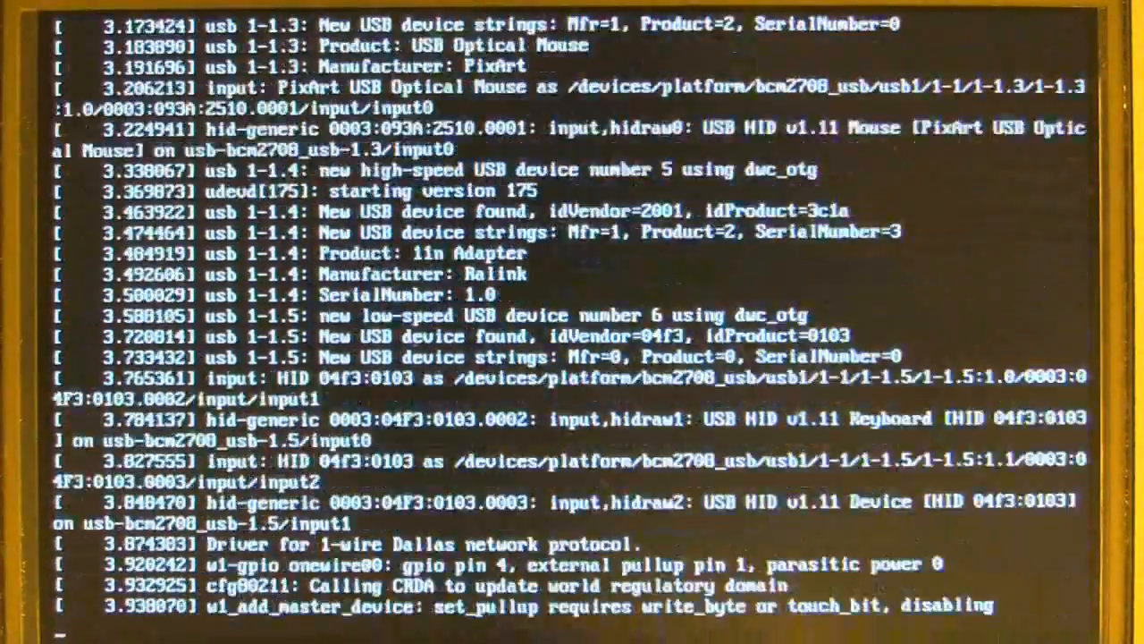
Follow the boot messages, including the ADS7846 touchscreen, until the Raspbian desktop appears.
scroll("down", 3)
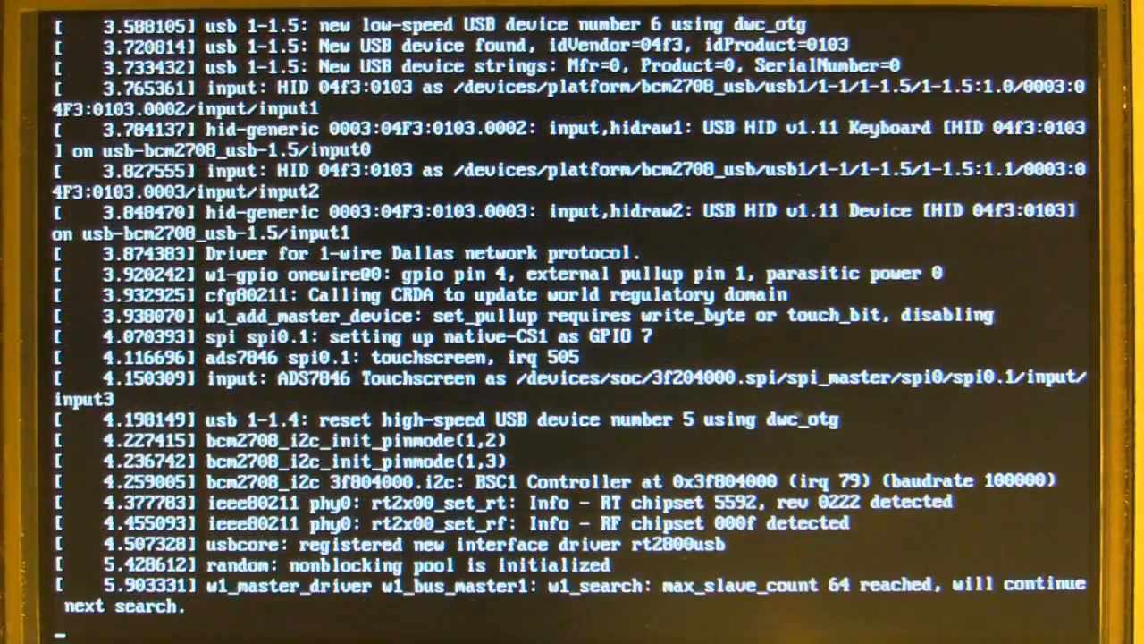
scroll("down", 3)
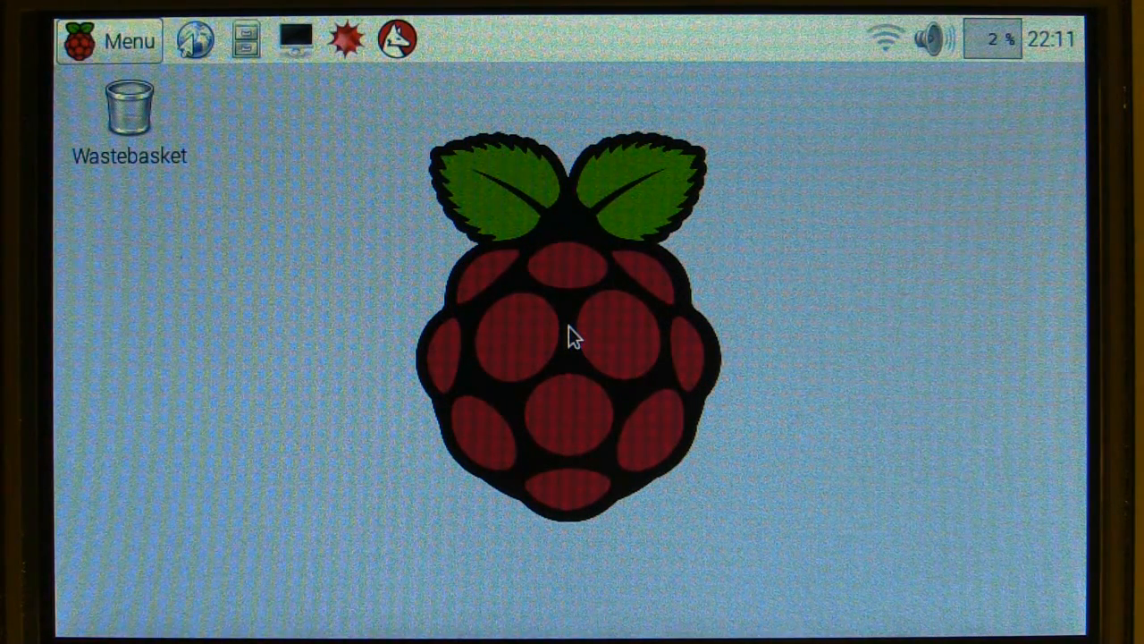
mouse_move(321, 287)
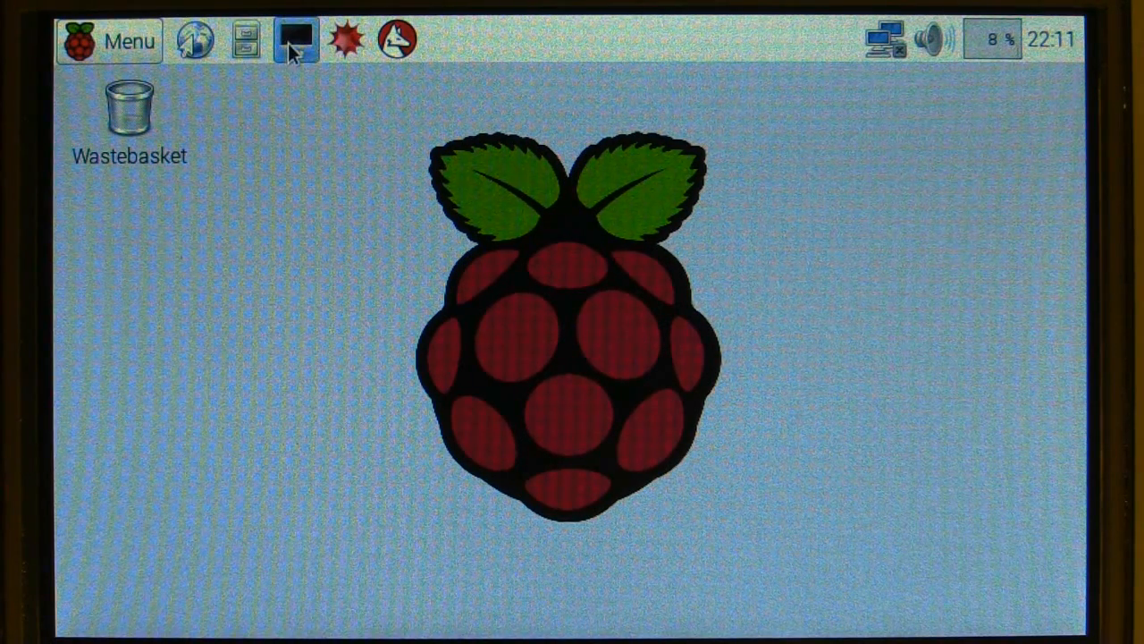
In a new terminal window, run cd into /home/pi/Downloads/LCD-show.
left_click(296, 38)
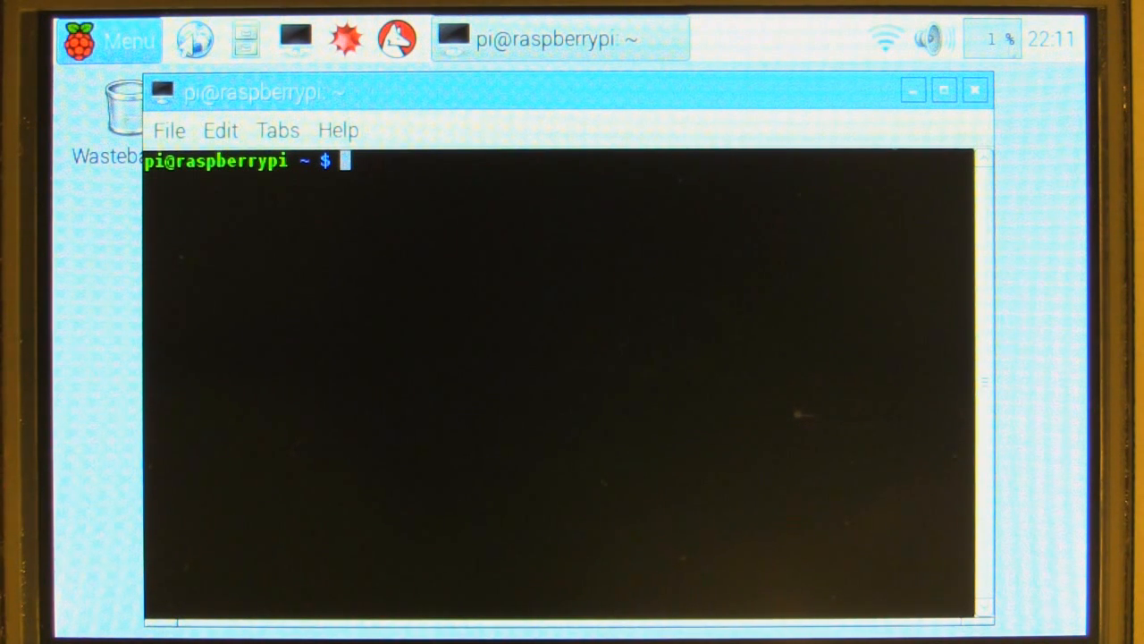
type("cd /home")
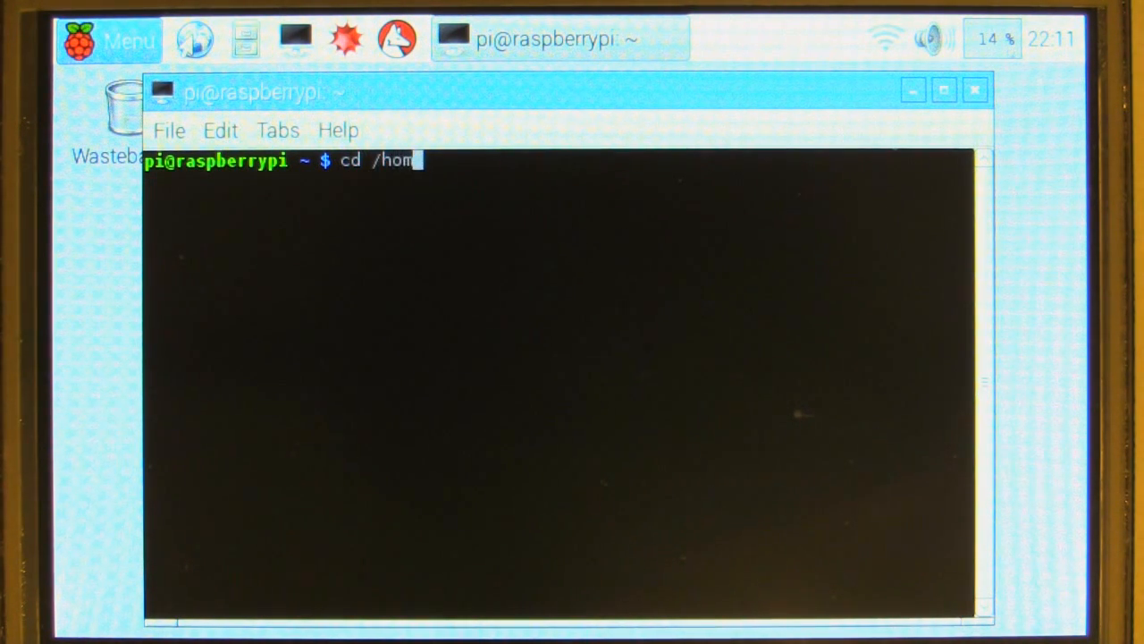
type("e/pi/")
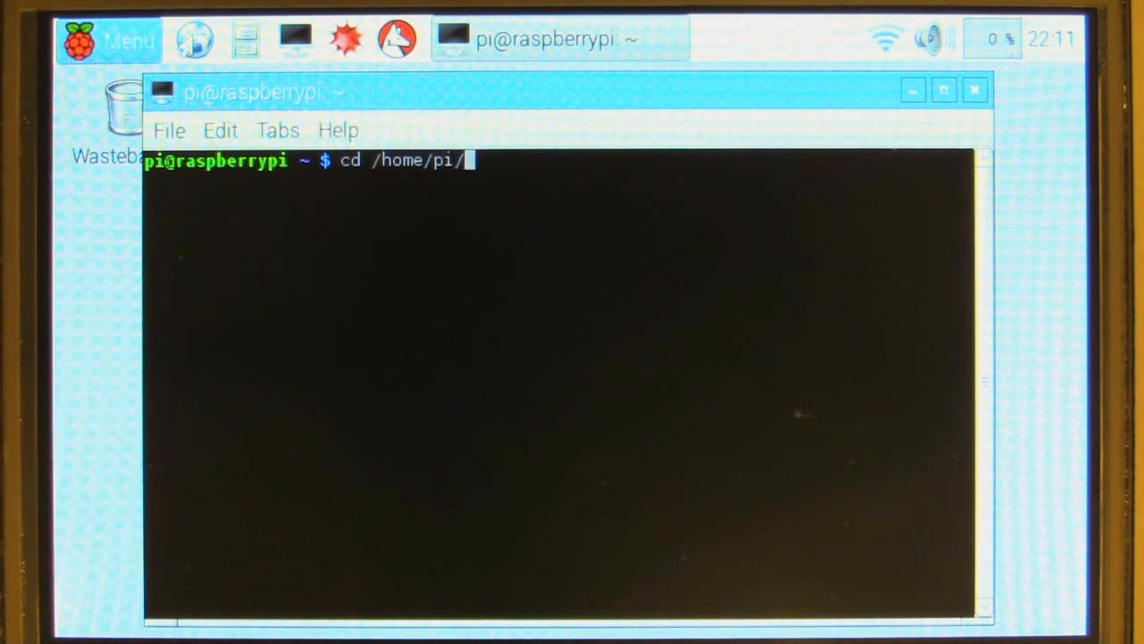
type("Downloads/")
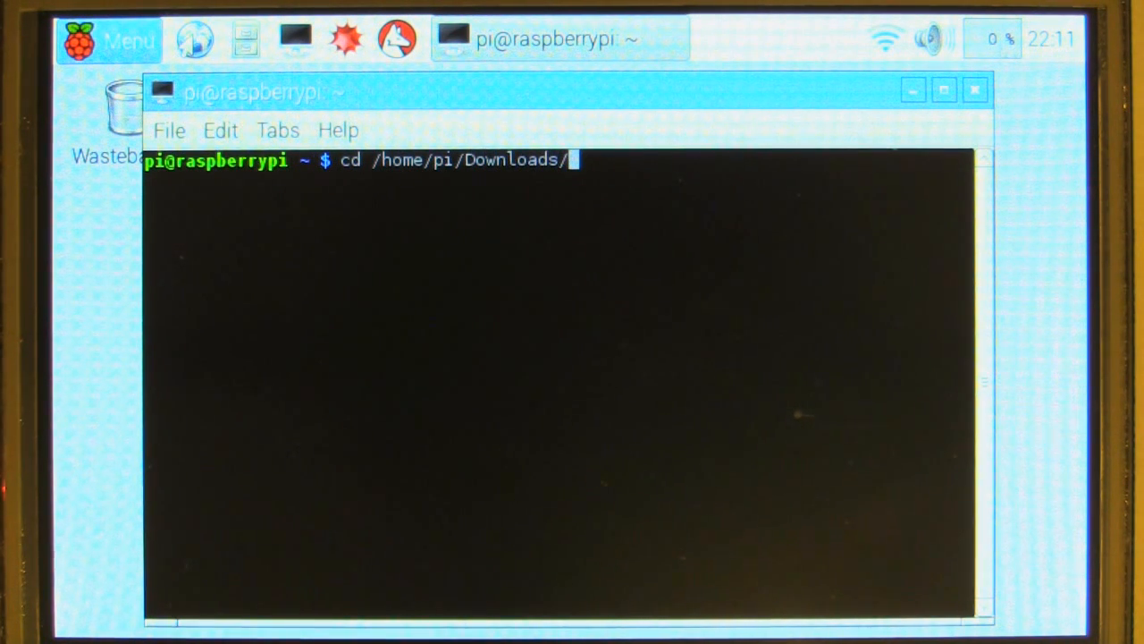
type("LCD-sh")
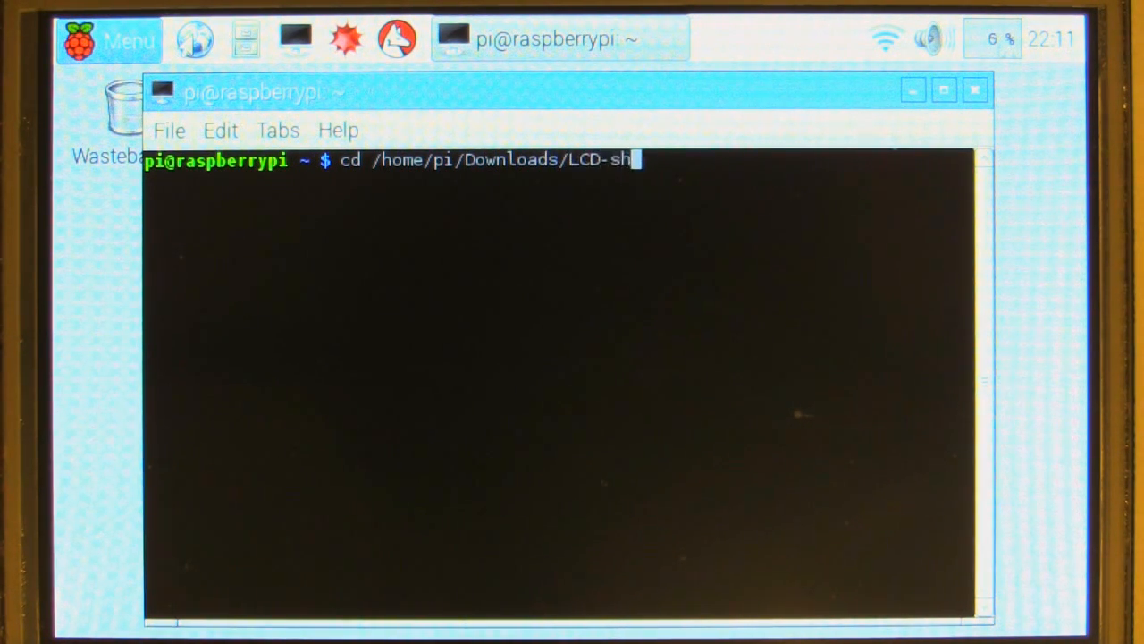
key("Return")
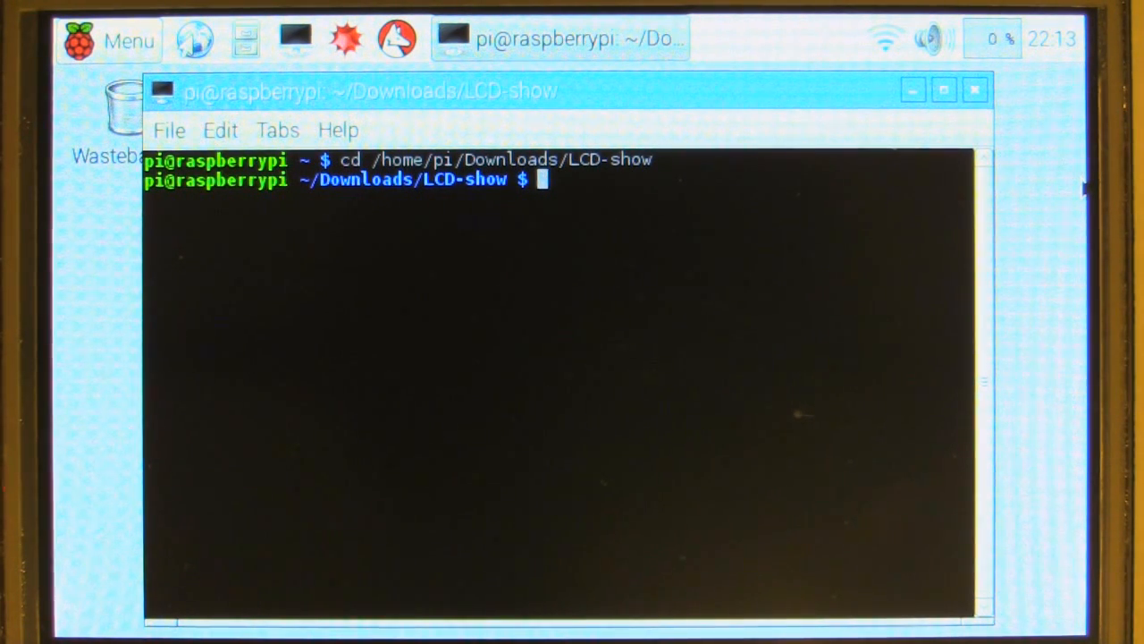
Run sudo dpkg -i xinput-calibrator_0.7.5-1_armhf.deb to install the calibrator.
type("sudo")
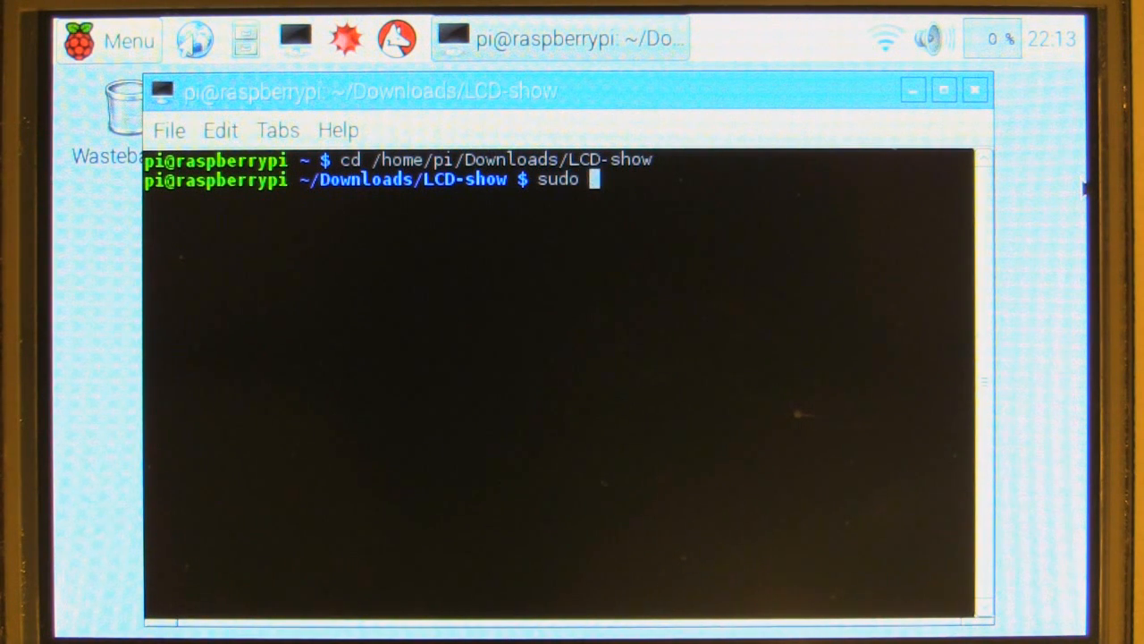
type("dp")
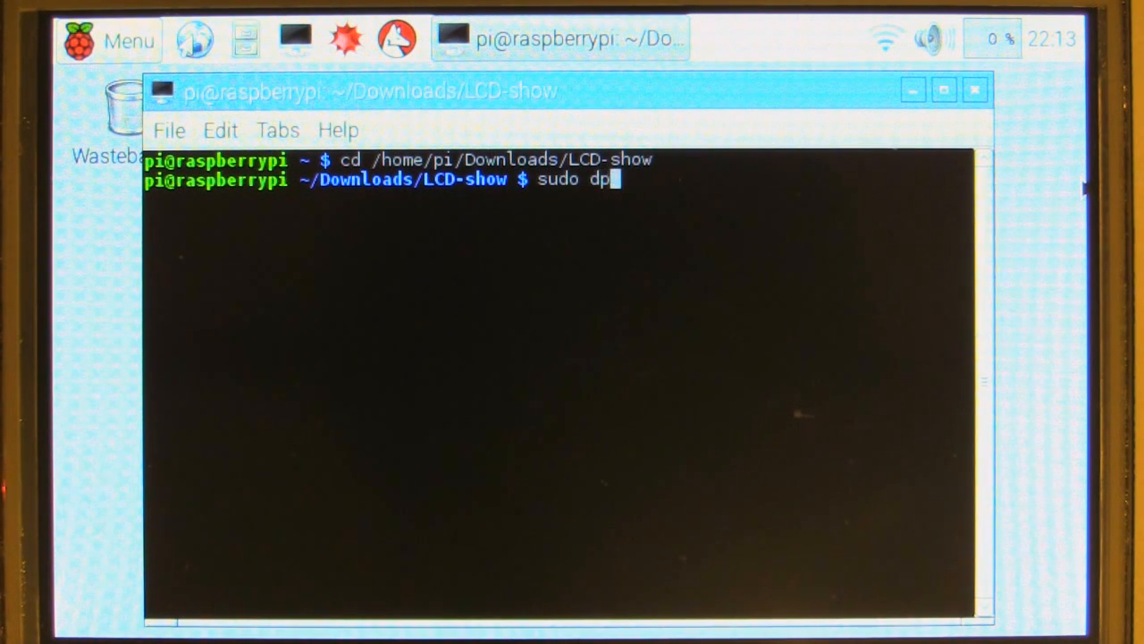
type("kg -")
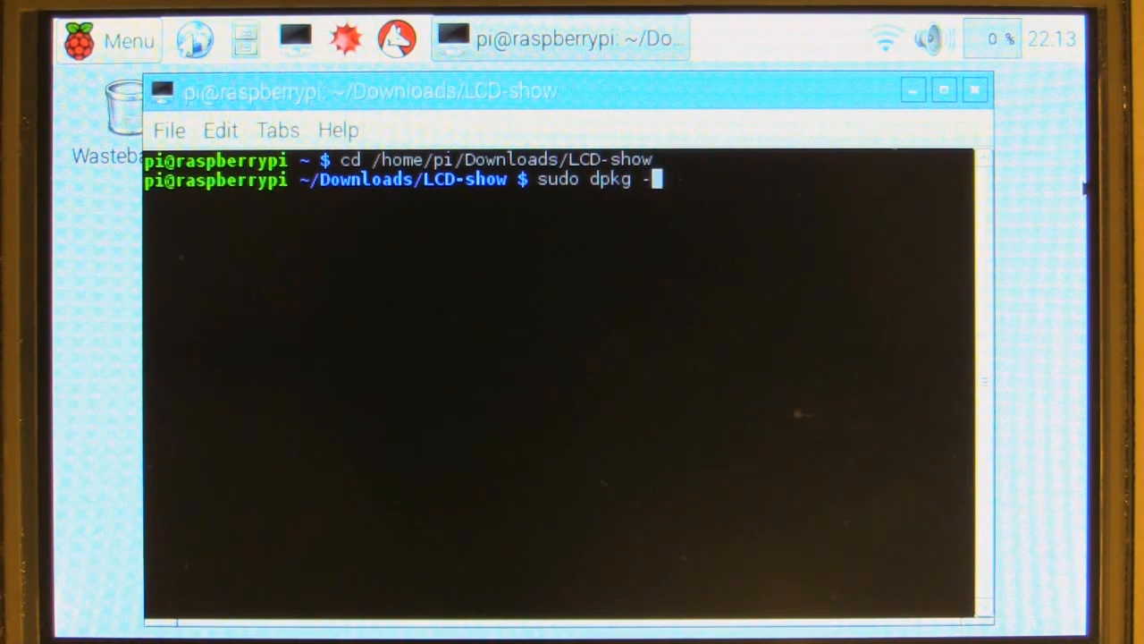
type("i xinp")
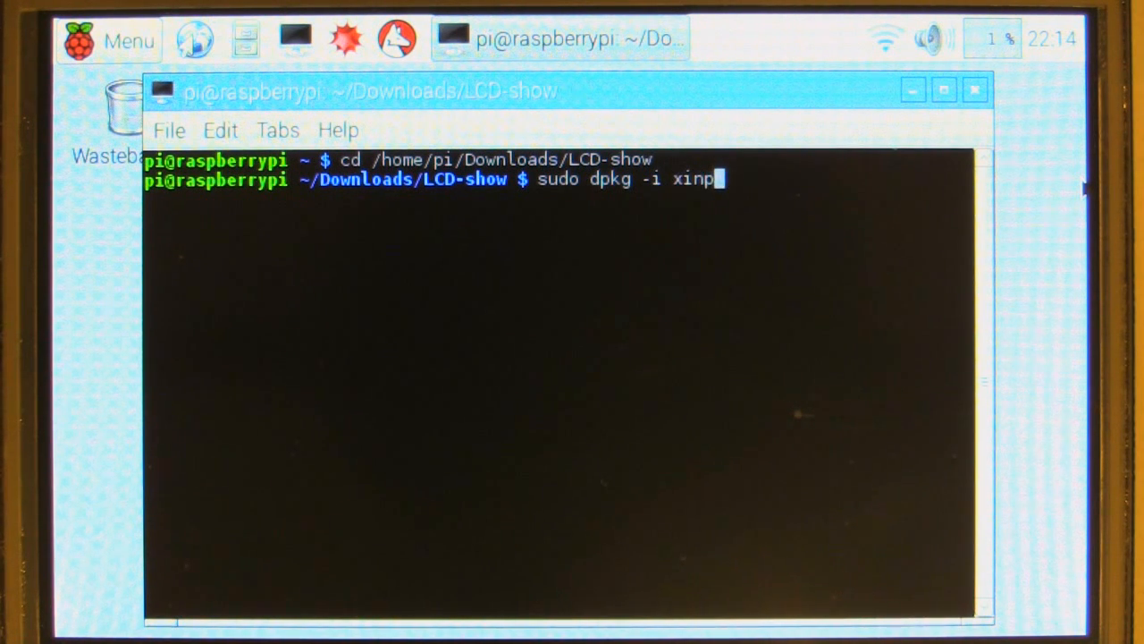
type("ut-")
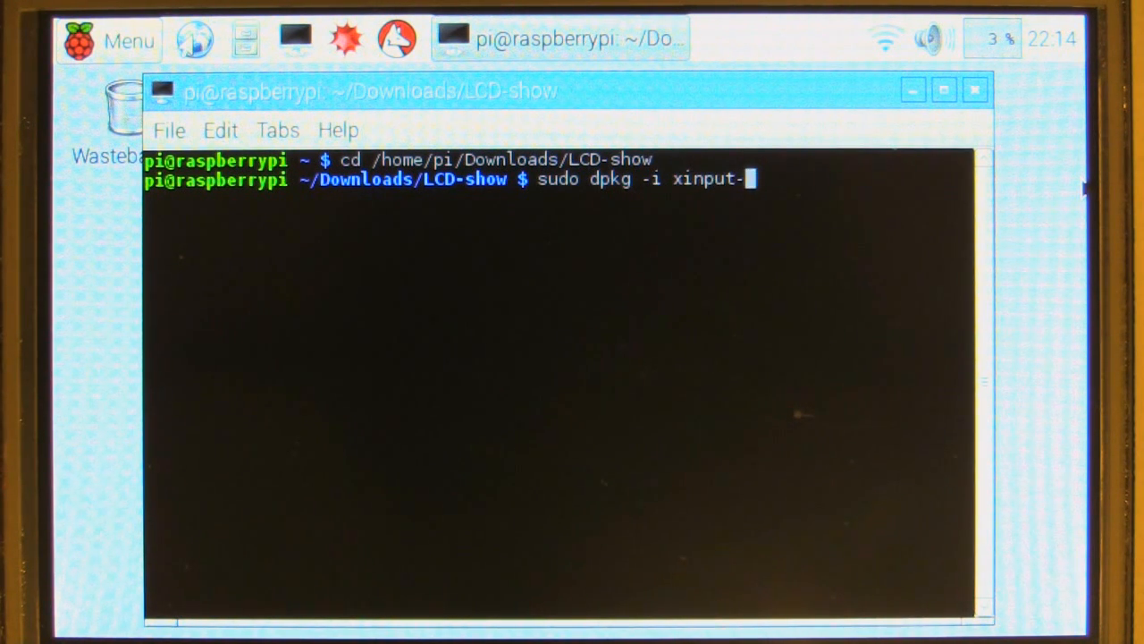
type("calibrat")
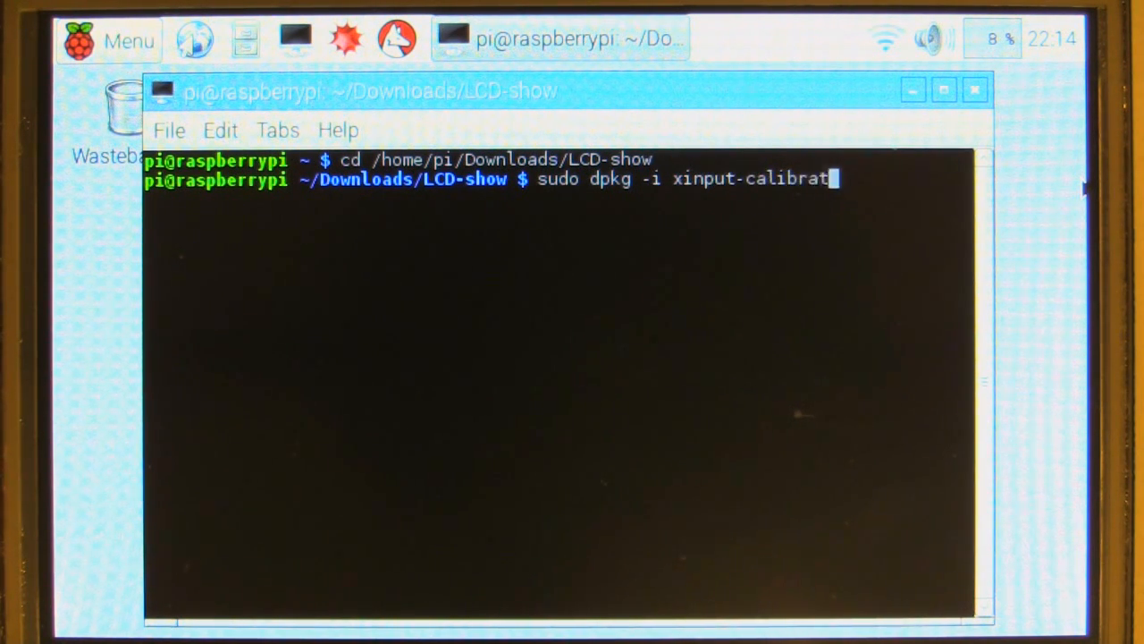
type("or")
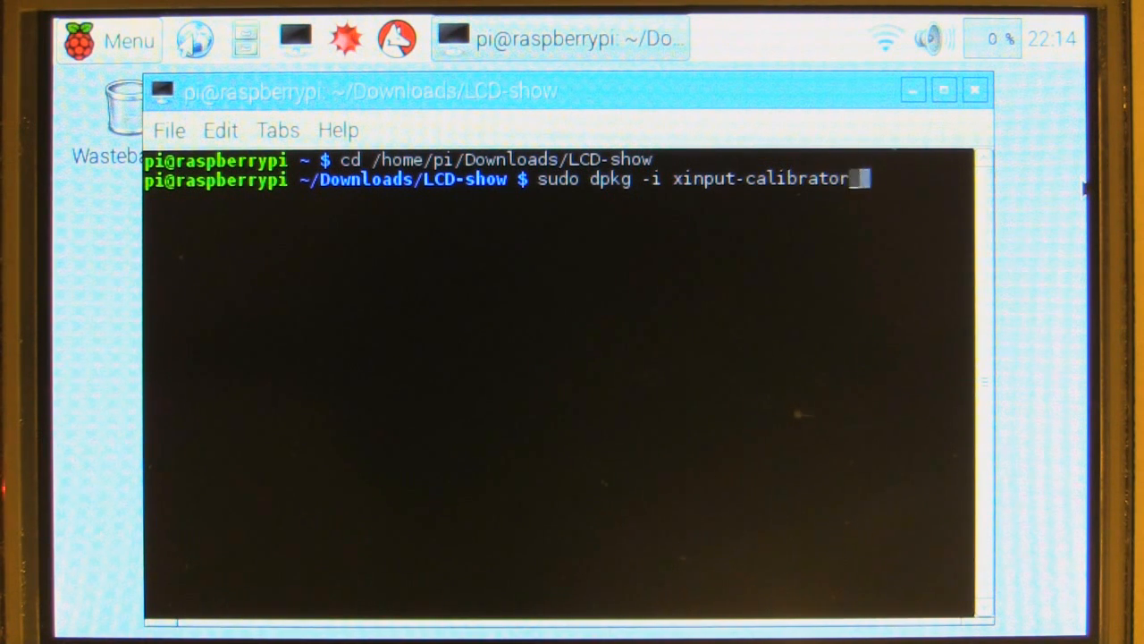
type("_0.")
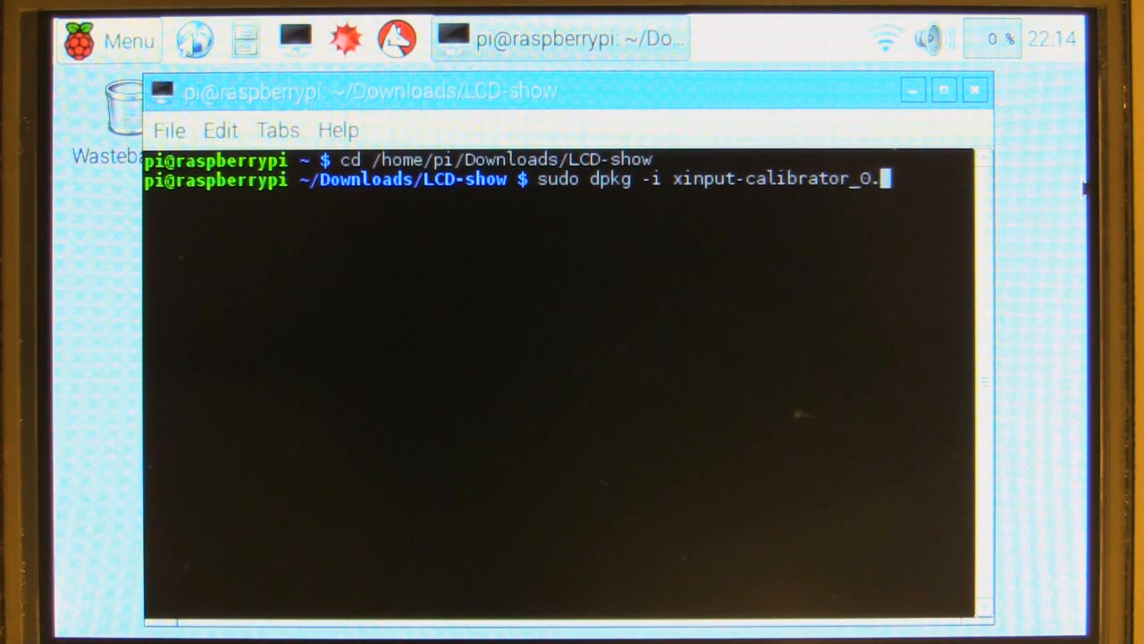
type("7.5")
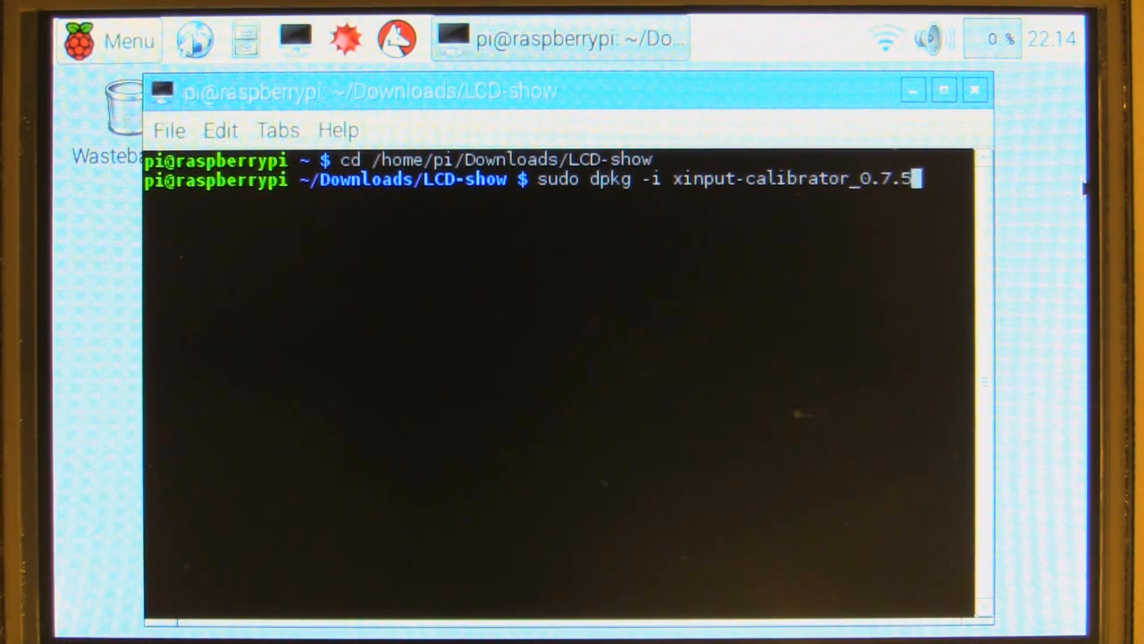
type("-1_")
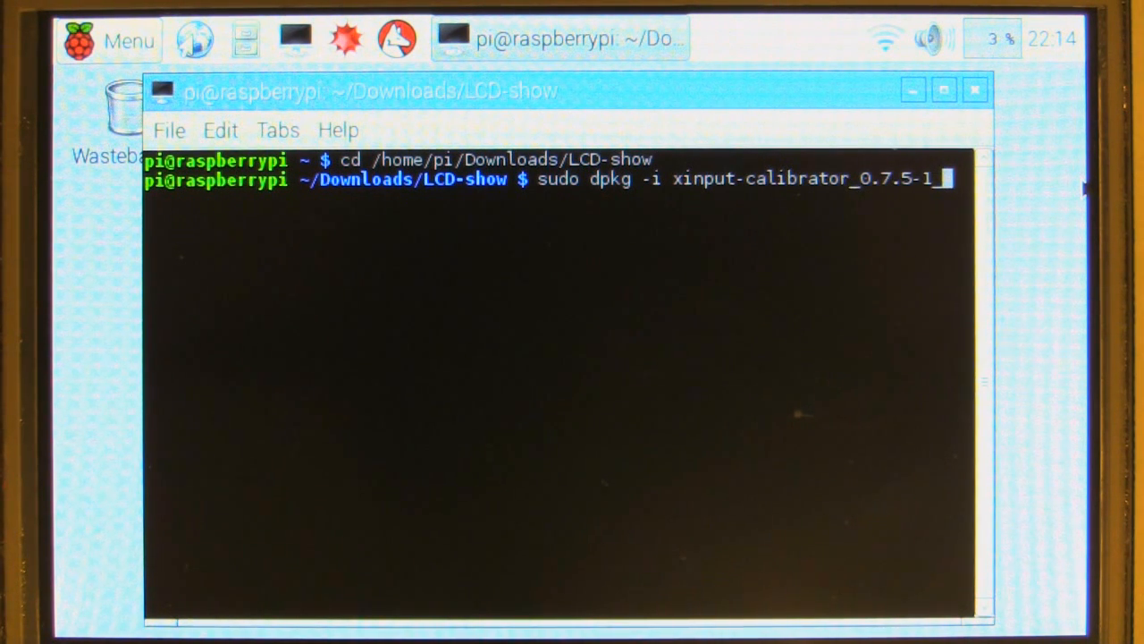
type("ar")
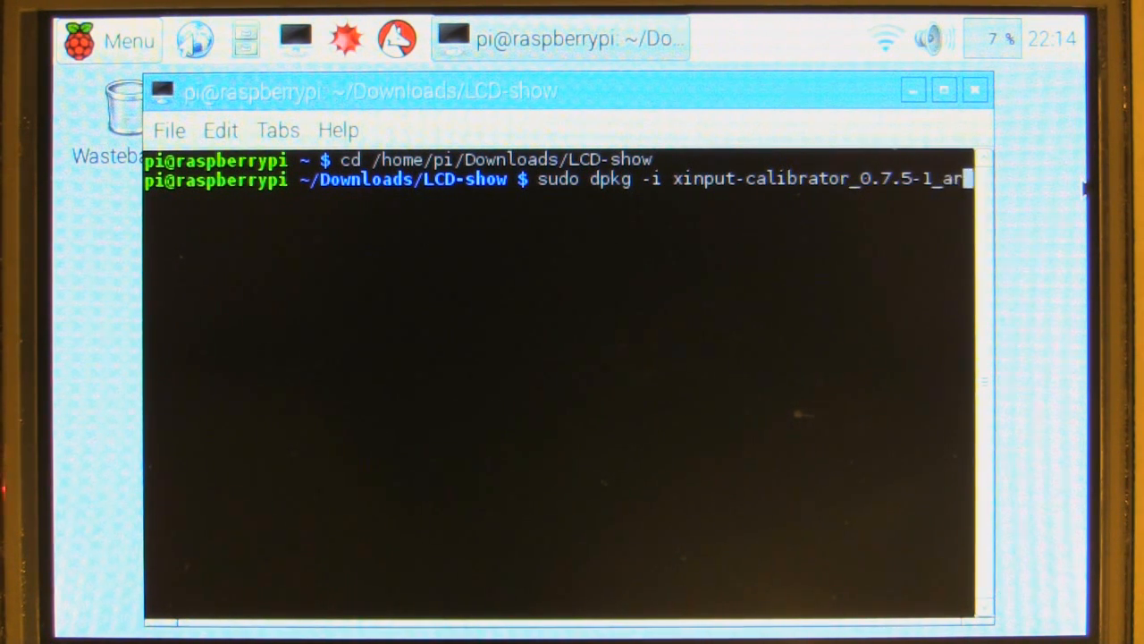
type("hf.")
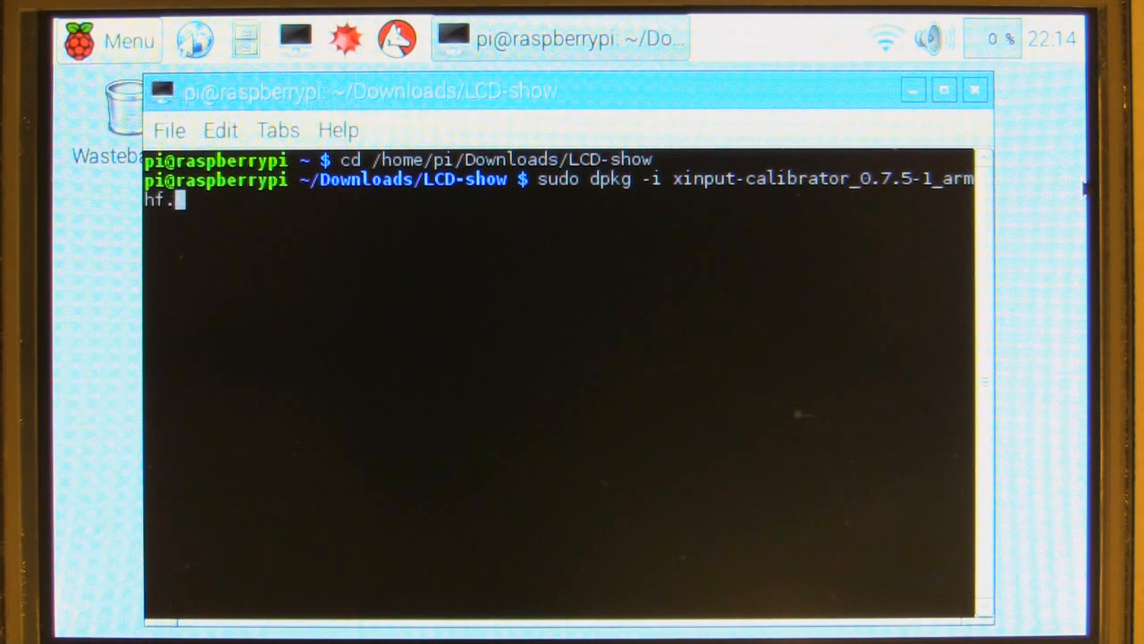
key("Return")
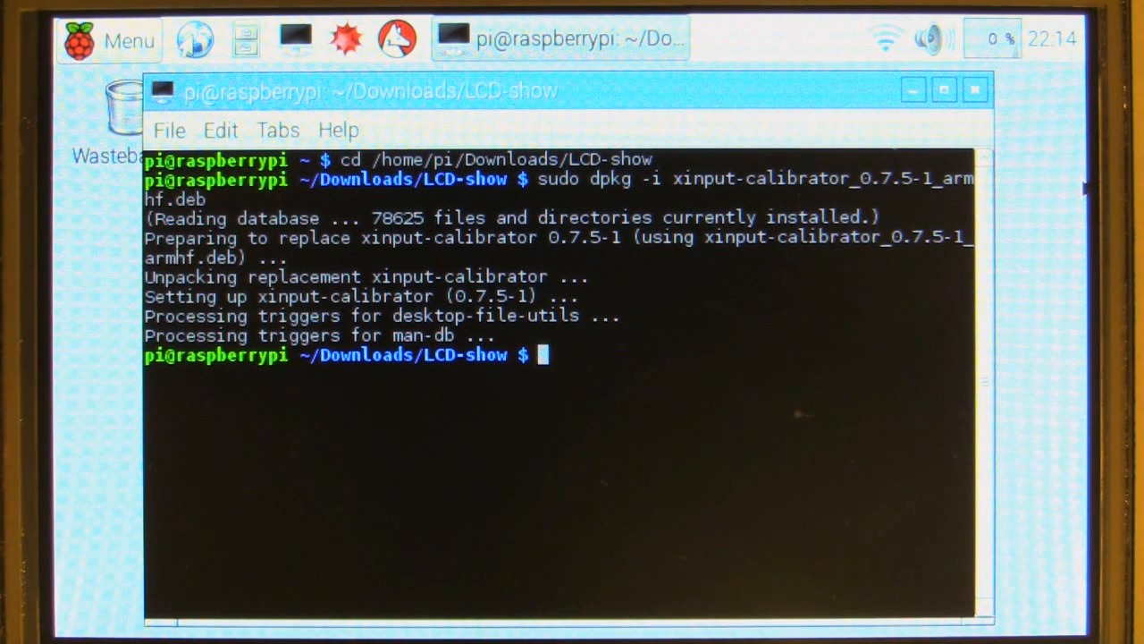
mouse_move(1064, 285)
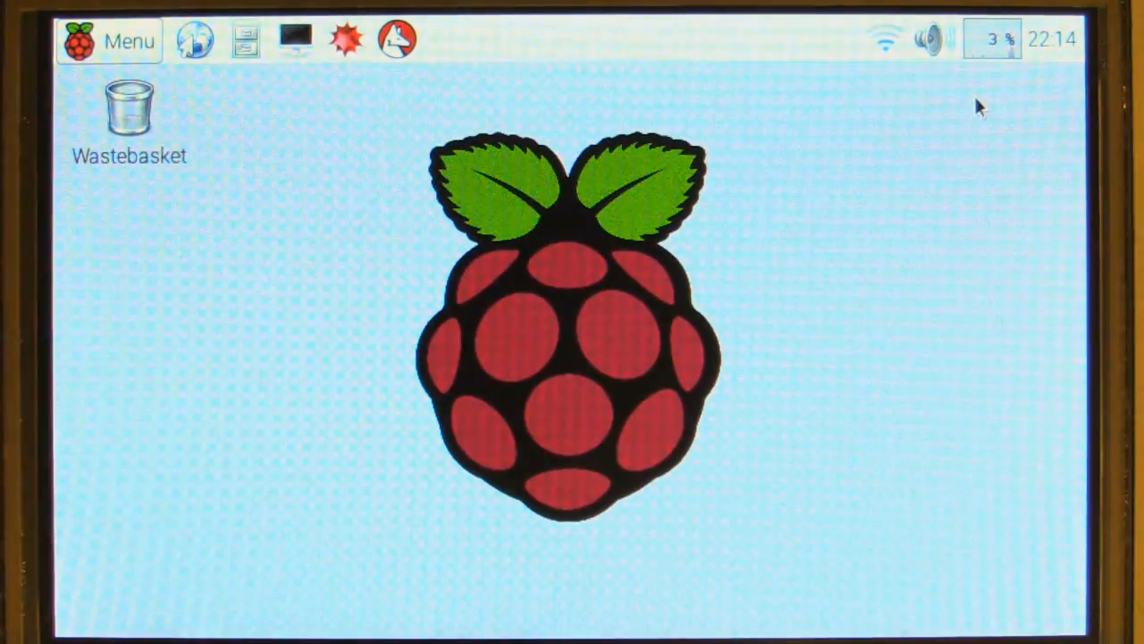
mouse_move(861, 212)
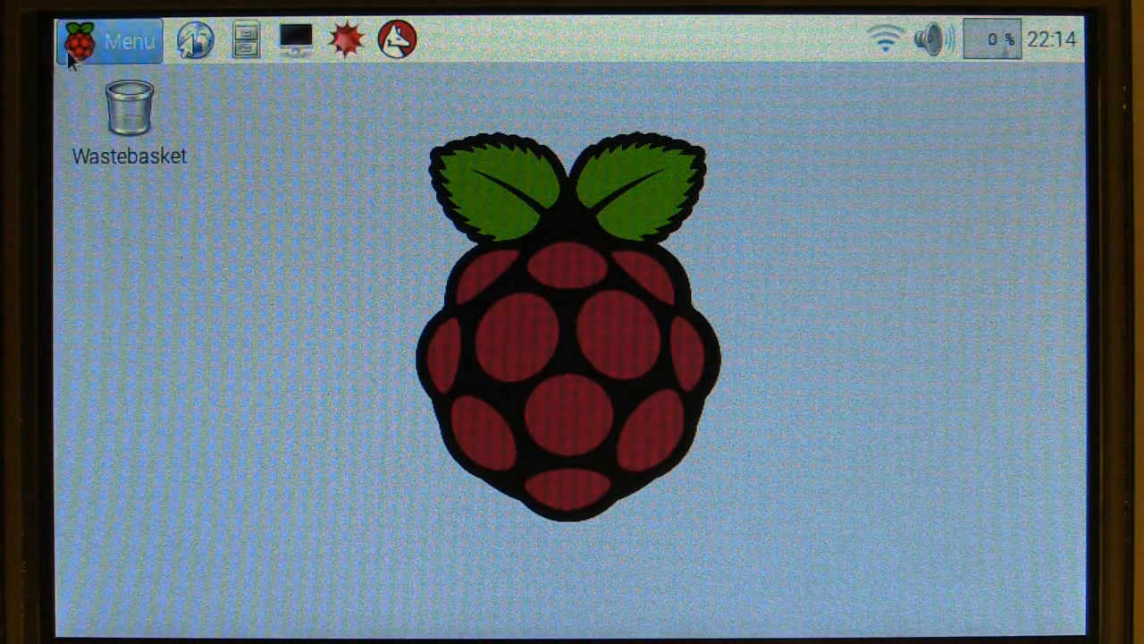
Launch the touchscreen calibrator from the Menu and press the last calibration target.
left_click(107, 40)
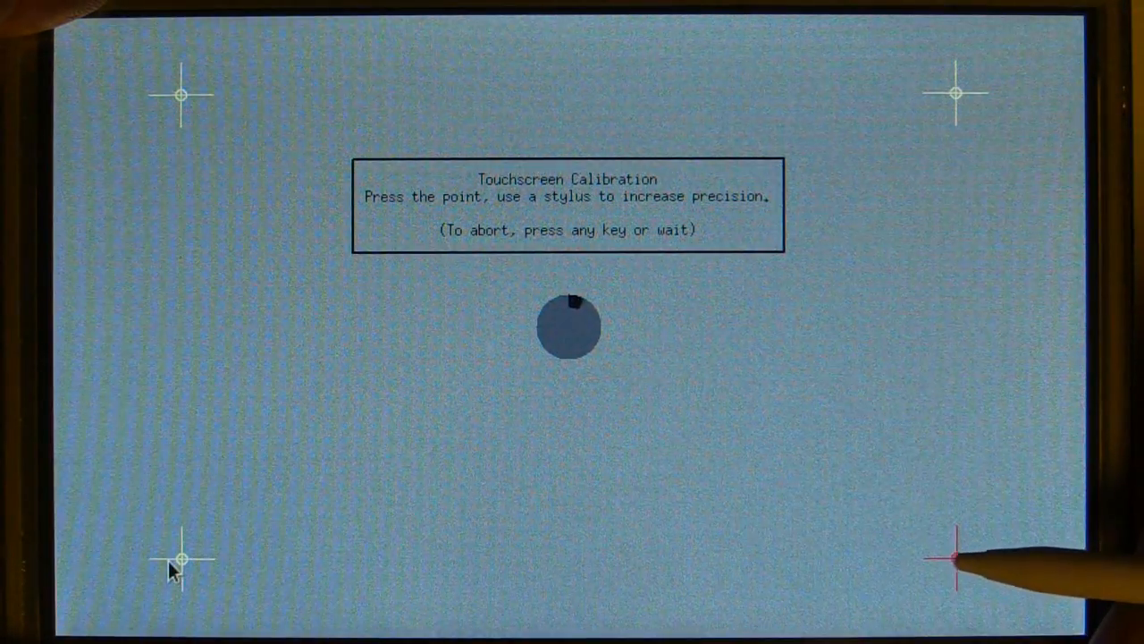
left_click(955, 557)
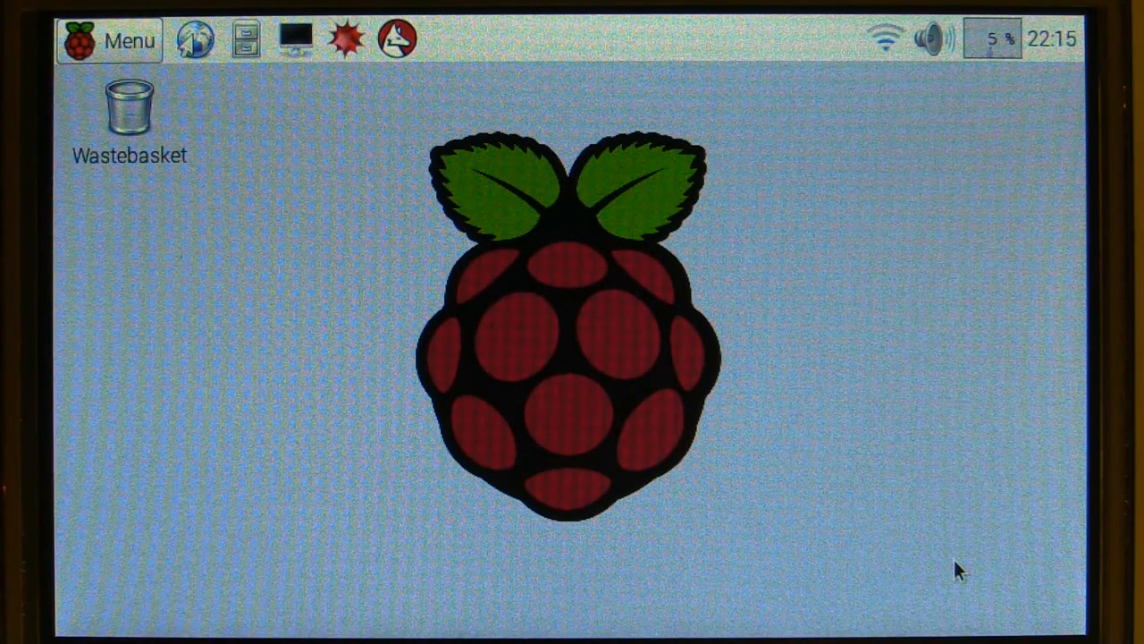
left_click(109, 40)
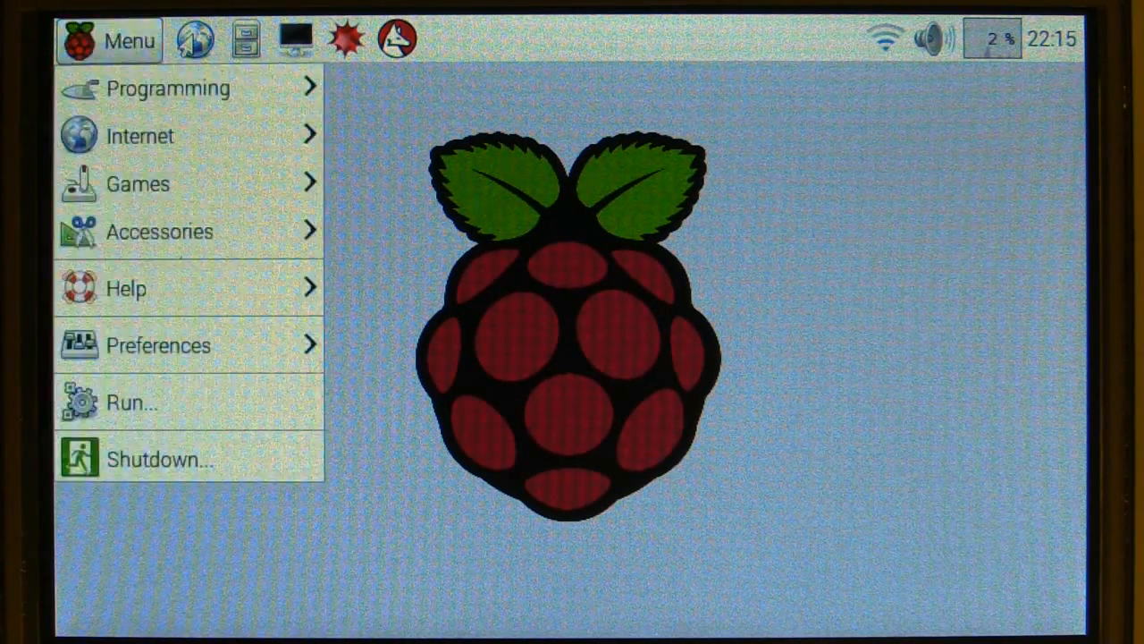
left_click(159, 345)
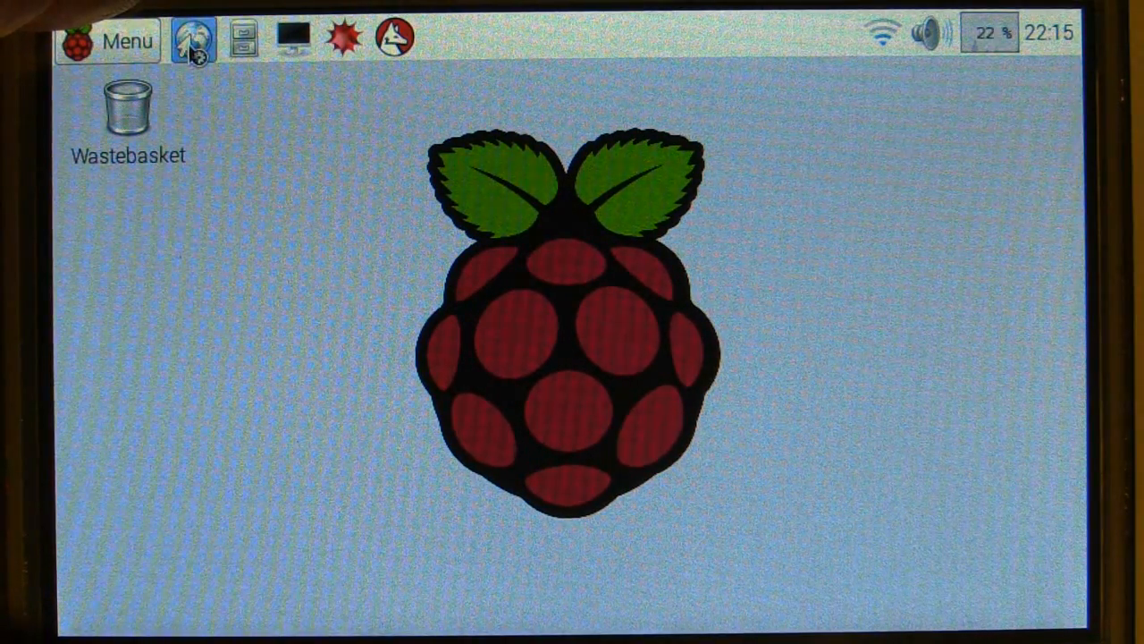
left_click(191, 40)
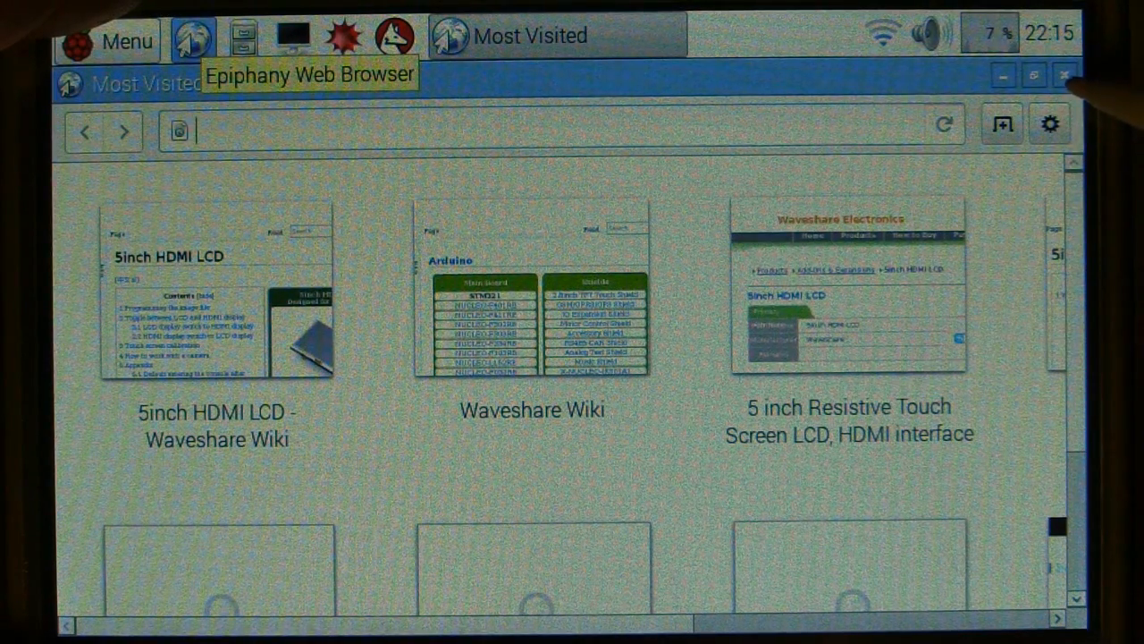
left_click(1066, 75)
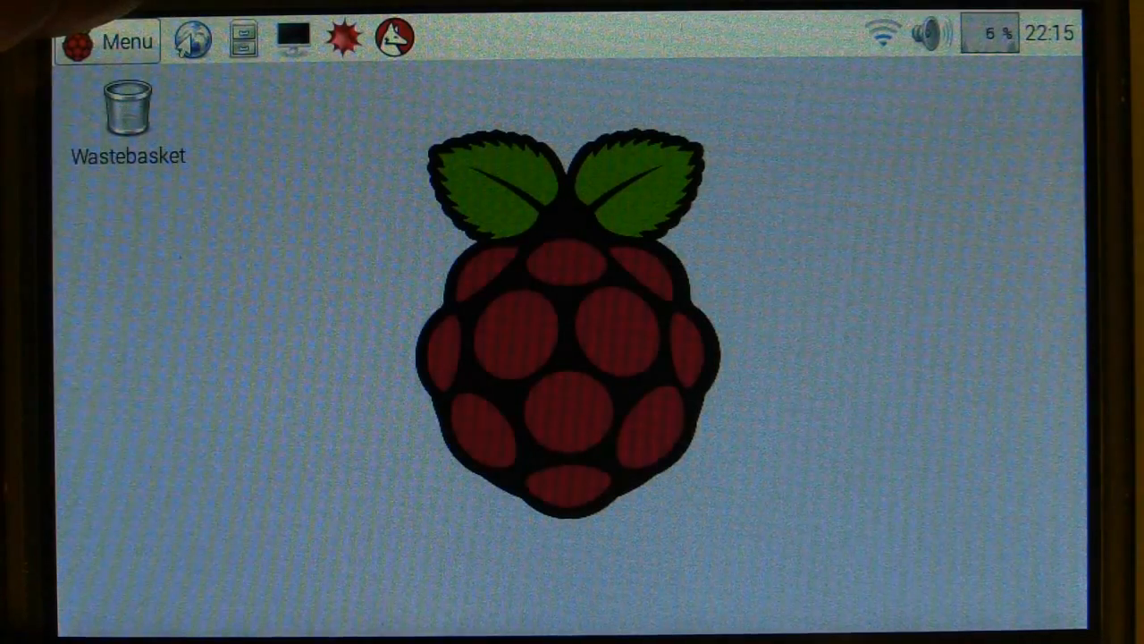